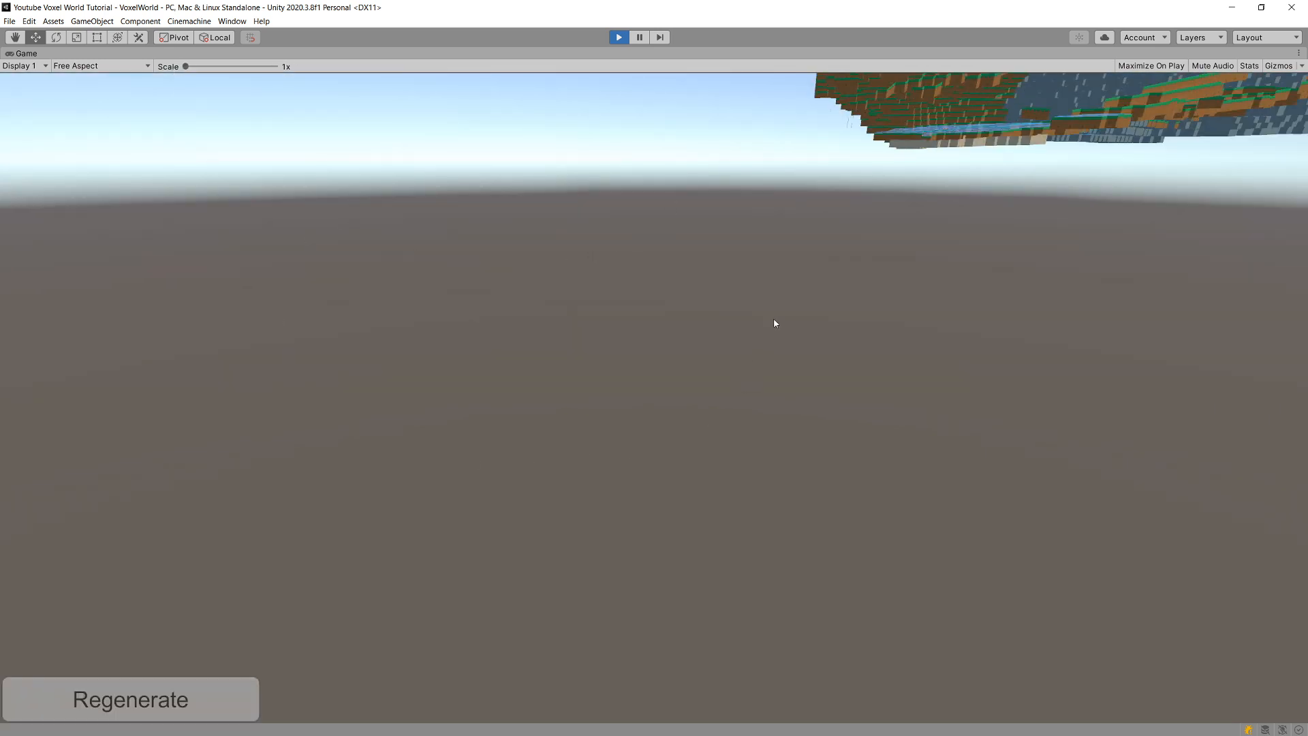
Step: Stop the running voxel world, start play mode again and stop it immediately
{"action": "left_click", "coordinate": [130, 698]}
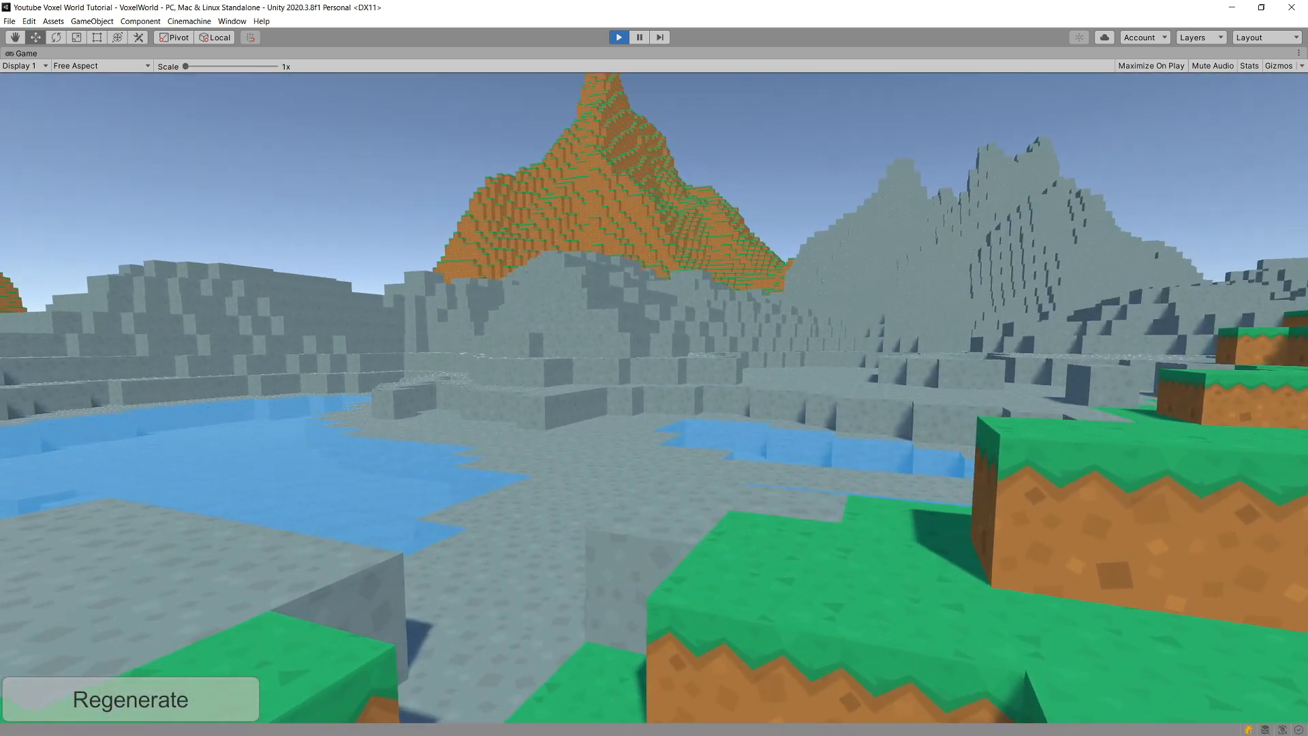
{"action": "left_click", "coordinate": [131, 699]}
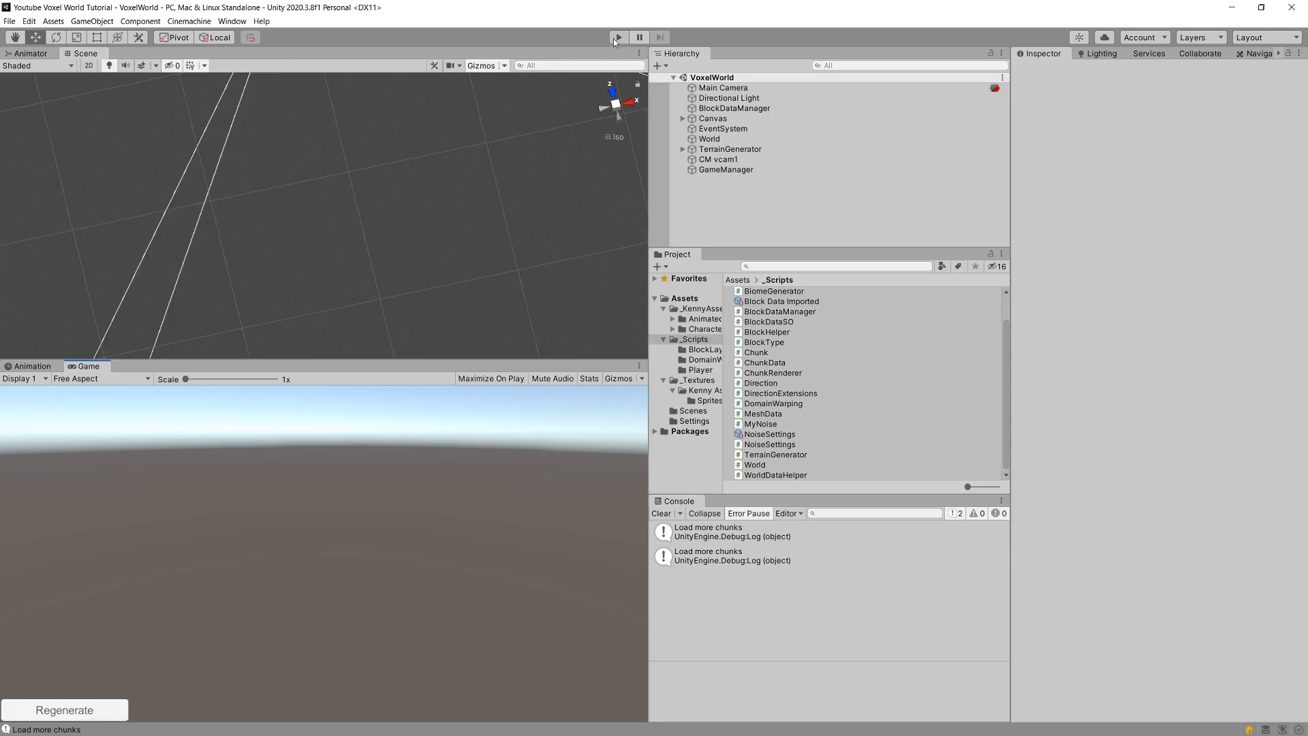
{"action": "left_click", "coordinate": [616, 36]}
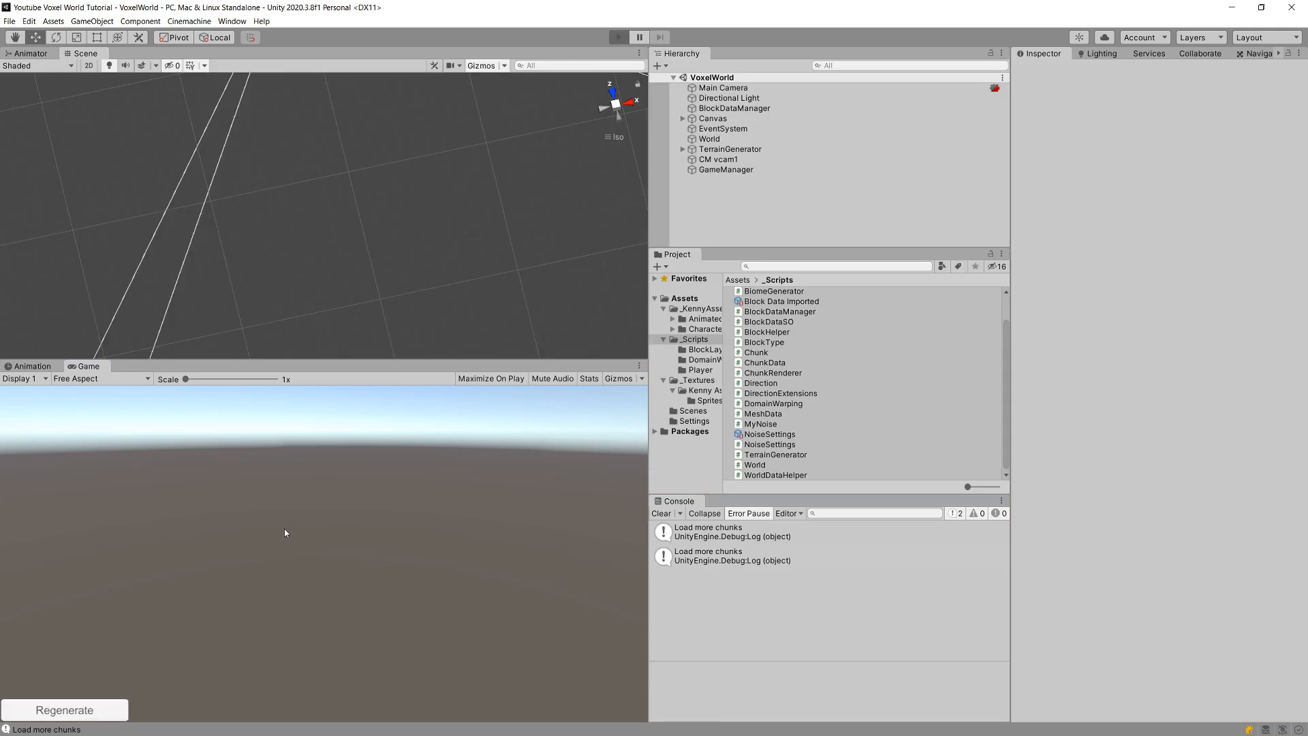
{"action": "left_click", "coordinate": [618, 37]}
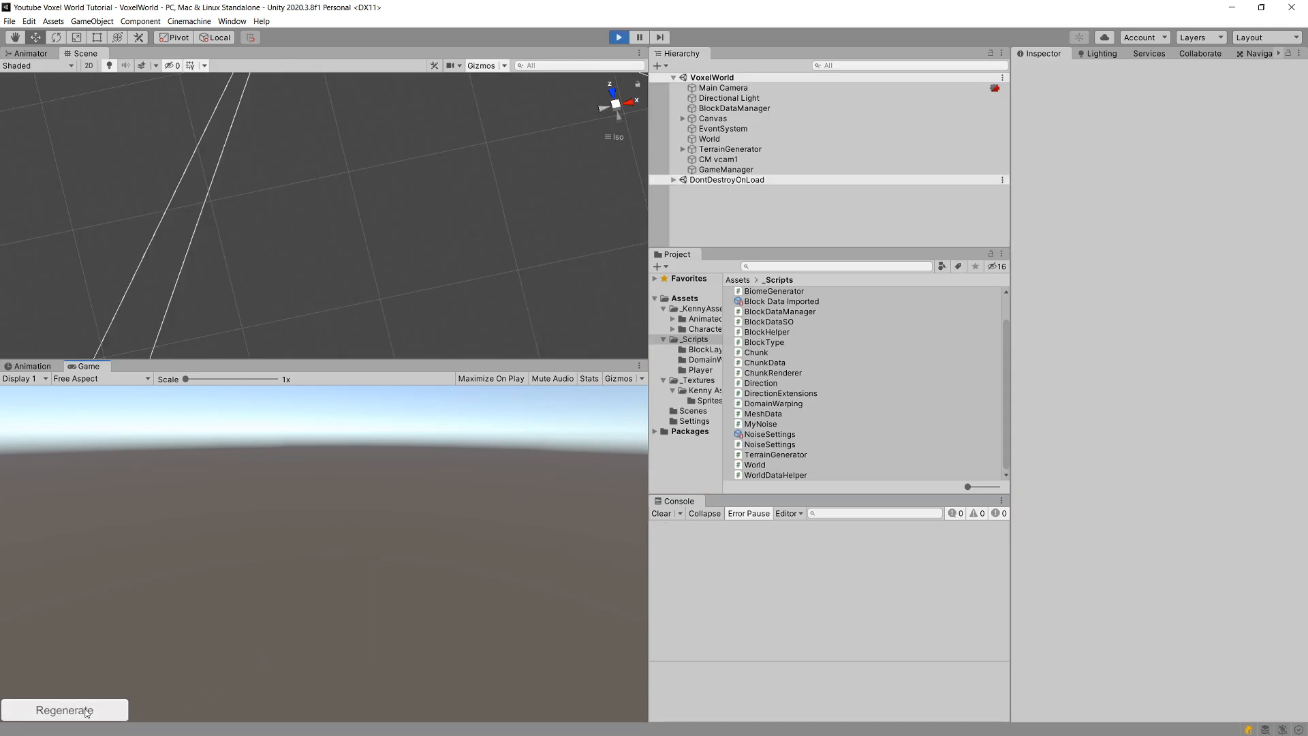
{"action": "left_click", "coordinate": [619, 37]}
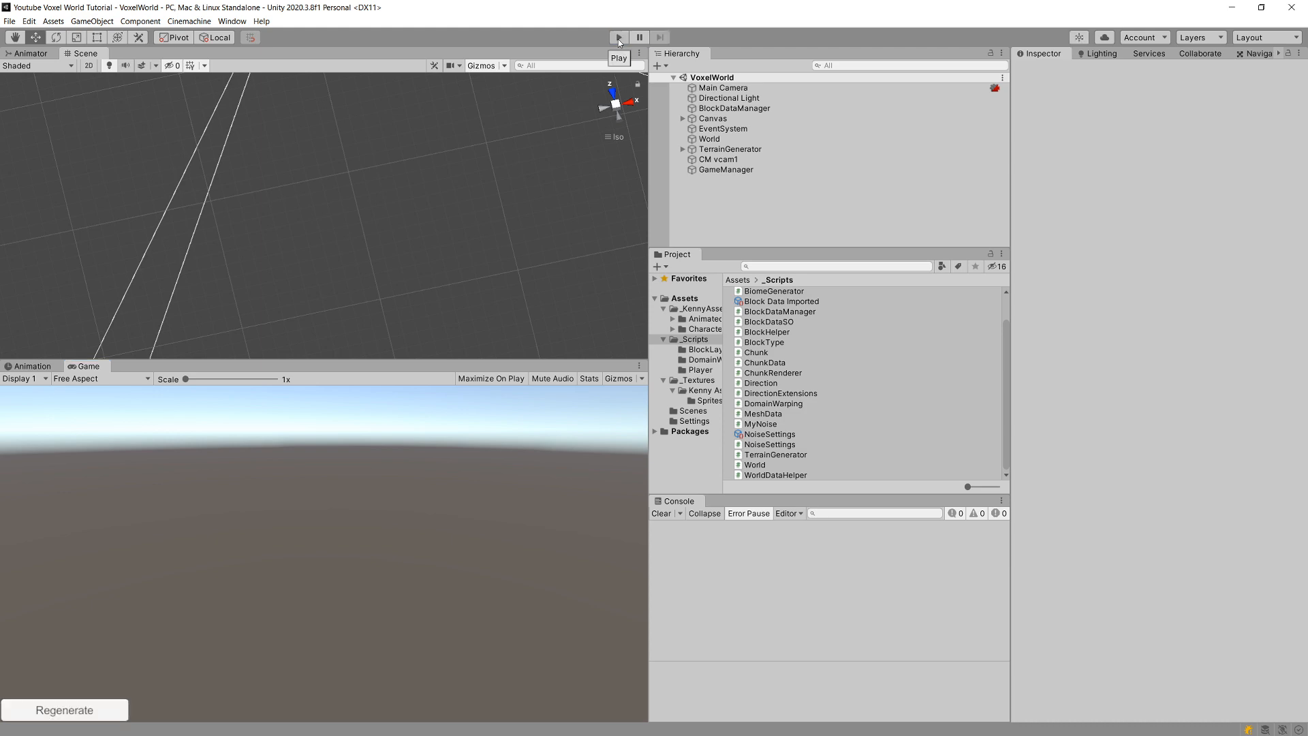
Step: Select the MissingReferenceException about the destroyed World object to read its stack trace
{"action": "left_click", "coordinate": [619, 37]}
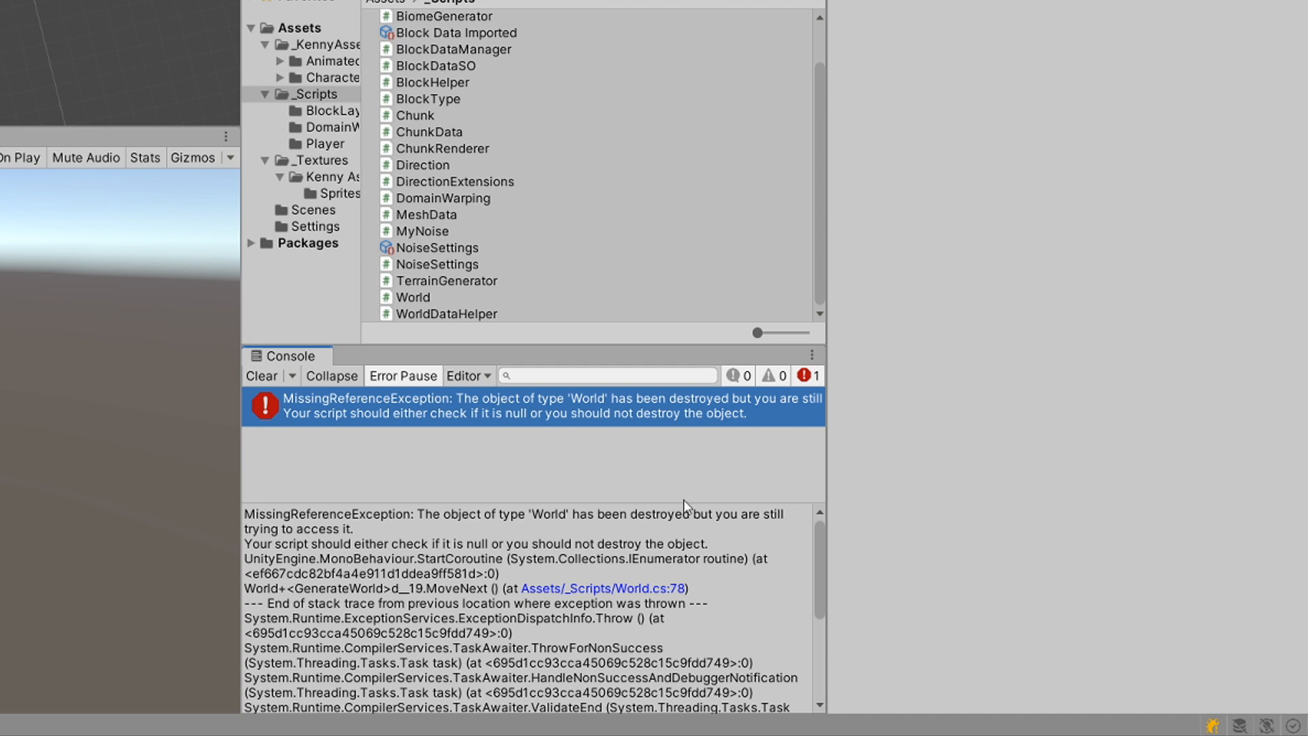
{"action": "mouse_move", "coordinate": [674, 409]}
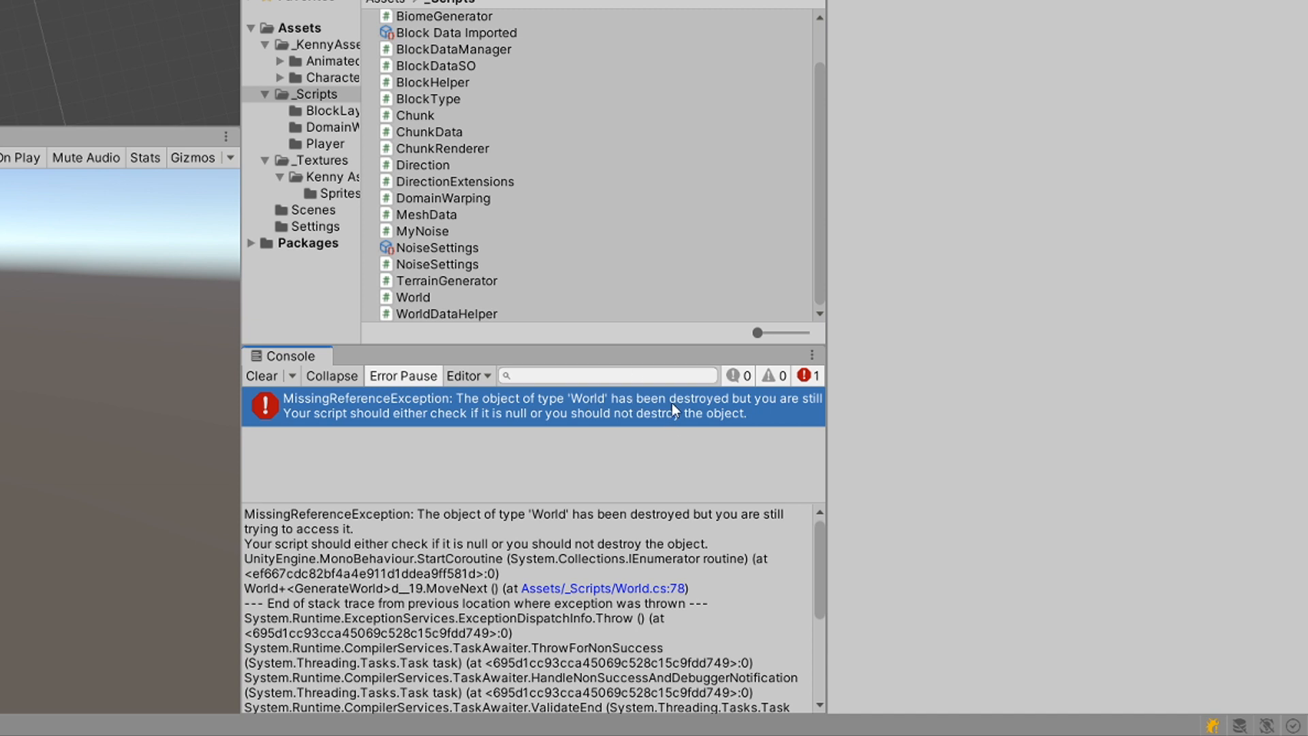
{"action": "mouse_move", "coordinate": [674, 435]}
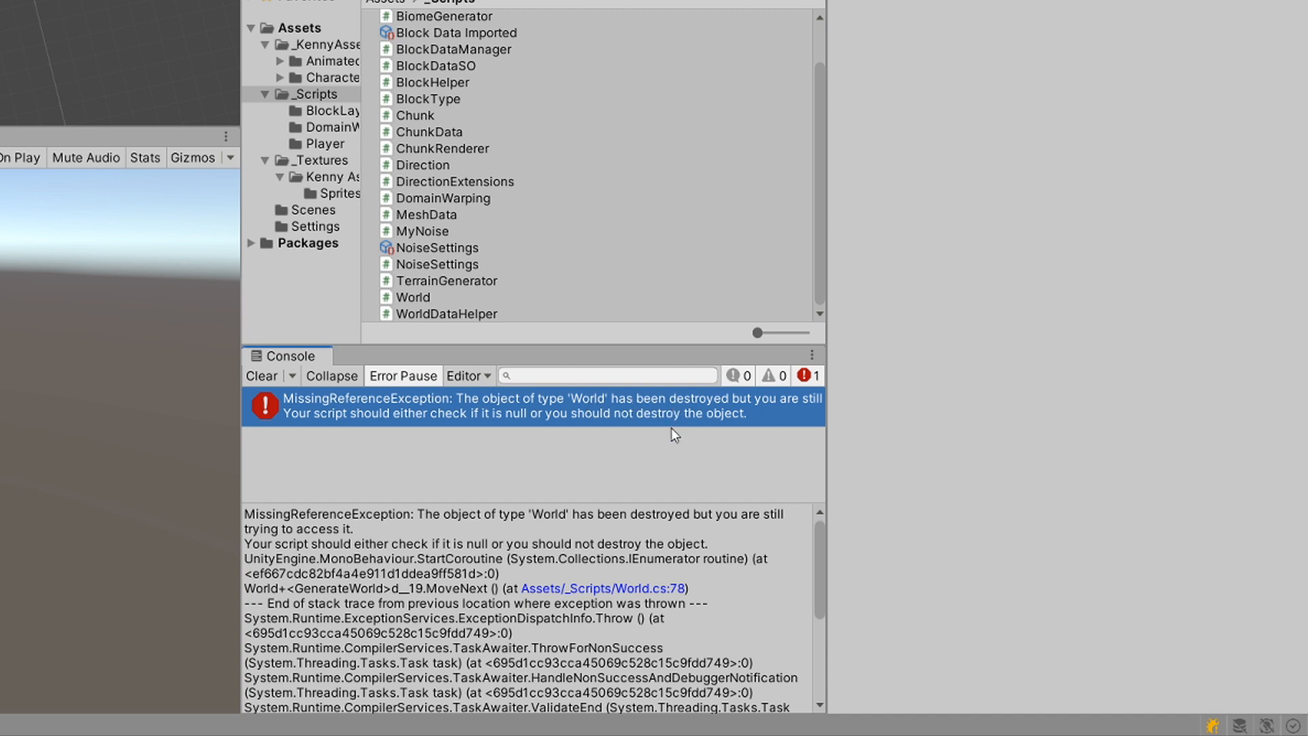
{"action": "mouse_move", "coordinate": [95, 346]}
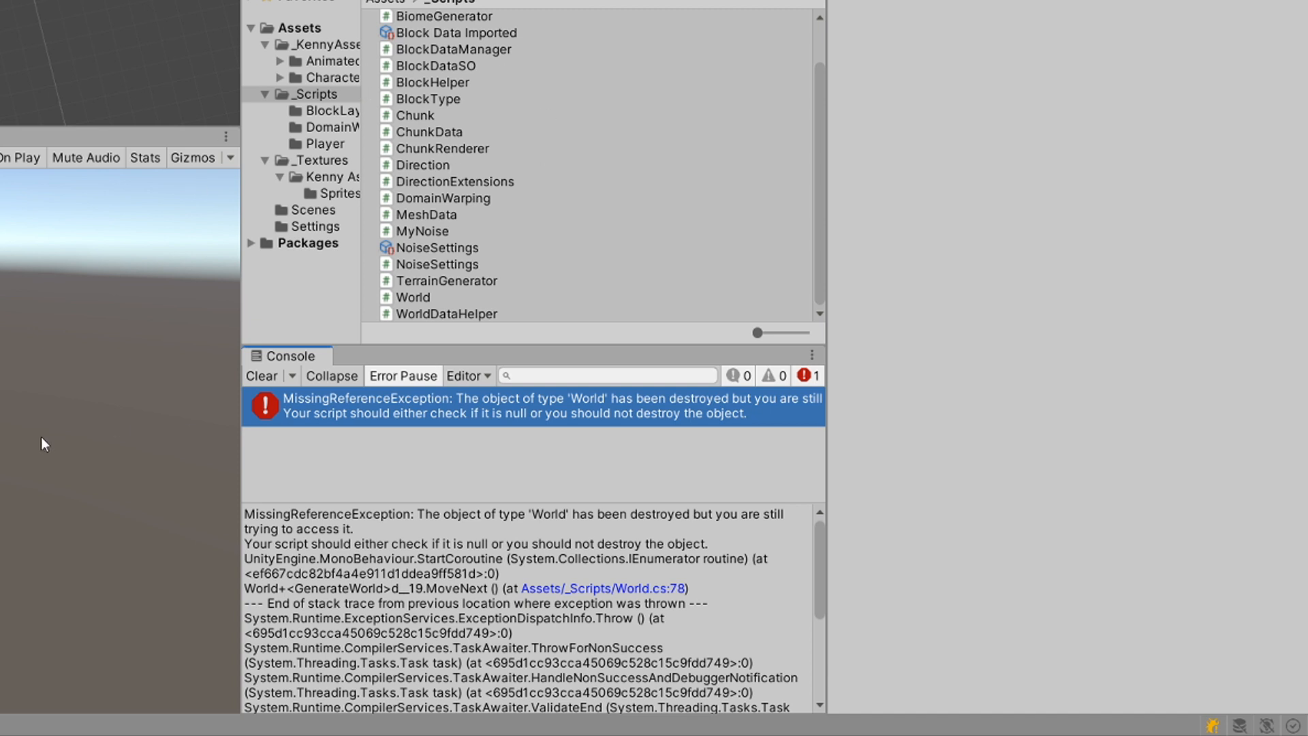
{"action": "mouse_move", "coordinate": [760, 458]}
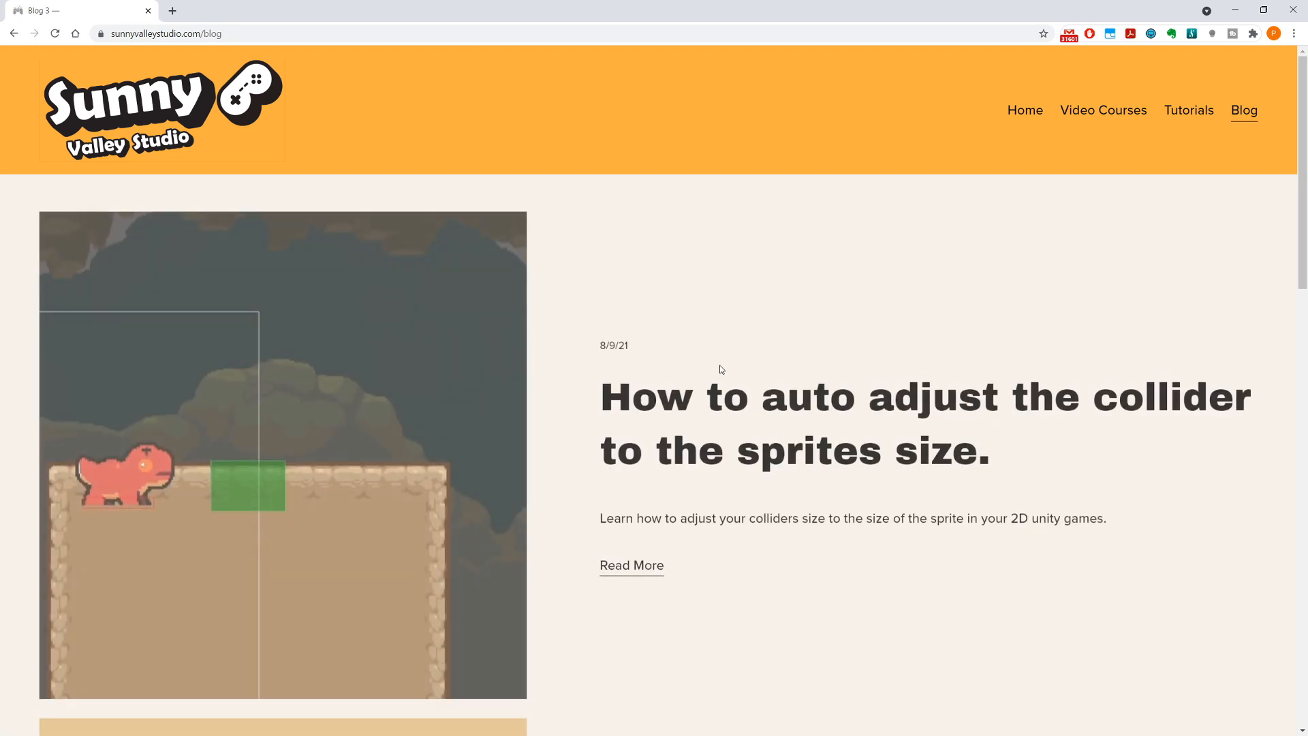
Step: Scroll the Video Courses page to the 2D platformer design patterns course and open its page
{"action": "scroll", "scroll_direction": "down", "scroll_amount": 3}
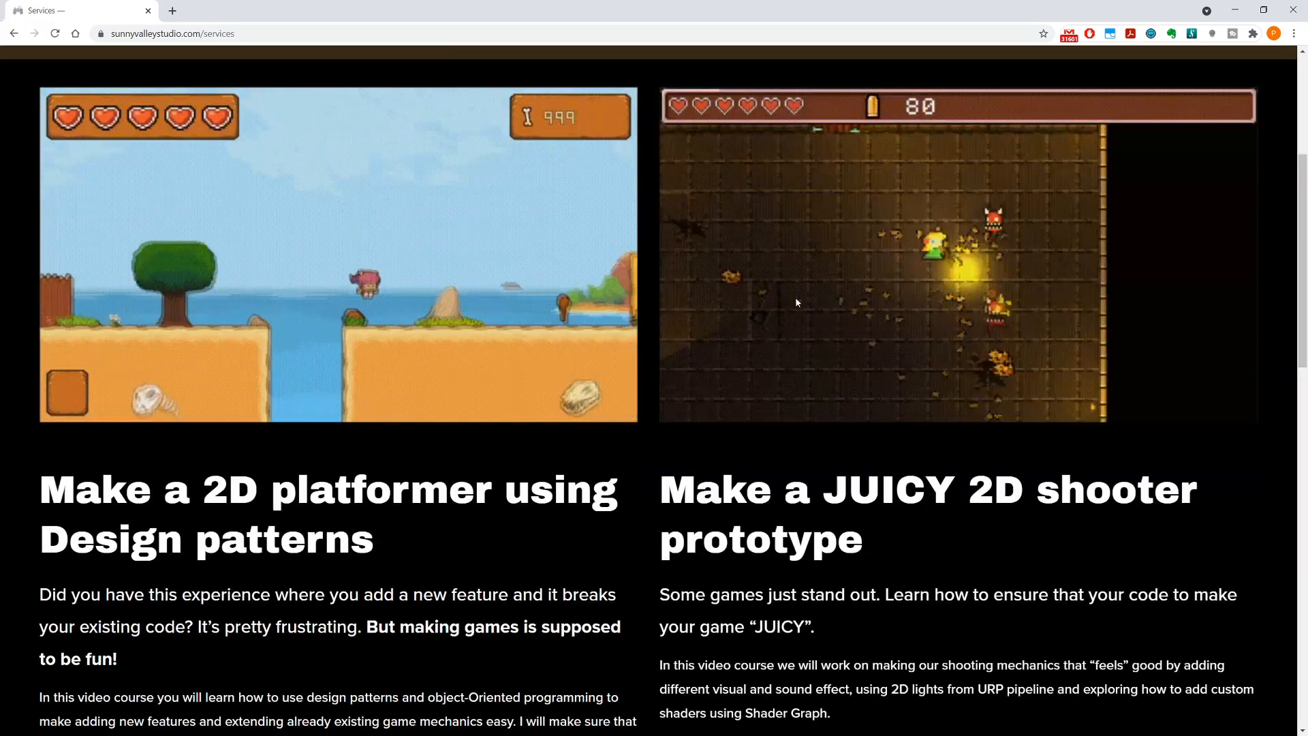
{"action": "scroll", "scroll_direction": "down", "scroll_amount": 3}
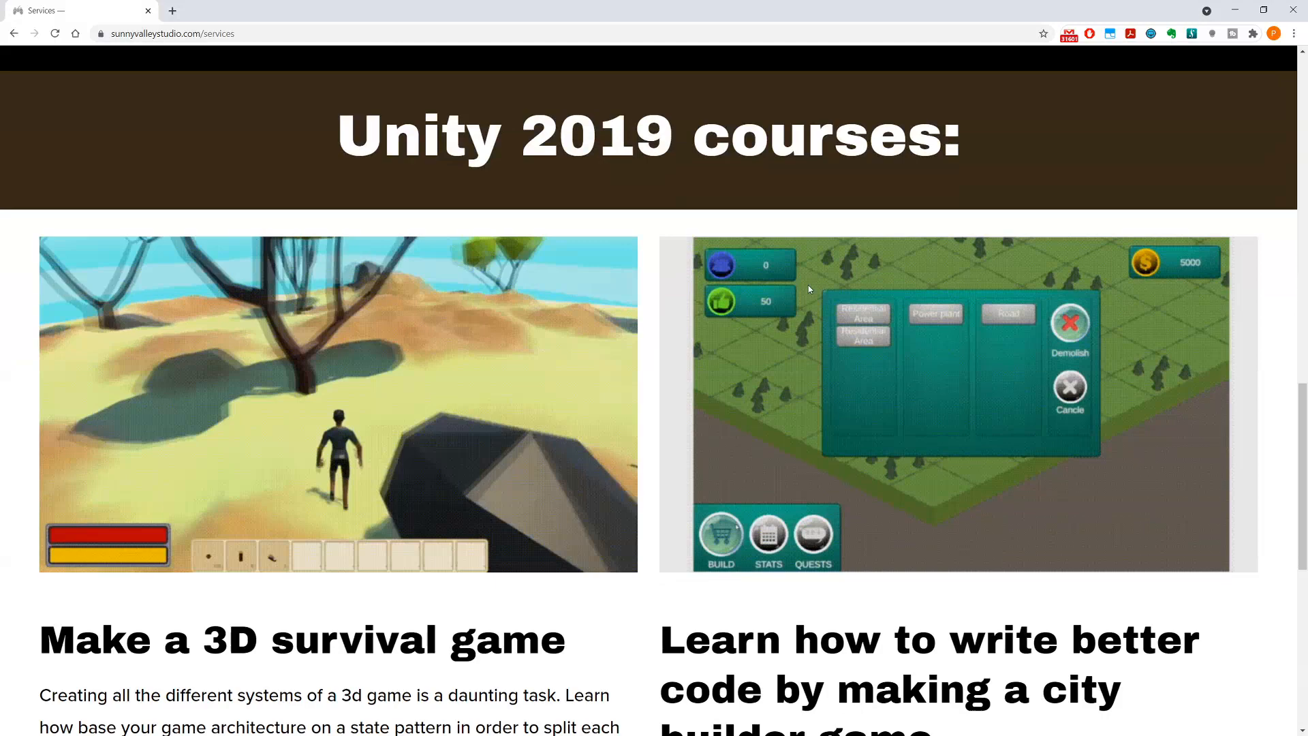
{"action": "scroll", "scroll_direction": "down", "scroll_amount": 3}
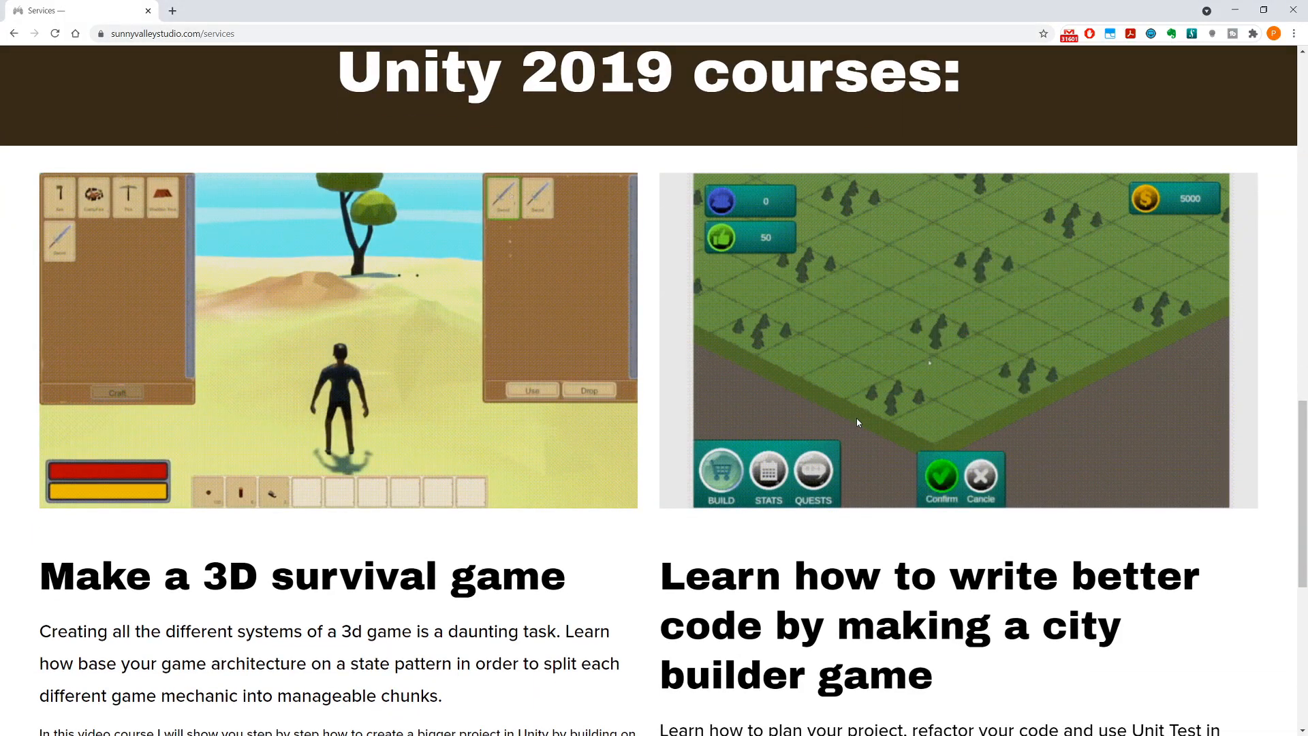
{"action": "scroll", "scroll_direction": "down", "scroll_amount": 3}
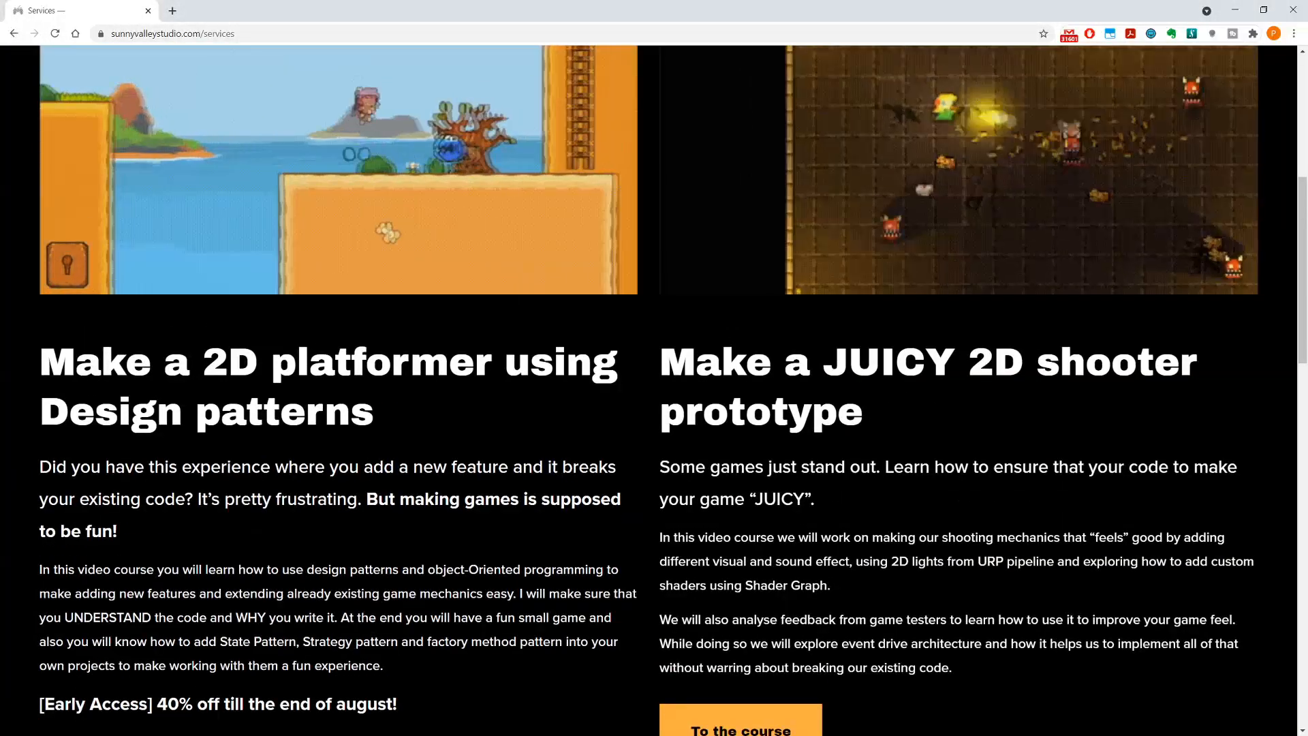
{"action": "scroll", "scroll_direction": "down", "scroll_amount": 3}
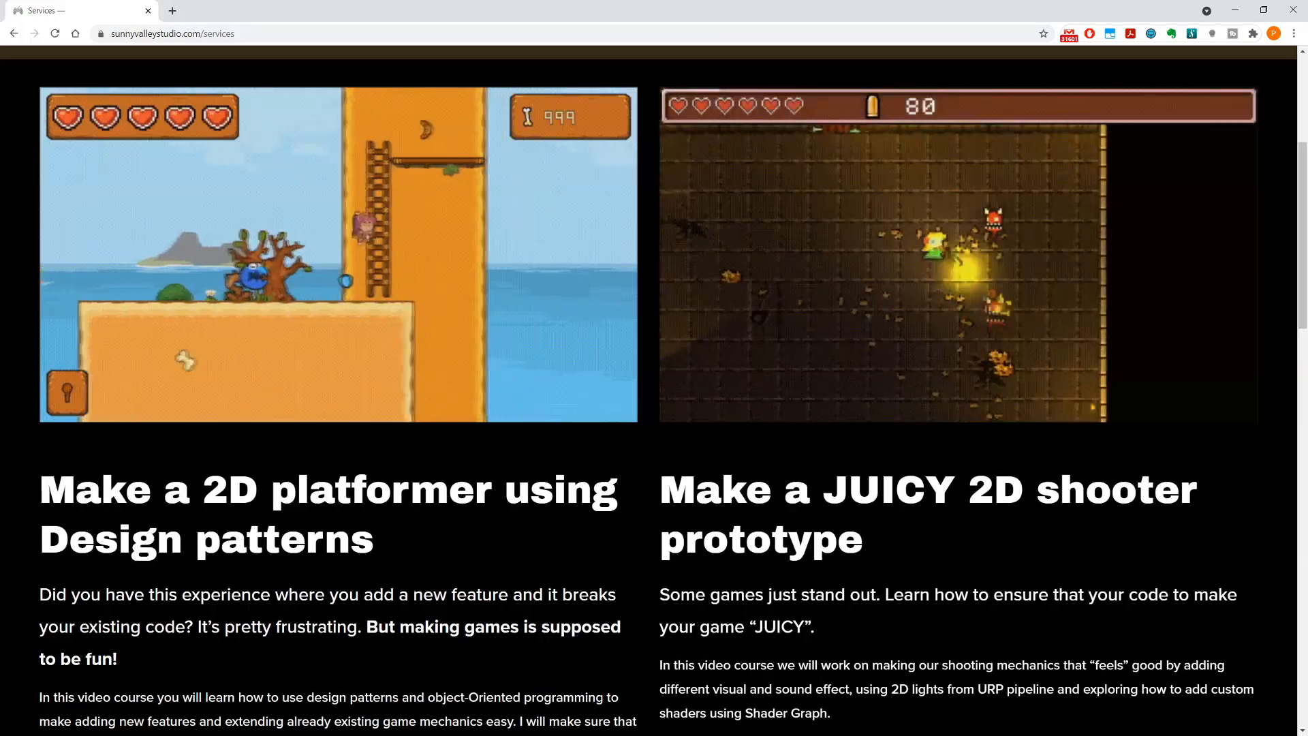
{"action": "scroll", "scroll_direction": "down", "scroll_amount": 3}
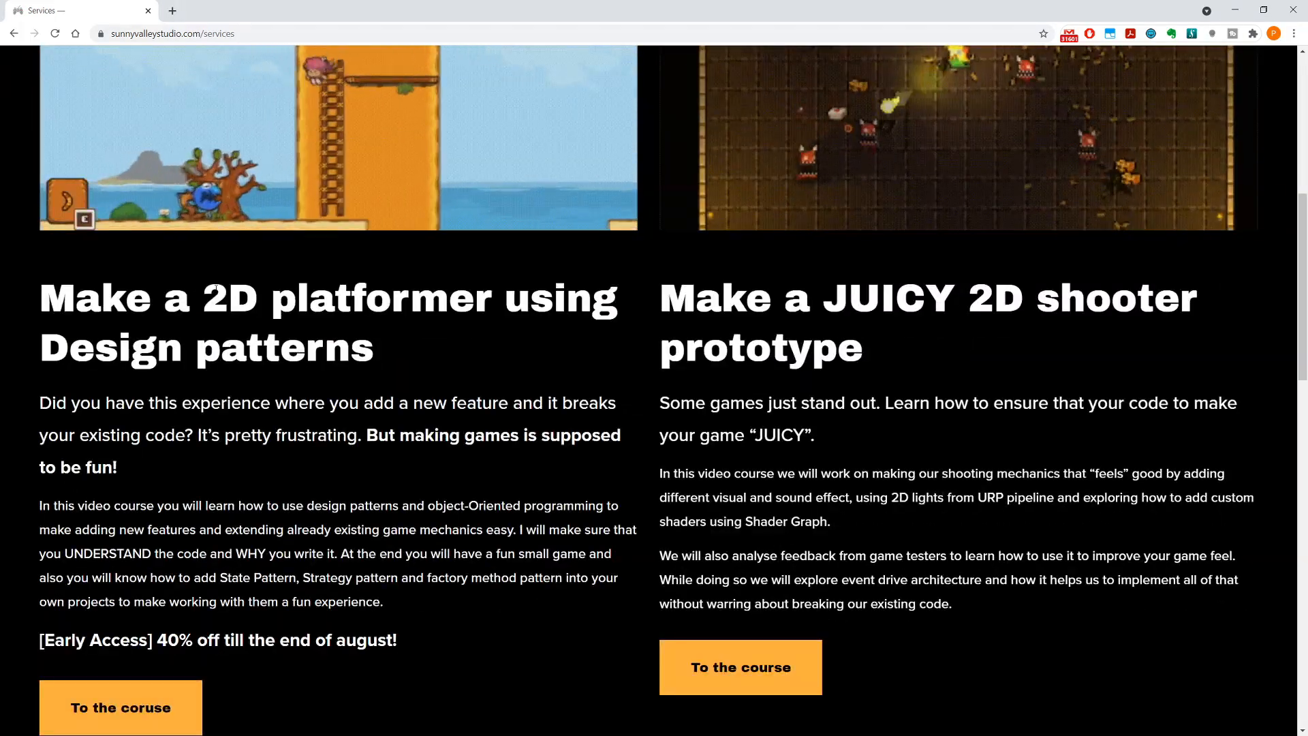
{"action": "mouse_move", "coordinate": [251, 451]}
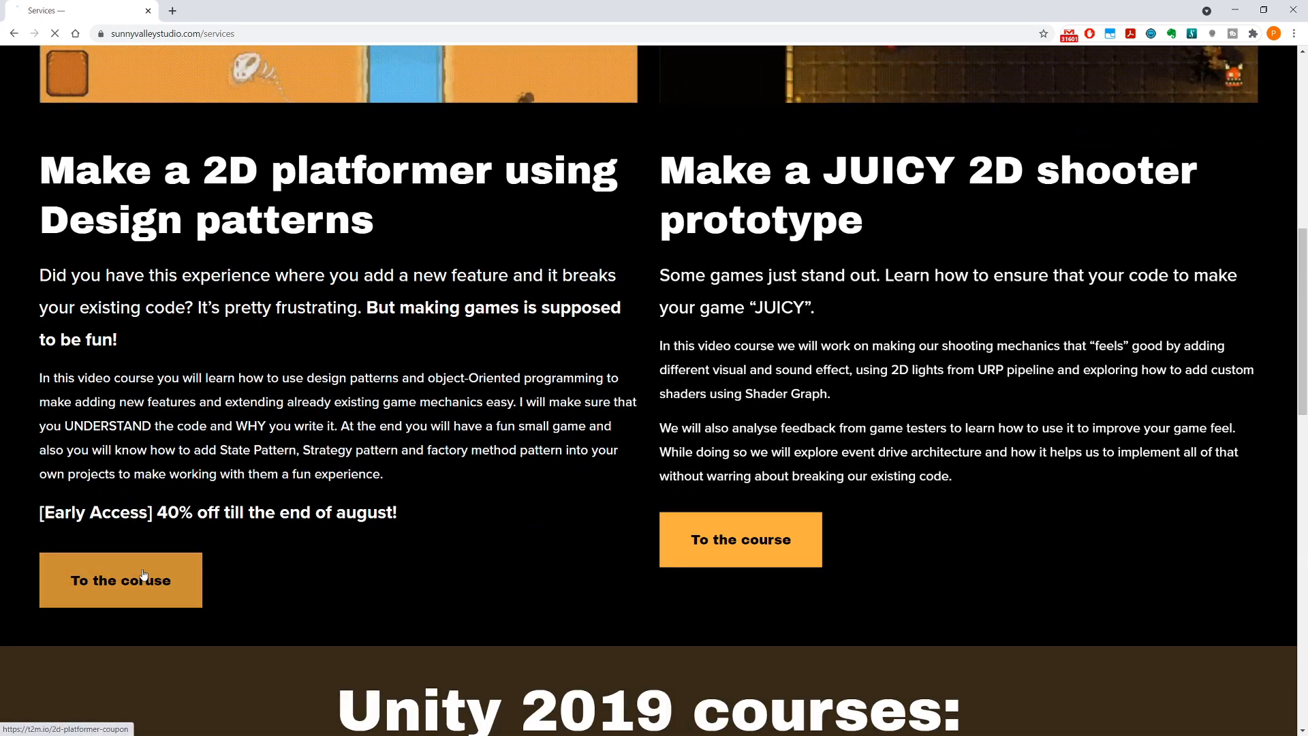
{"action": "left_click", "coordinate": [120, 580]}
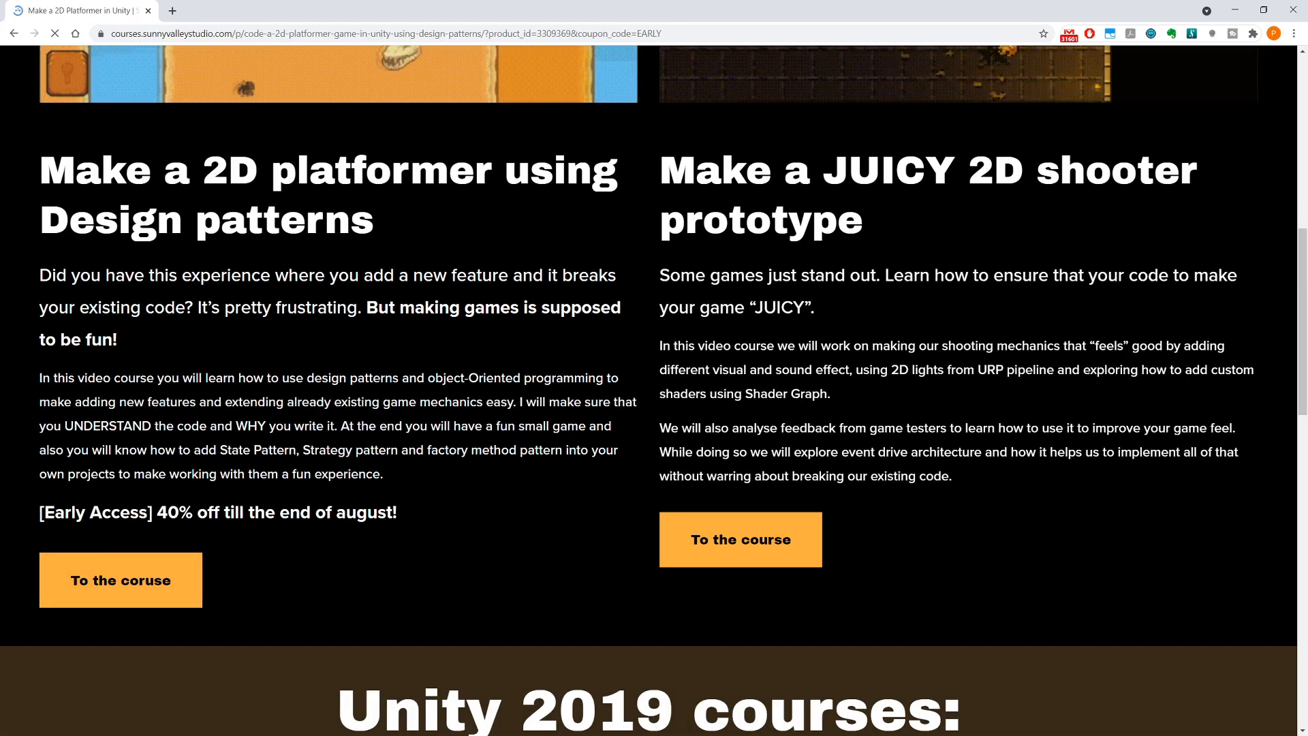
{"action": "left_click", "coordinate": [119, 581]}
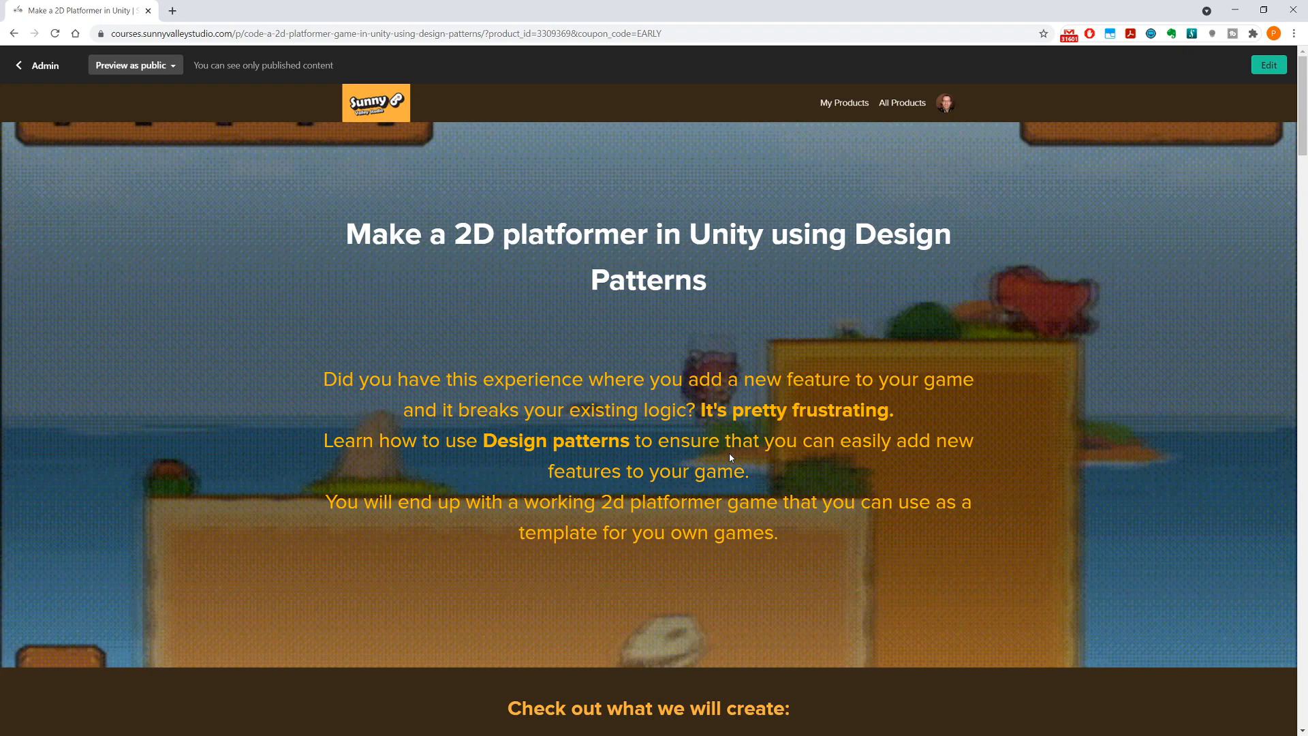
{"action": "scroll", "scroll_direction": "down", "scroll_amount": 3}
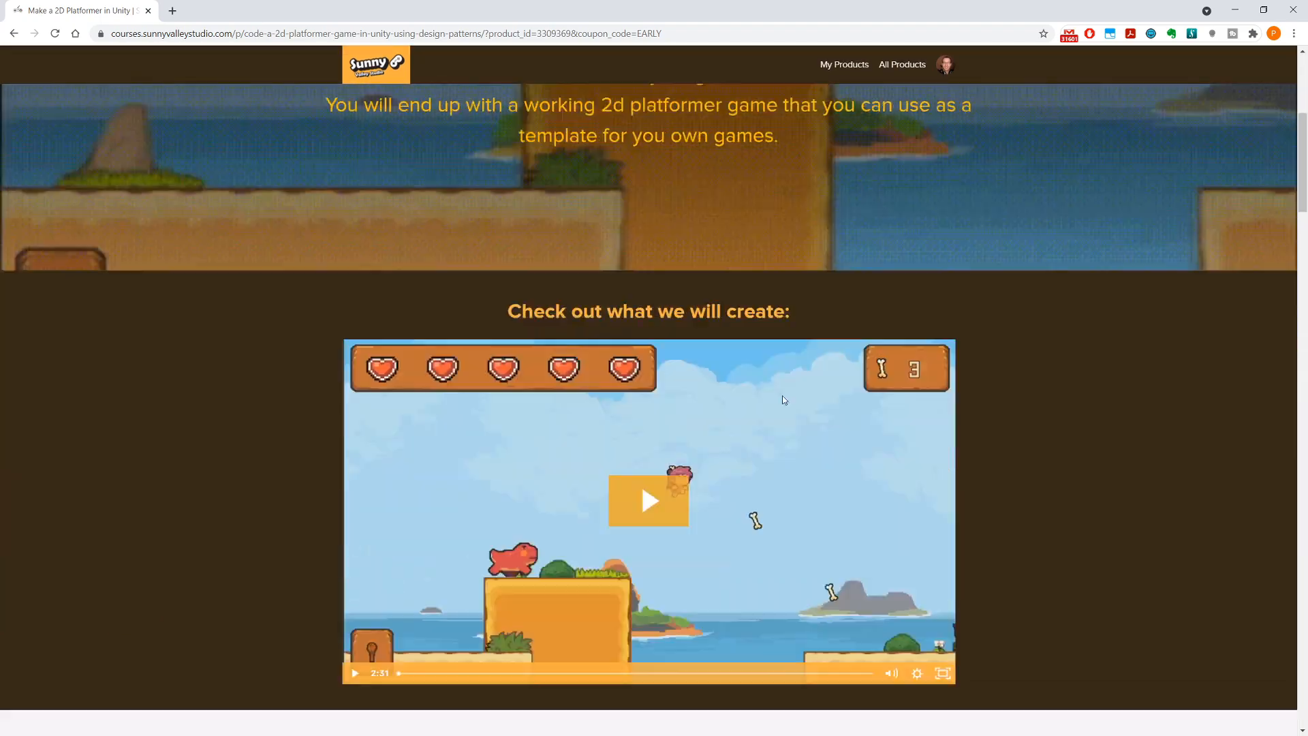
{"action": "scroll", "scroll_direction": "down", "scroll_amount": 3}
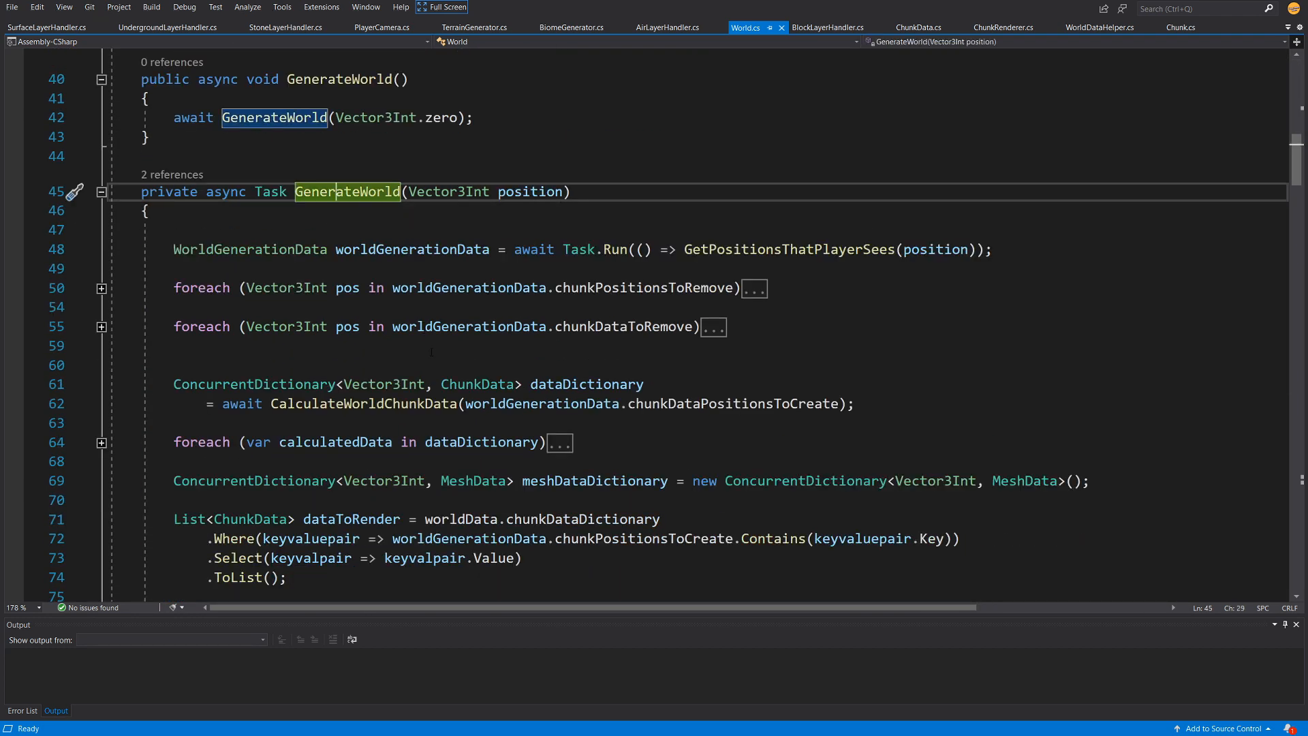
Step: Scroll World.cs to the private async Task GenerateWorld method
{"action": "scroll", "scroll_direction": "down", "scroll_amount": 3}
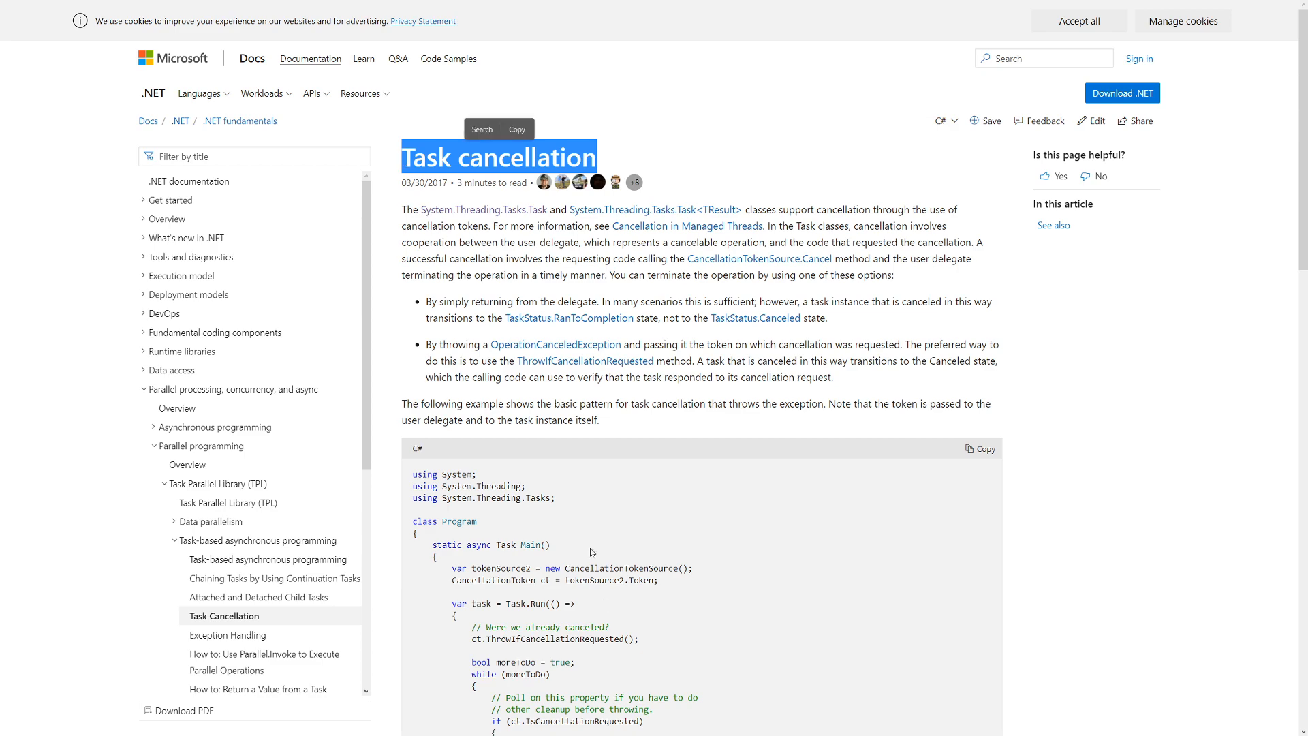
{"action": "scroll", "scroll_direction": "down", "scroll_amount": 3}
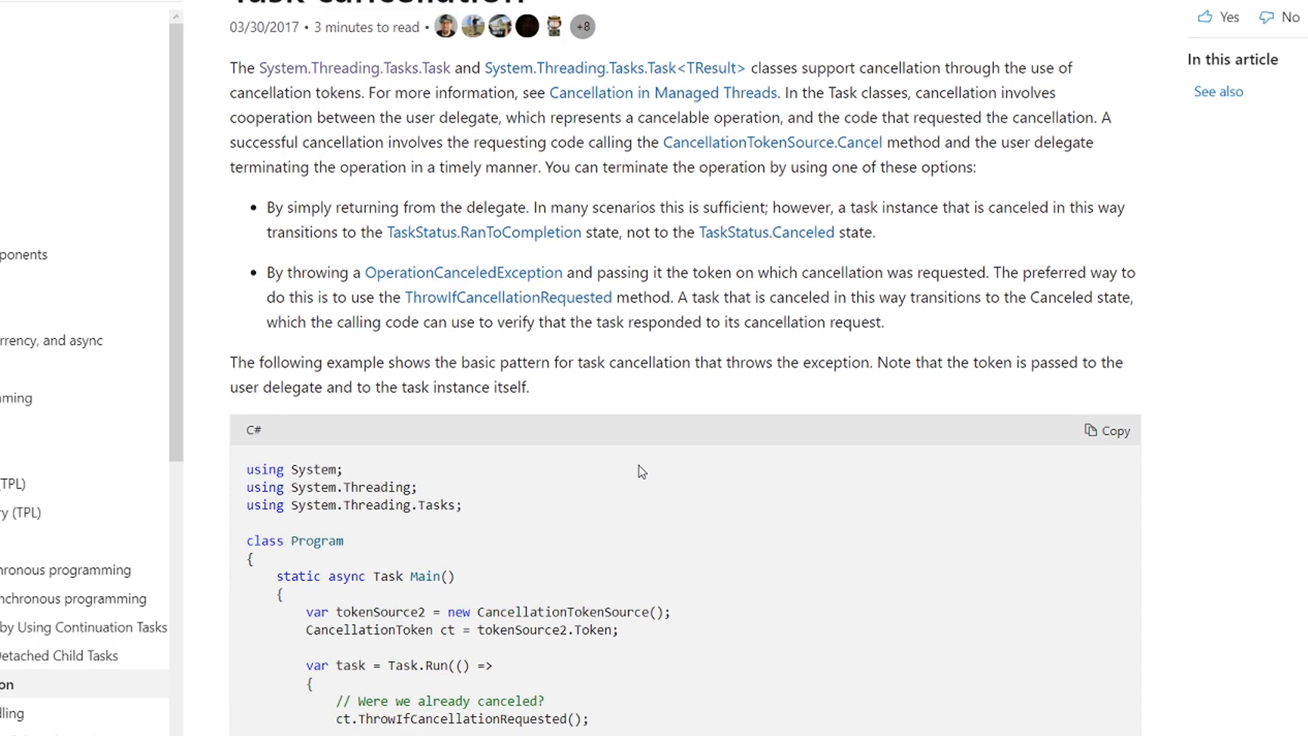
{"action": "scroll", "scroll_direction": "down", "scroll_amount": 3}
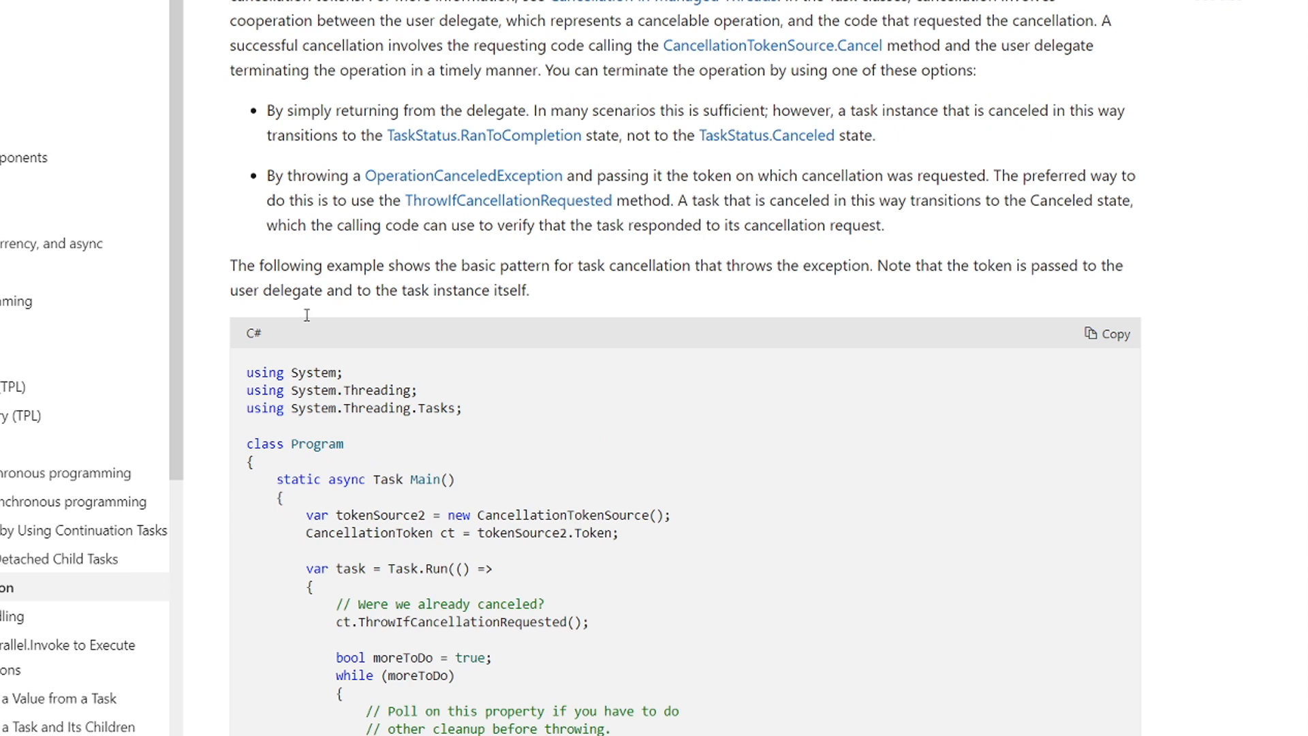
{"action": "mouse_move", "coordinate": [626, 416]}
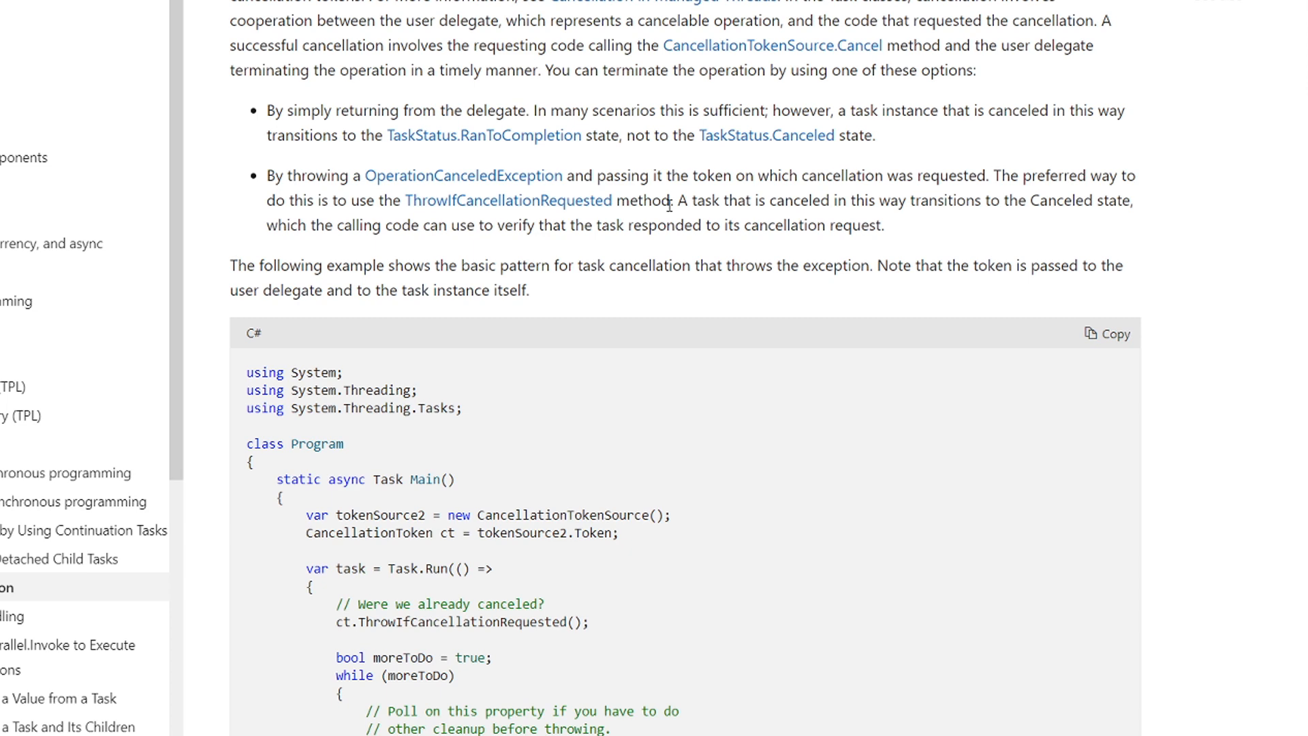
{"action": "mouse_move", "coordinate": [702, 269]}
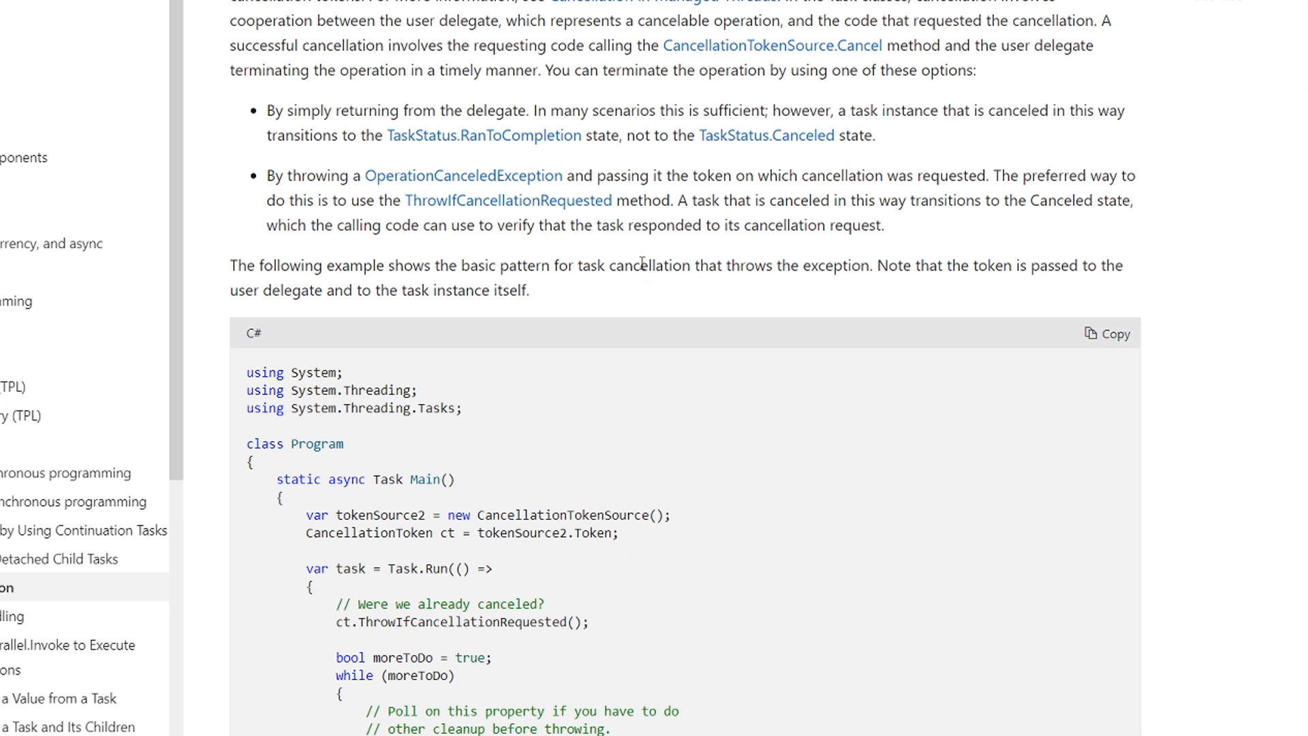
{"action": "scroll", "scroll_direction": "down", "scroll_amount": 3}
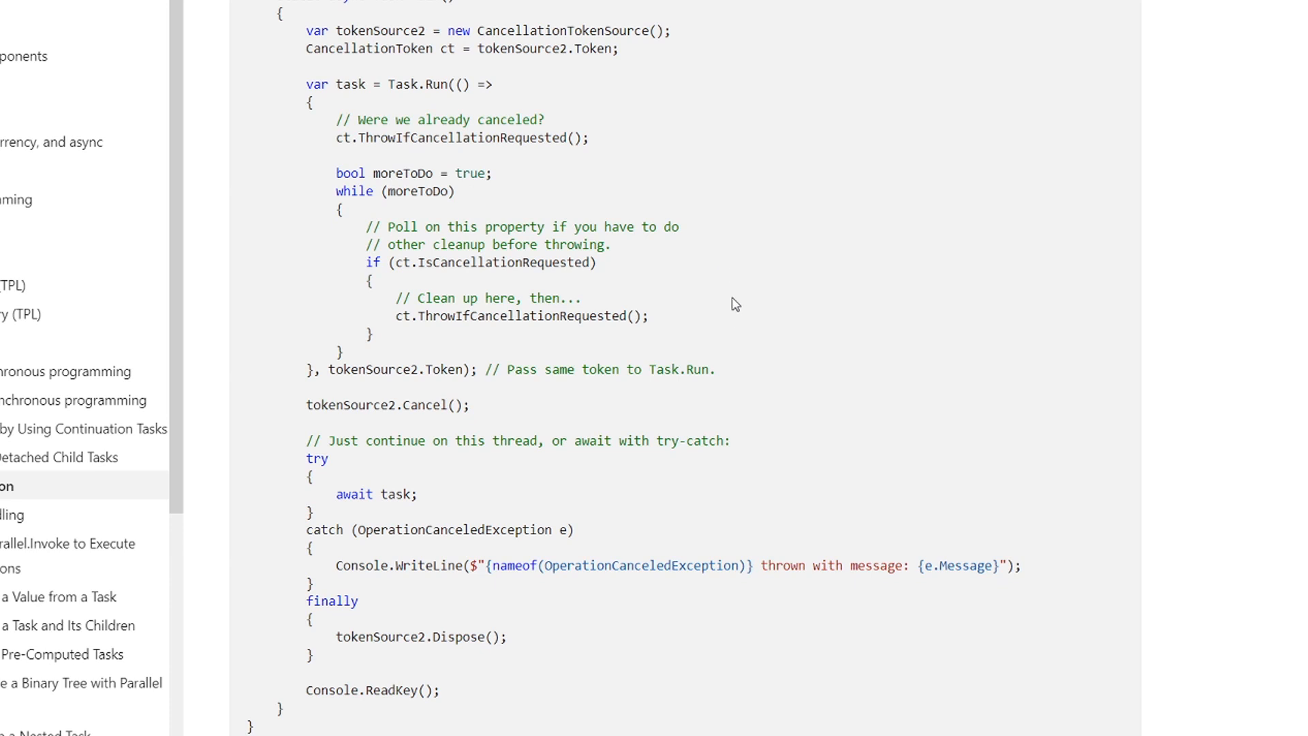
{"action": "mouse_move", "coordinate": [365, 363]}
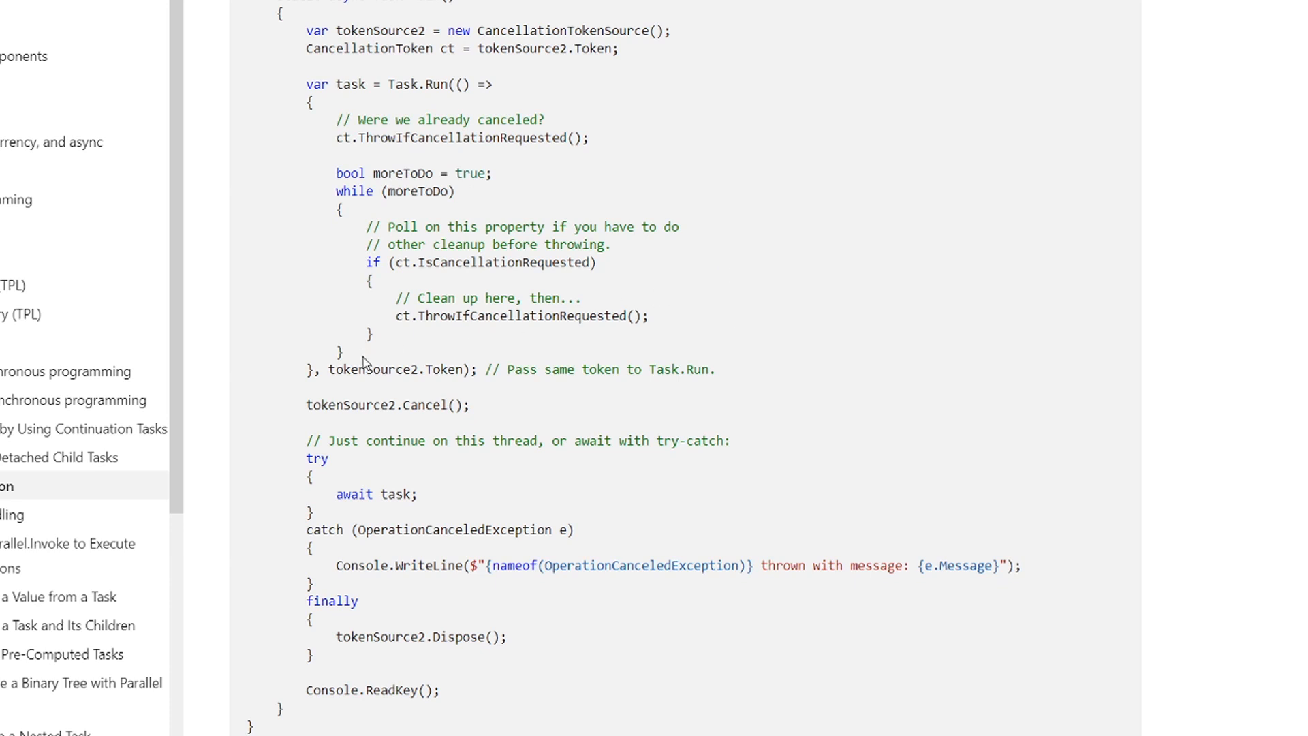
{"action": "left_click_drag", "start_coordinate": [306, 84], "coordinate": [713, 369]}
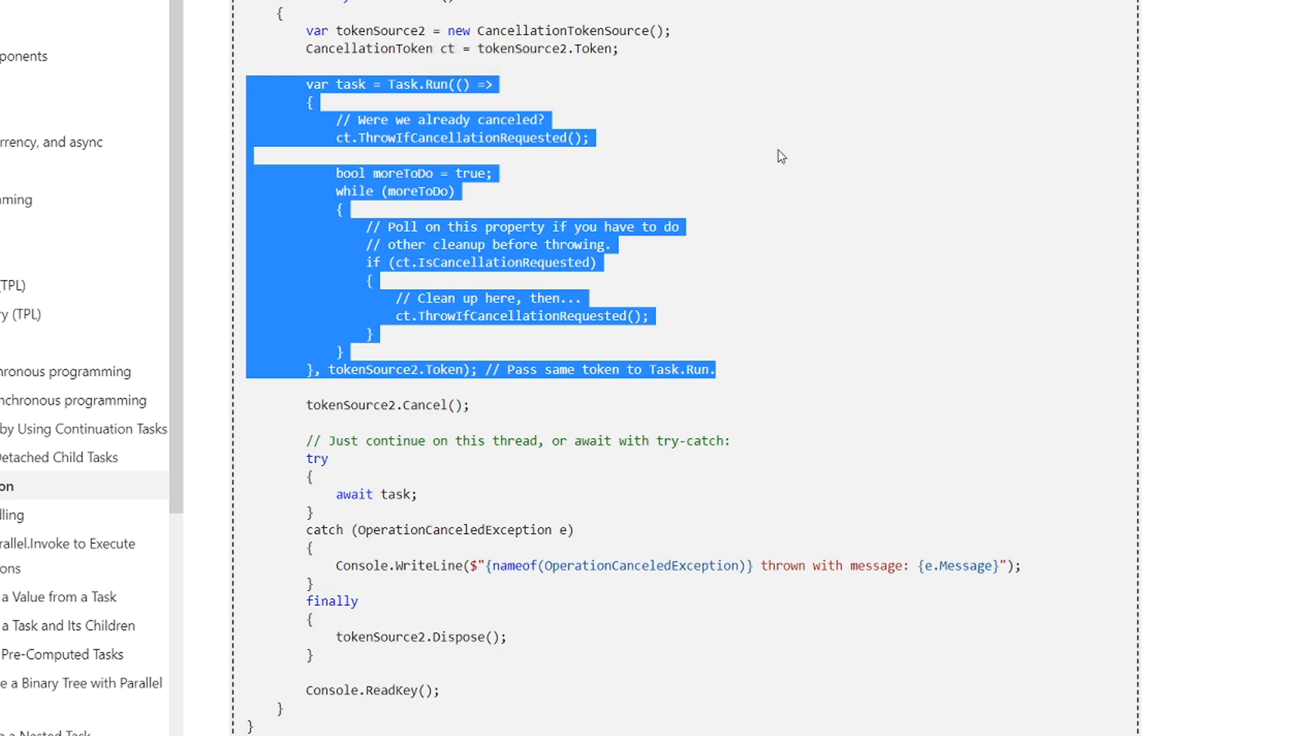
{"action": "mouse_move", "coordinate": [785, 195]}
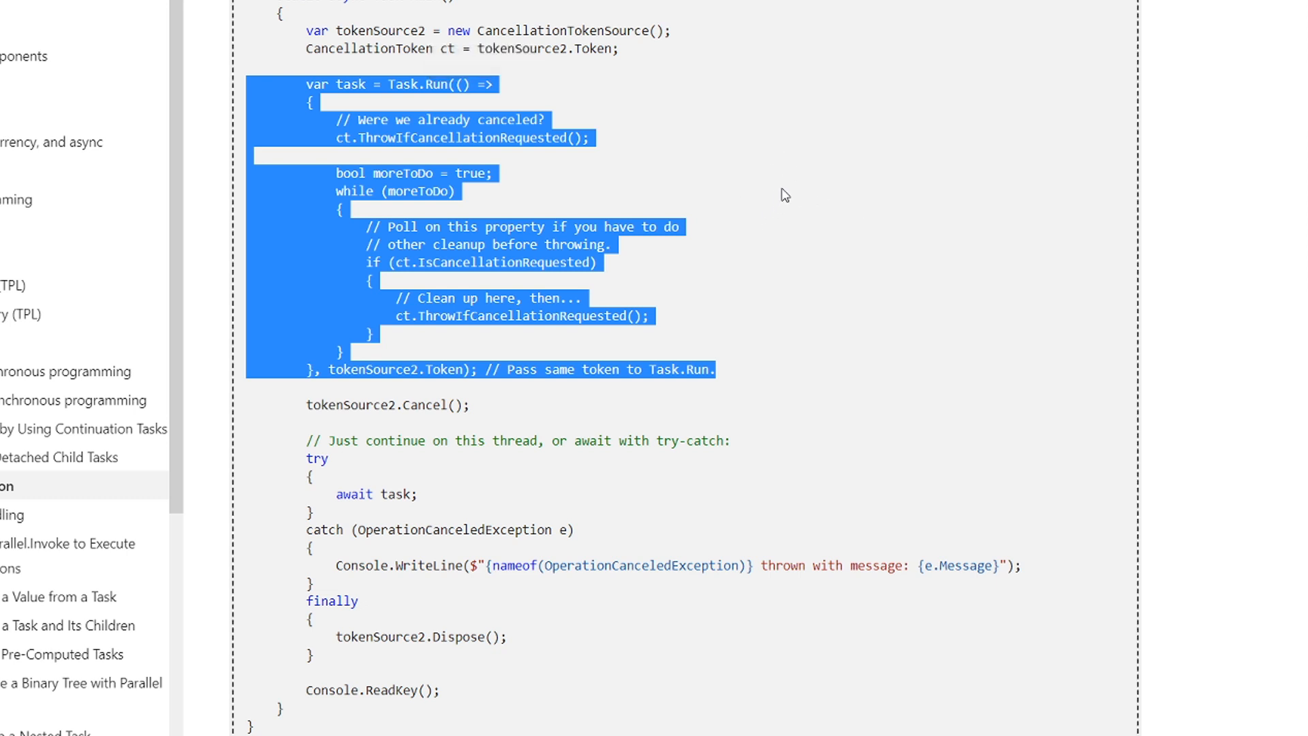
{"action": "left_click", "coordinate": [626, 53]}
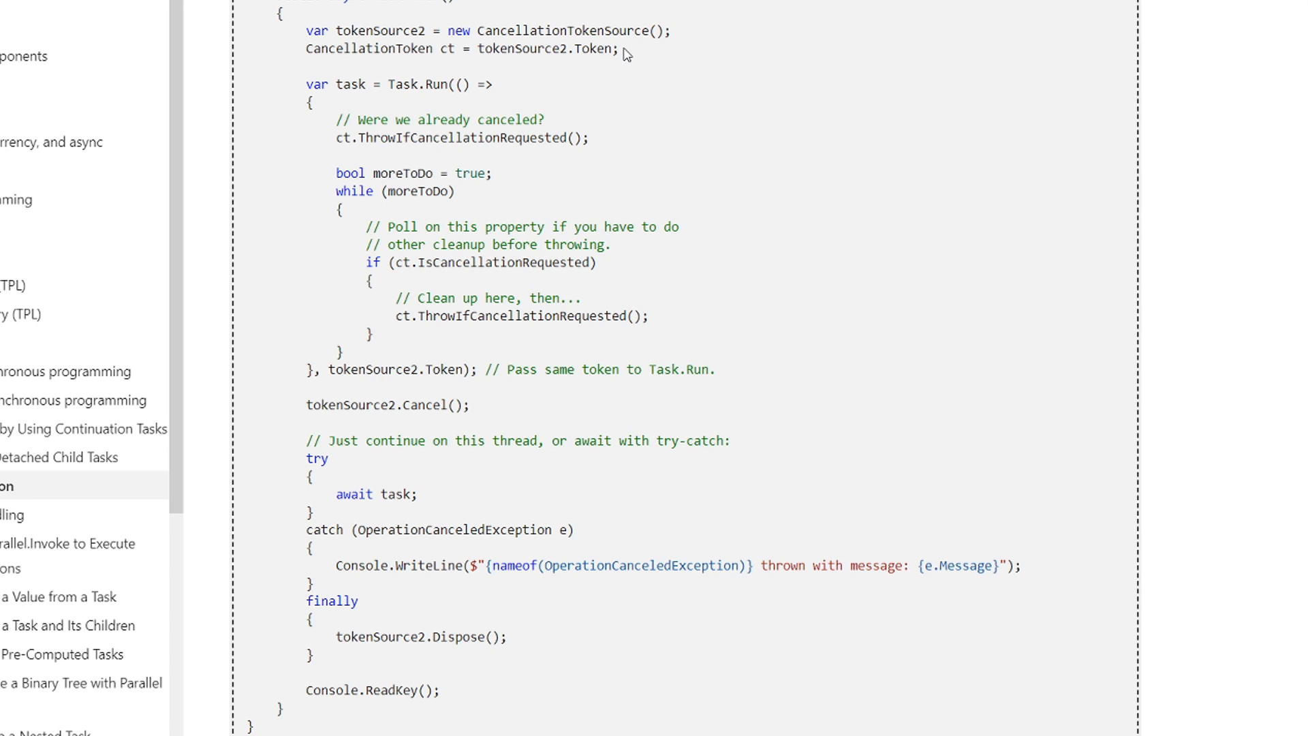
{"action": "left_click_drag", "start_coordinate": [305, 30], "coordinate": [617, 49]}
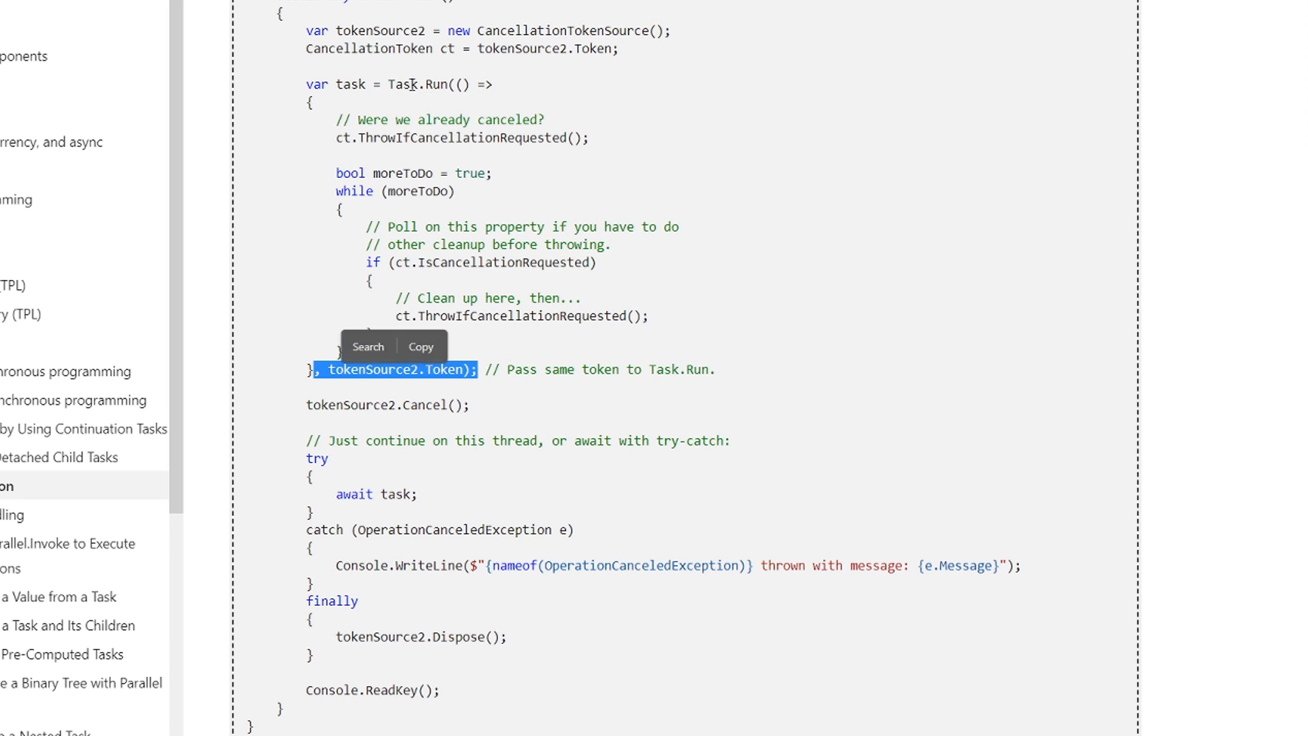
{"action": "left_click", "coordinate": [455, 369]}
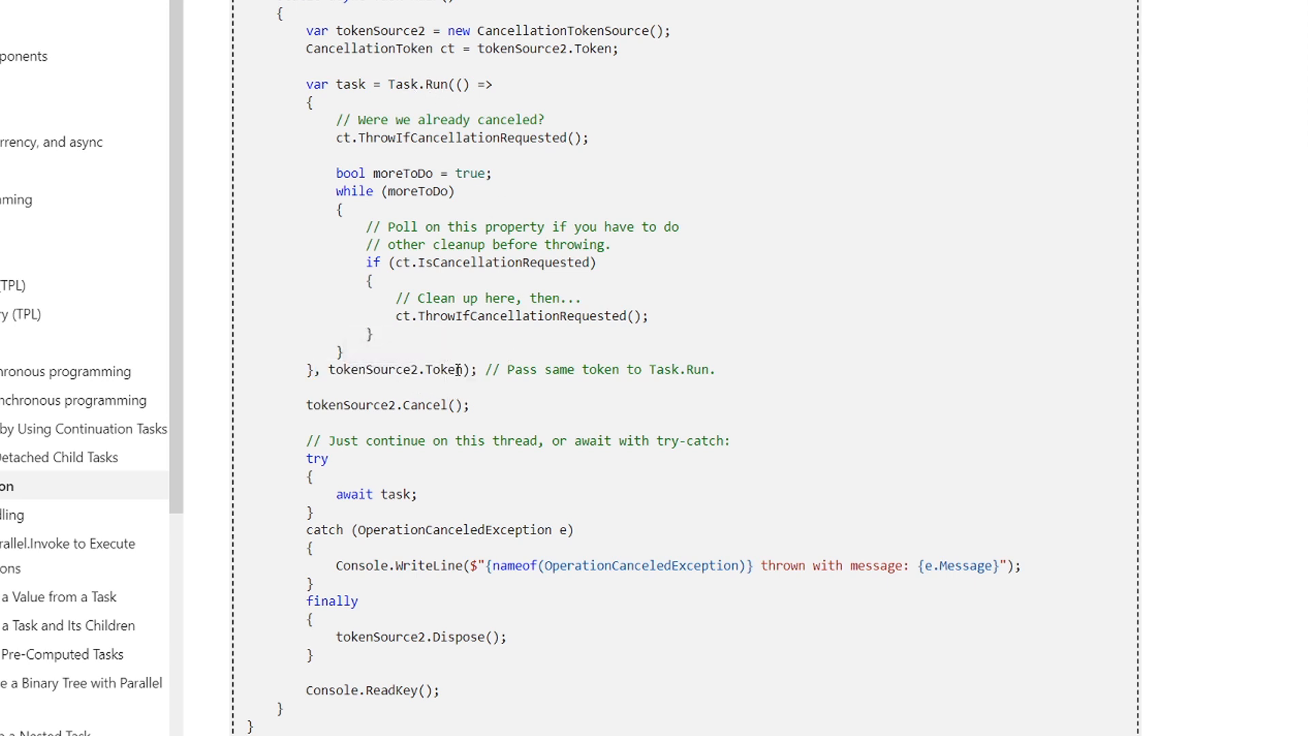
{"action": "double_click", "coordinate": [417, 369]}
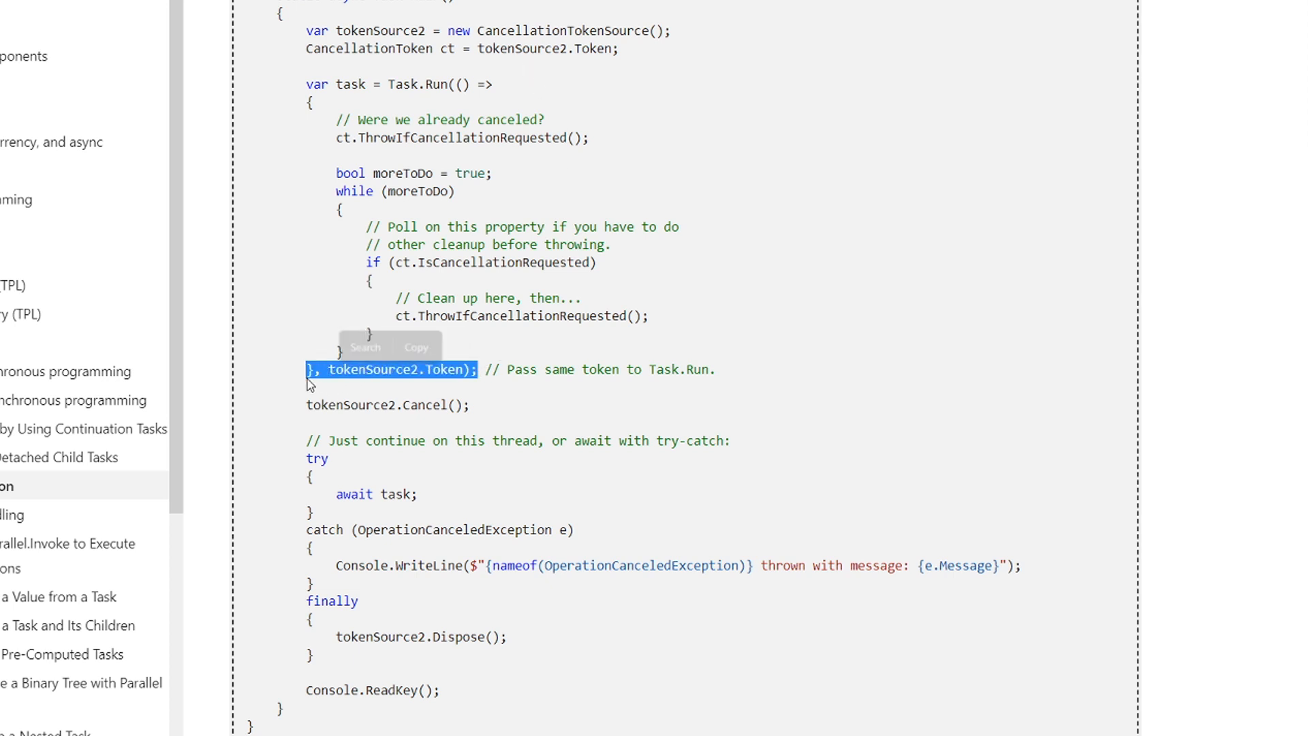
{"action": "mouse_move", "coordinate": [767, 126]}
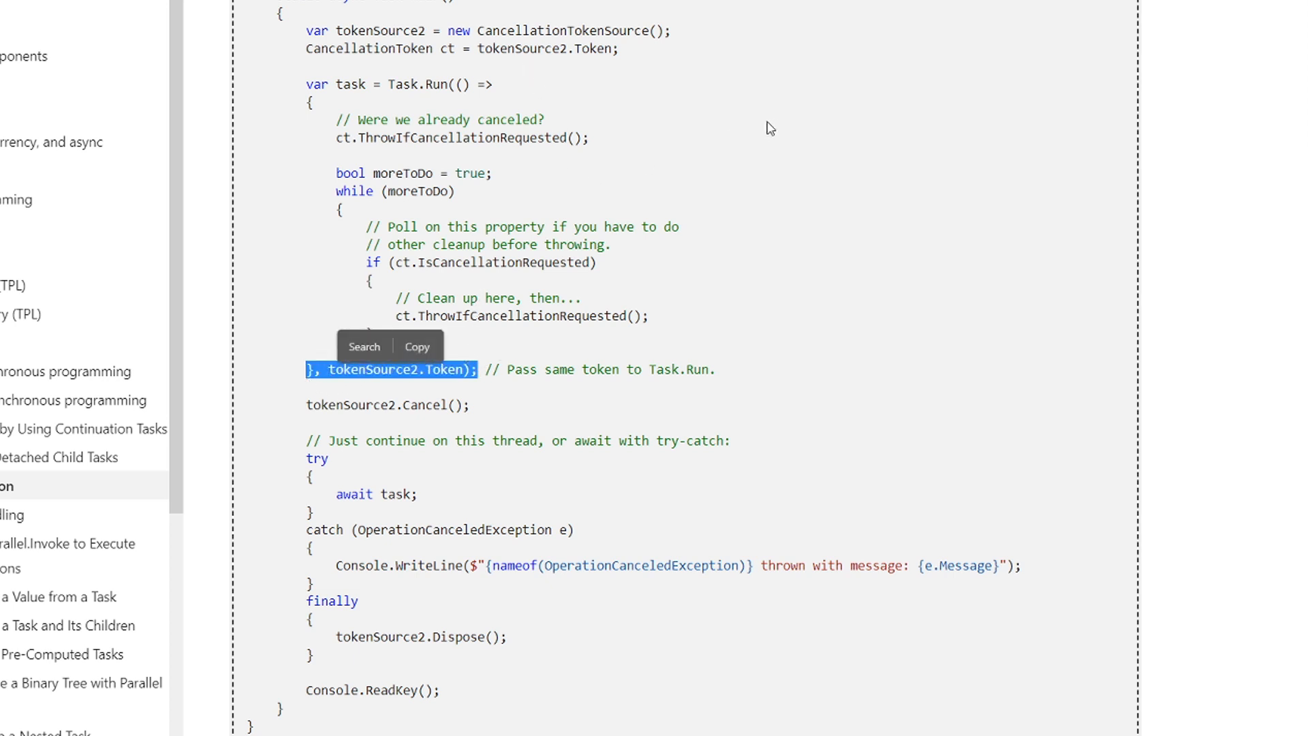
{"action": "mouse_move", "coordinate": [753, 129]}
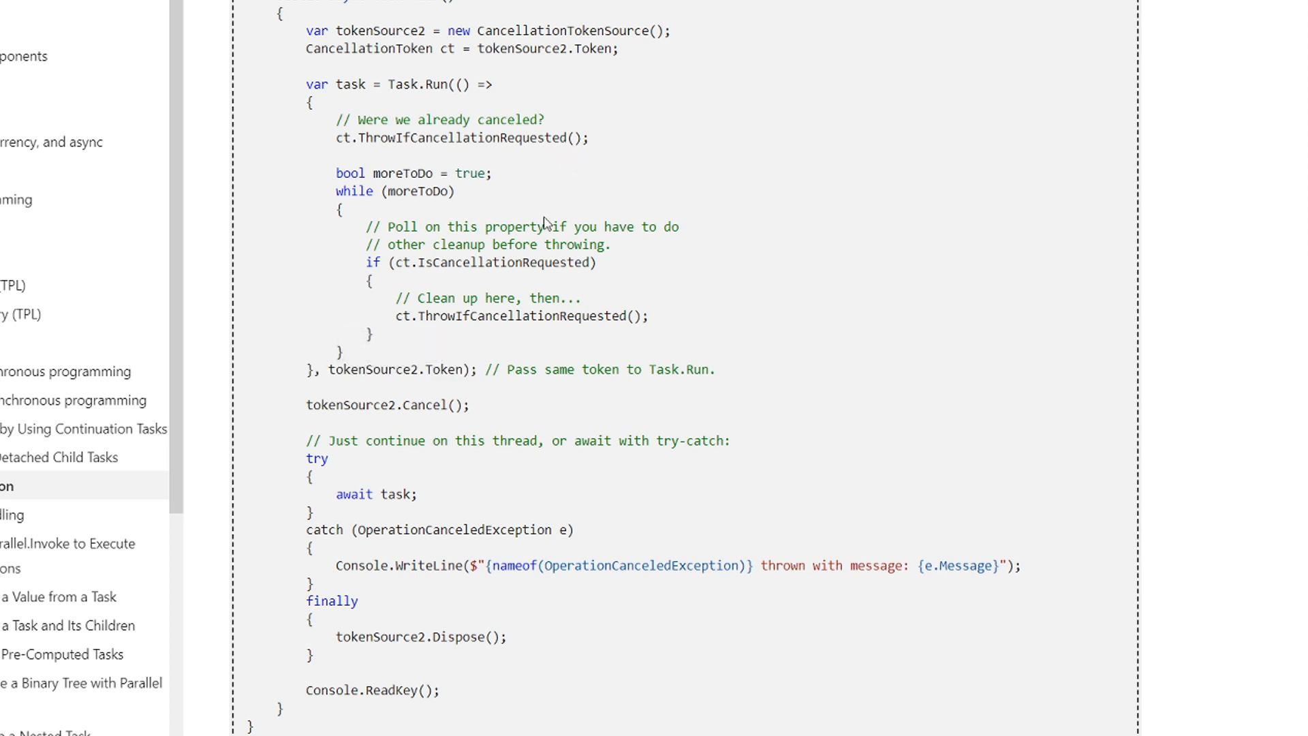
{"action": "left_click_drag", "start_coordinate": [336, 173], "coordinate": [376, 350]}
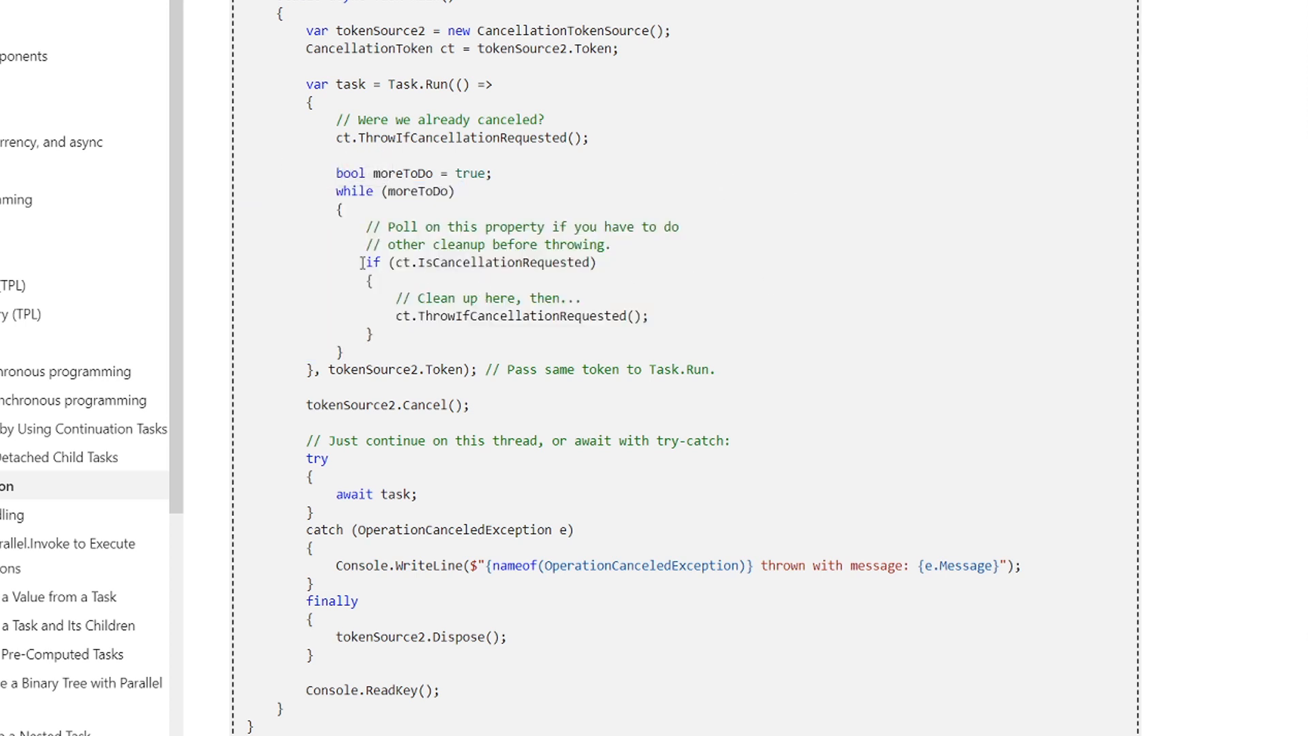
{"action": "left_click_drag", "start_coordinate": [360, 263], "coordinate": [655, 326]}
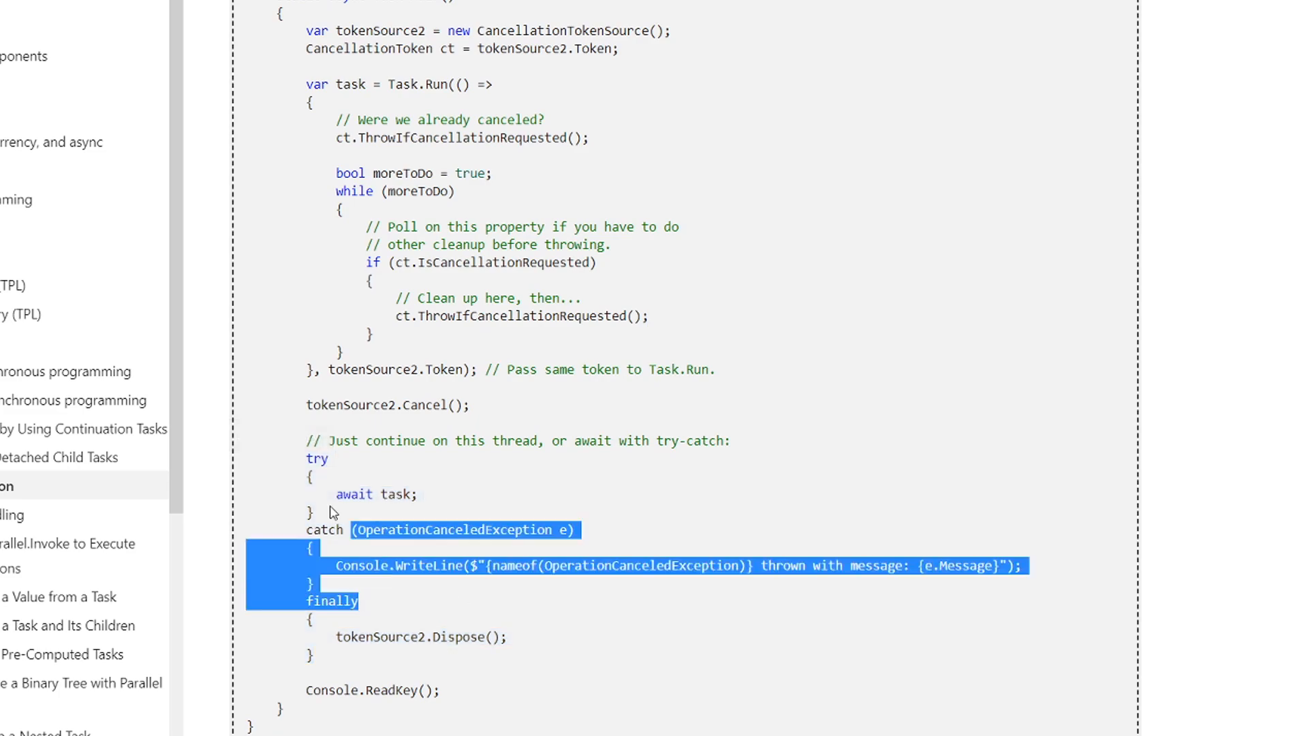
{"action": "left_click", "coordinate": [331, 512]}
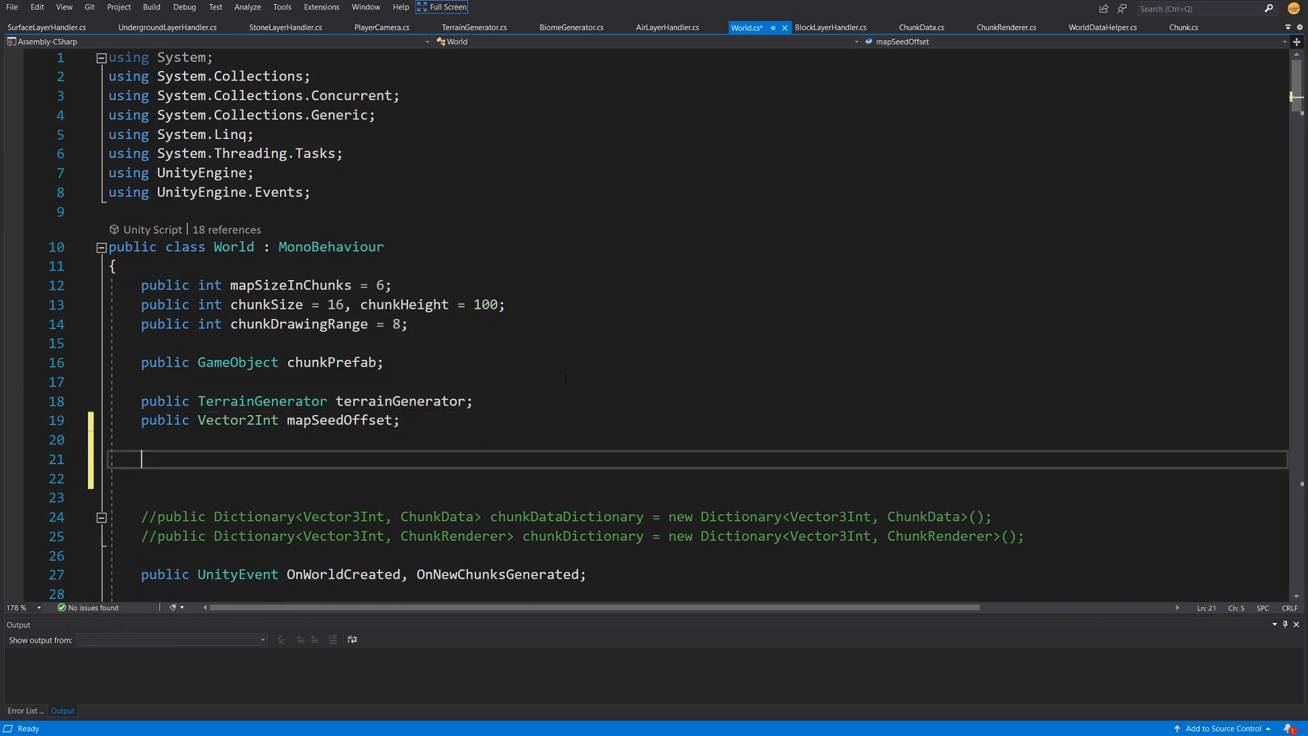
Step: Declare CancellationTokenSource taskTokenSource = new CancellationTokenSource() and import System.Threading
{"action": "type", "text": "Cance"}
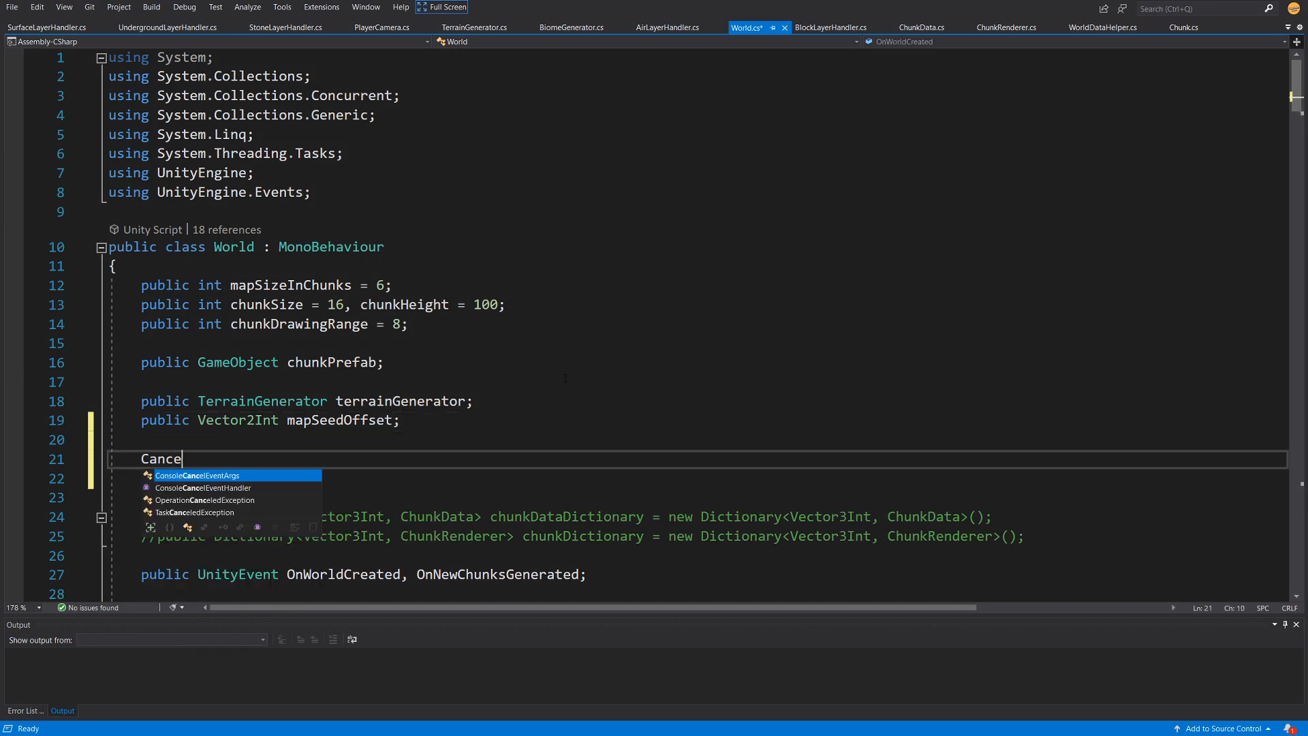
{"action": "type", "text": "llationTok"}
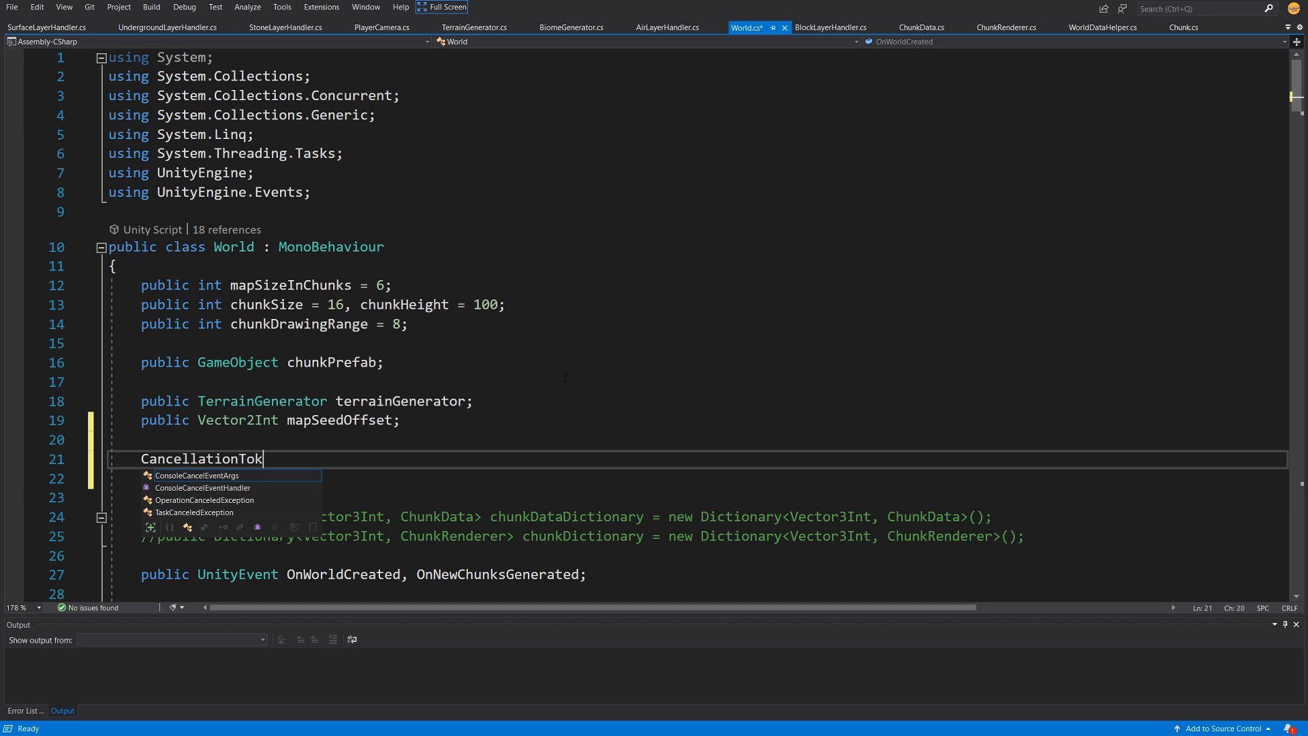
{"action": "type", "text": "enSource"}
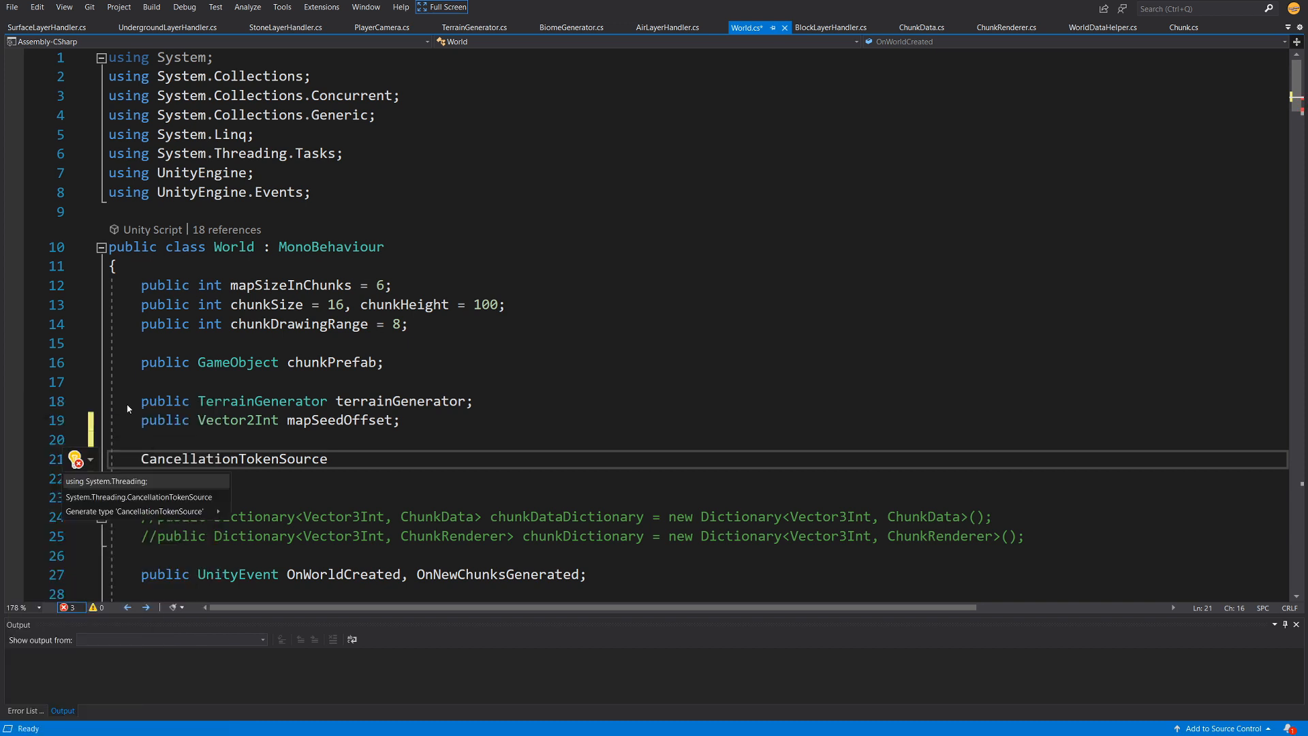
{"action": "left_click", "coordinate": [105, 481]}
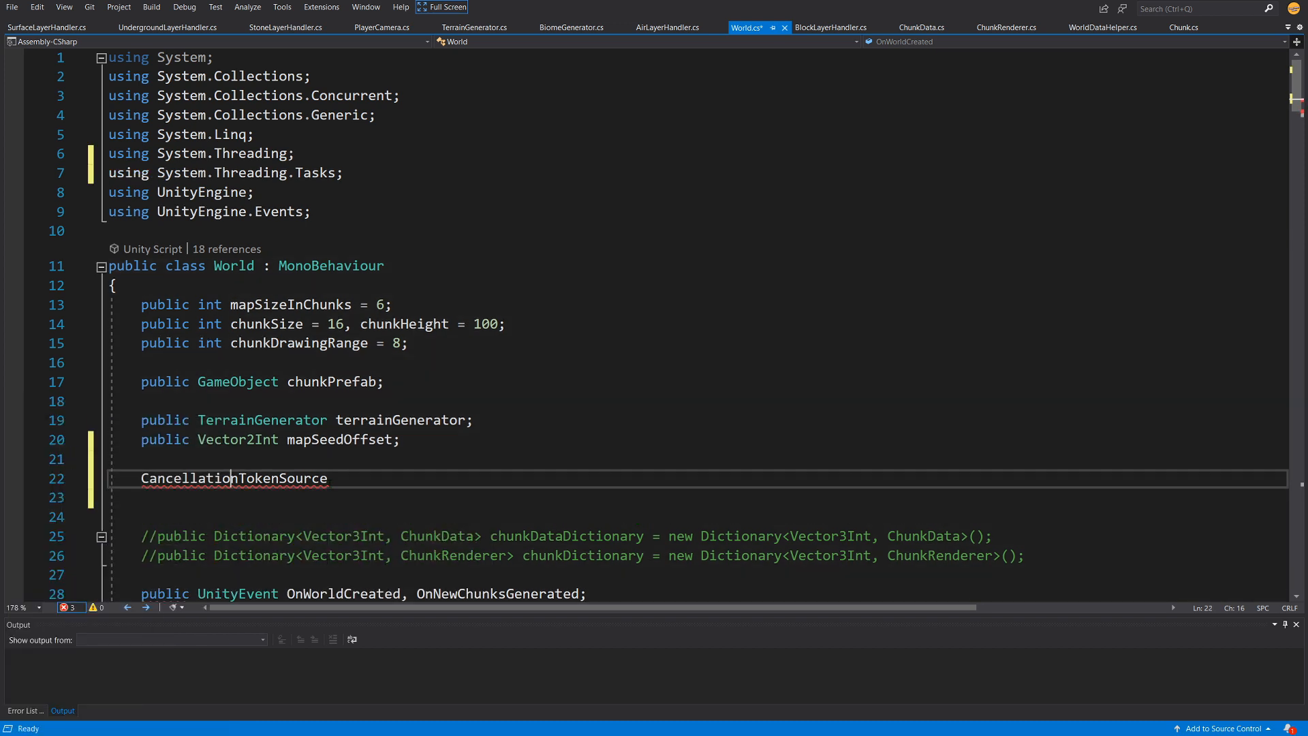
{"action": "double_click", "coordinate": [233, 478]}
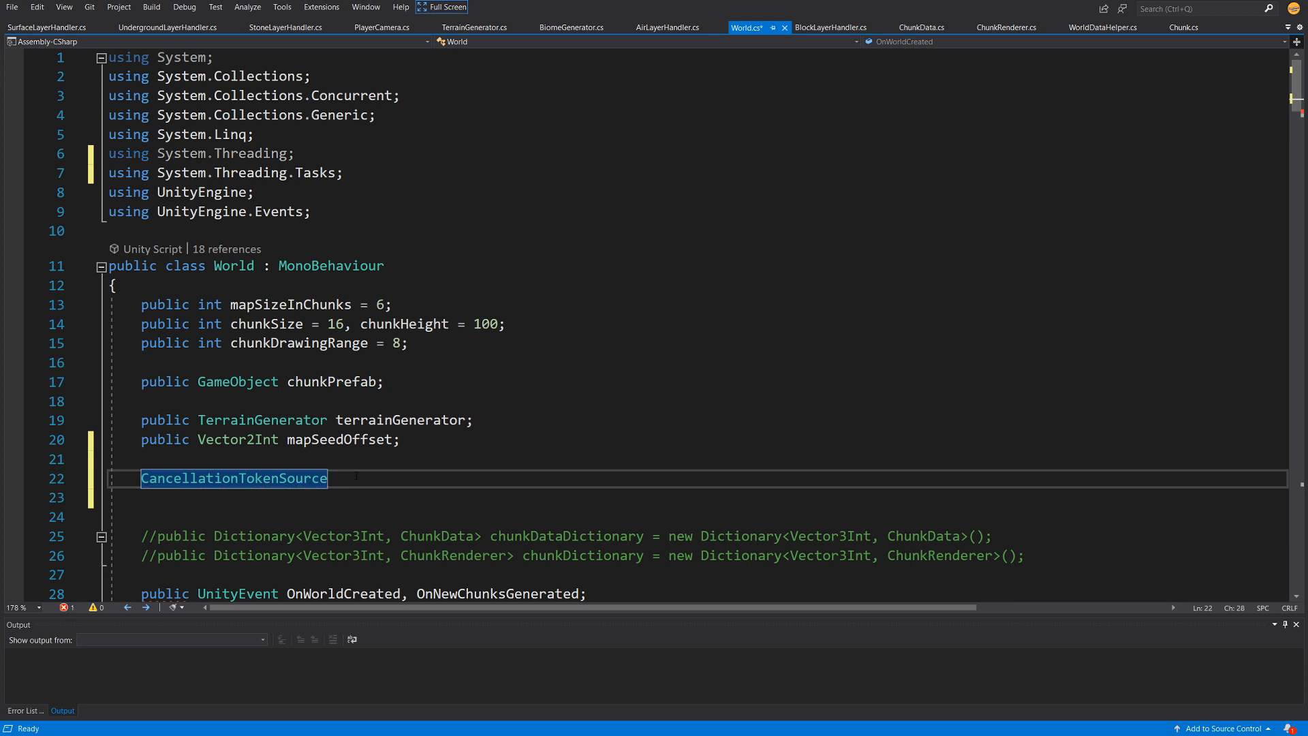
{"action": "type", "text": "taskT"}
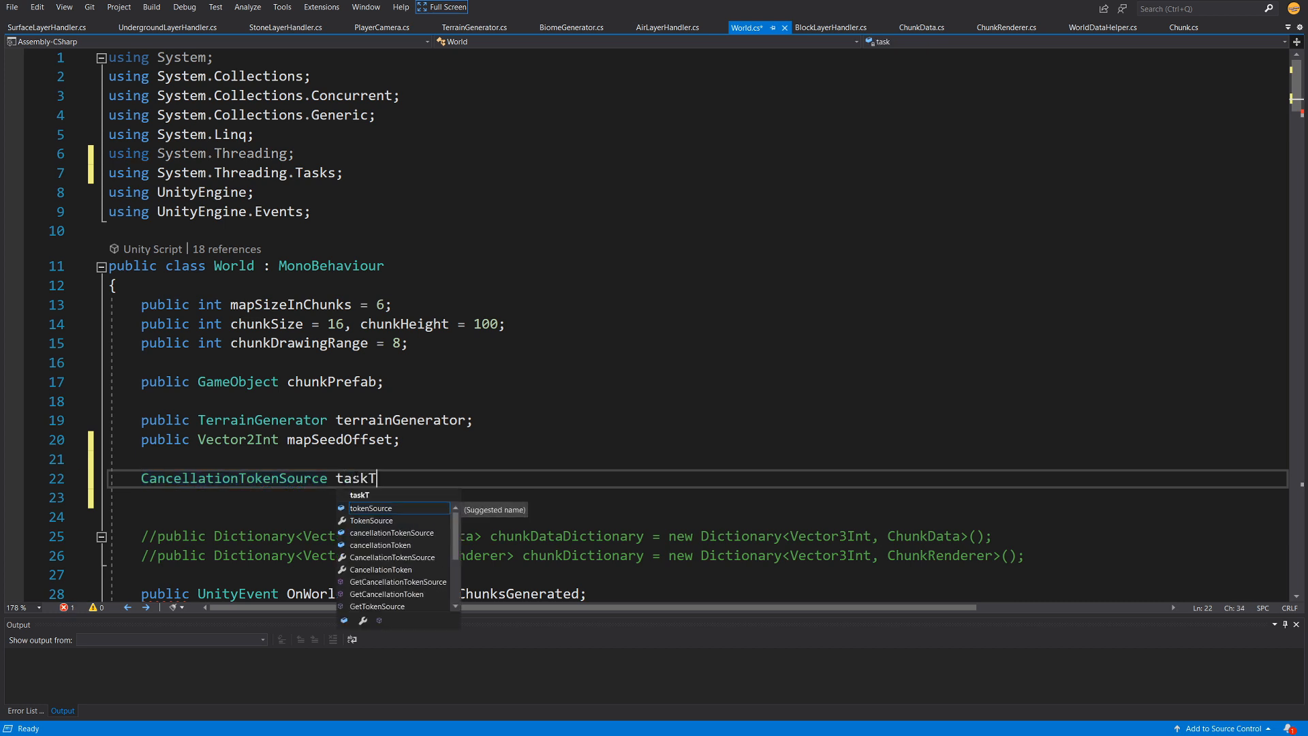
{"action": "type", "text": "okenSource = new CancellationTokenSource();"}
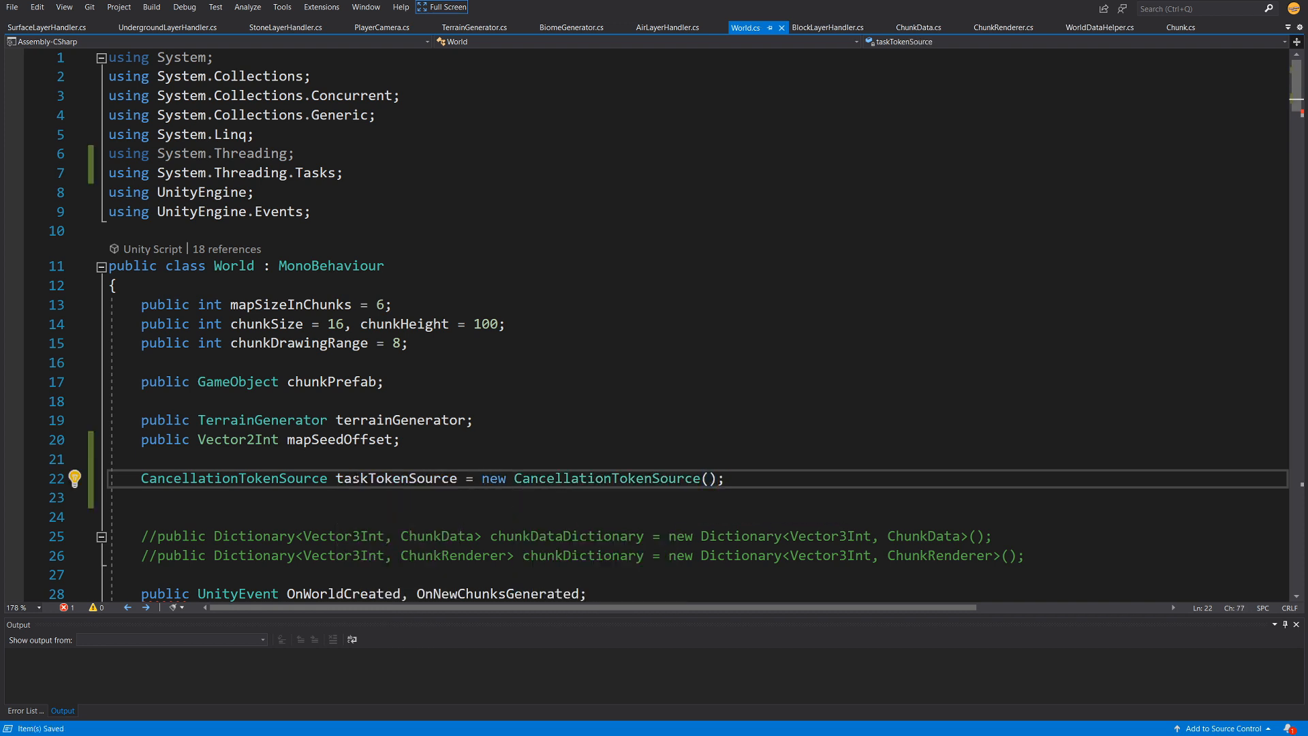
{"action": "double_click", "coordinate": [395, 478]}
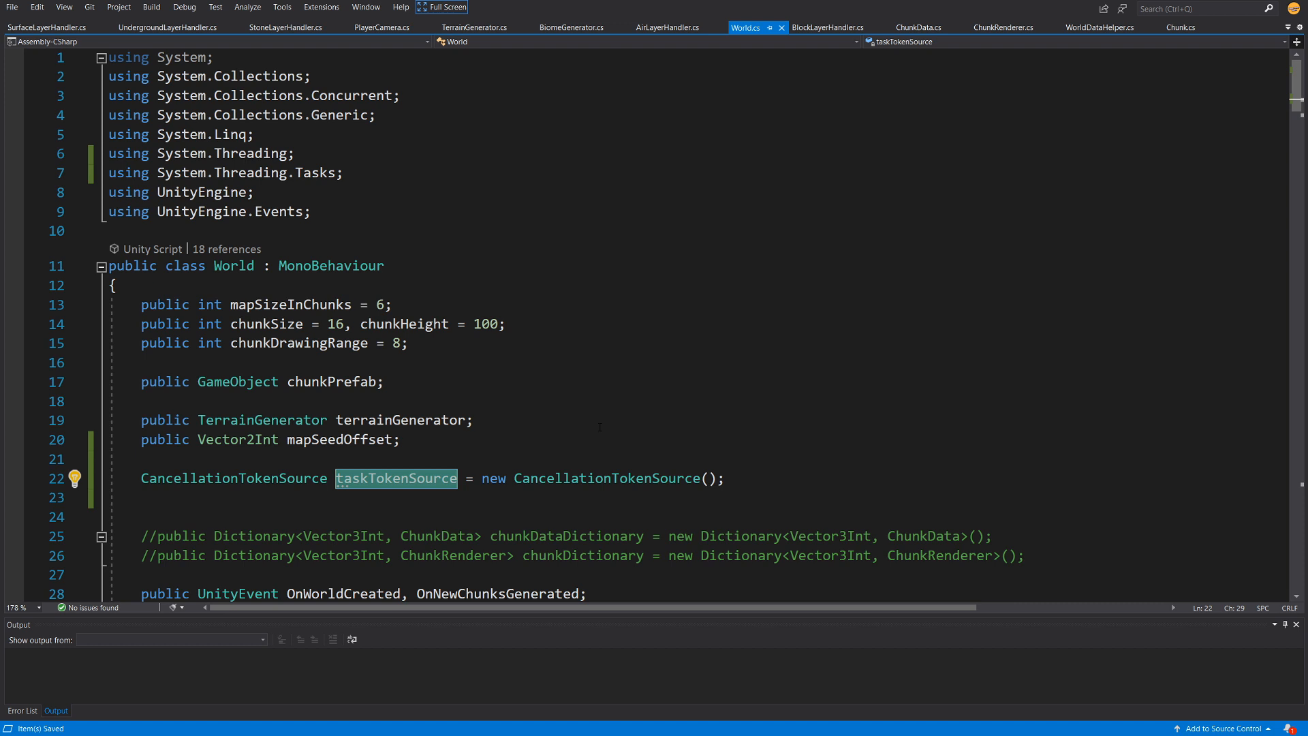
Step: Go to the definition of CancellationTokenSource, then CancellationToken, to read IsCancellationRequested
{"action": "right_click", "coordinate": [395, 478]}
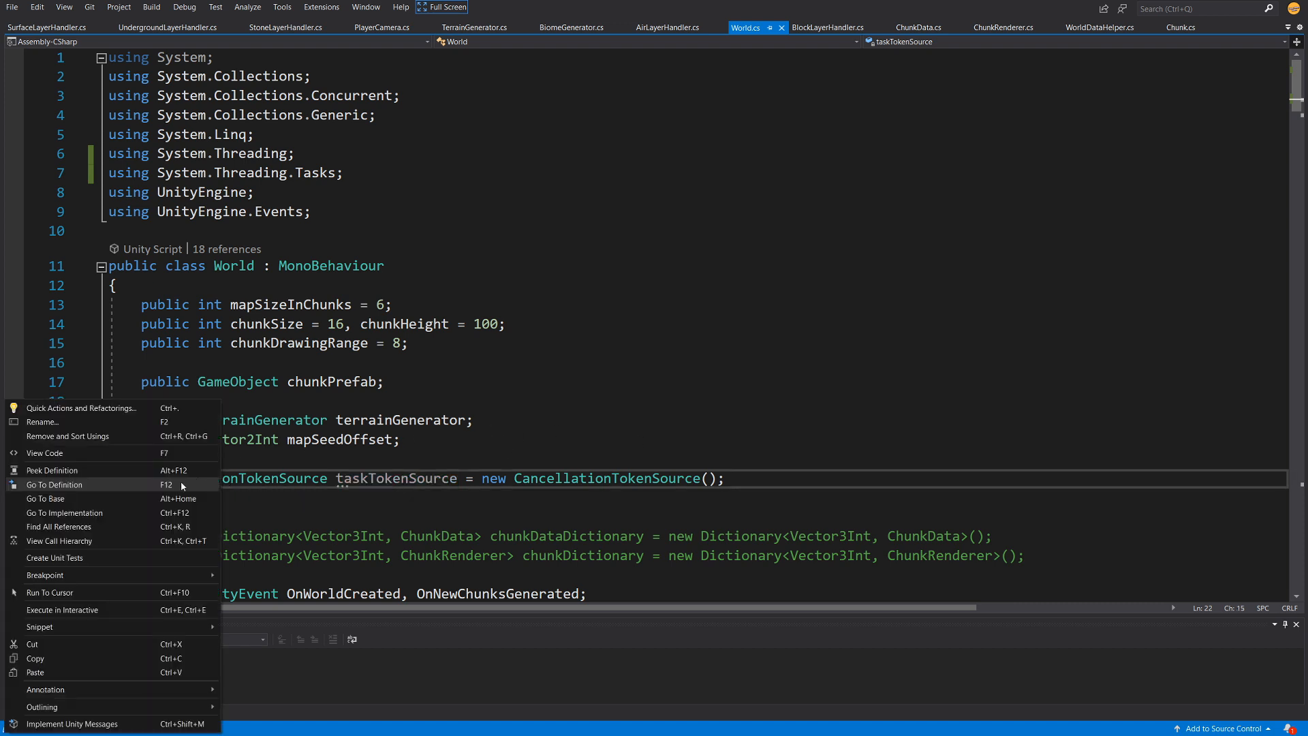
{"action": "left_click", "coordinate": [54, 485]}
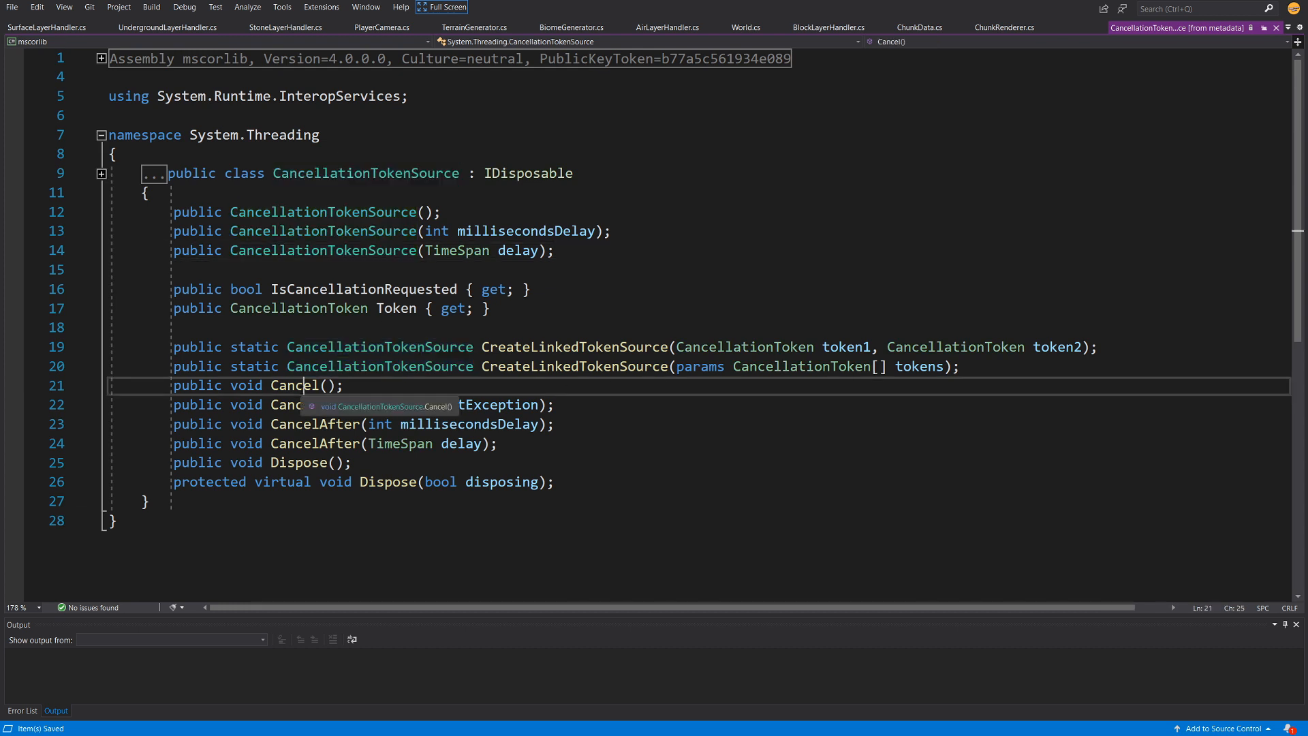
{"action": "double_click", "coordinate": [294, 384]}
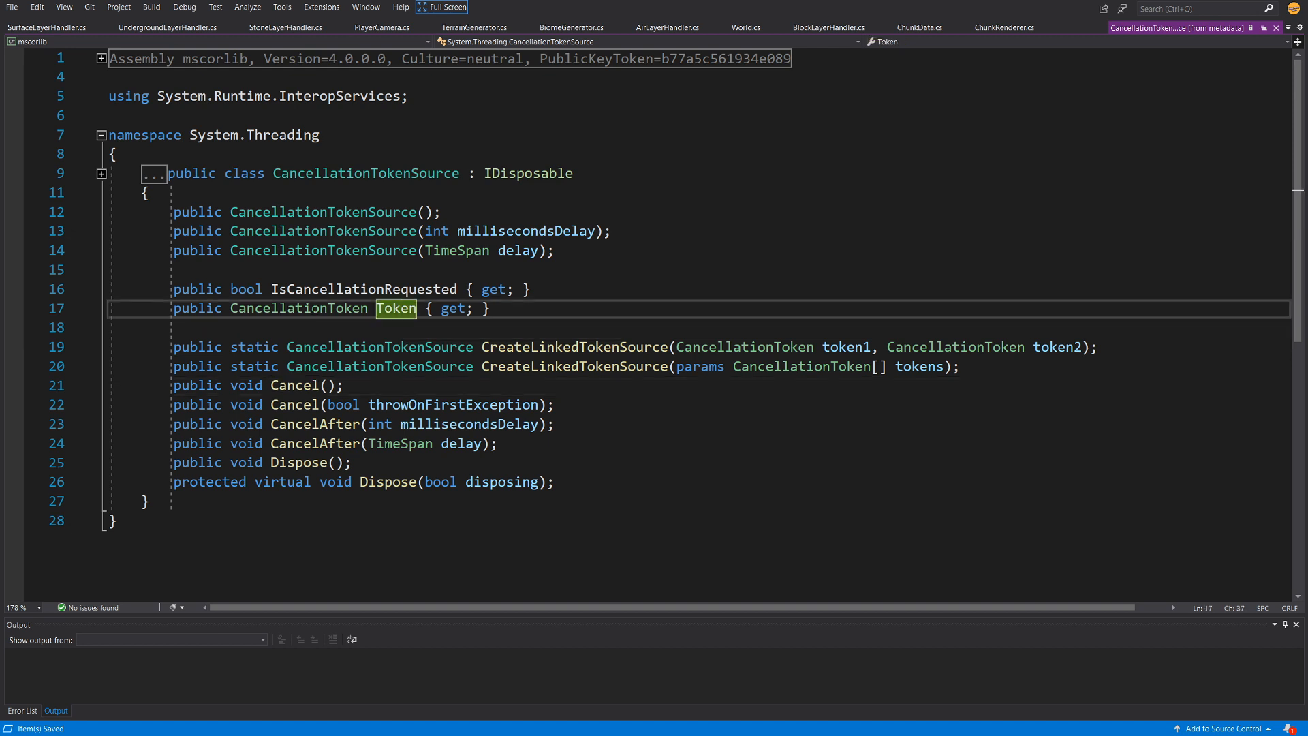
{"action": "left_click", "coordinate": [298, 308]}
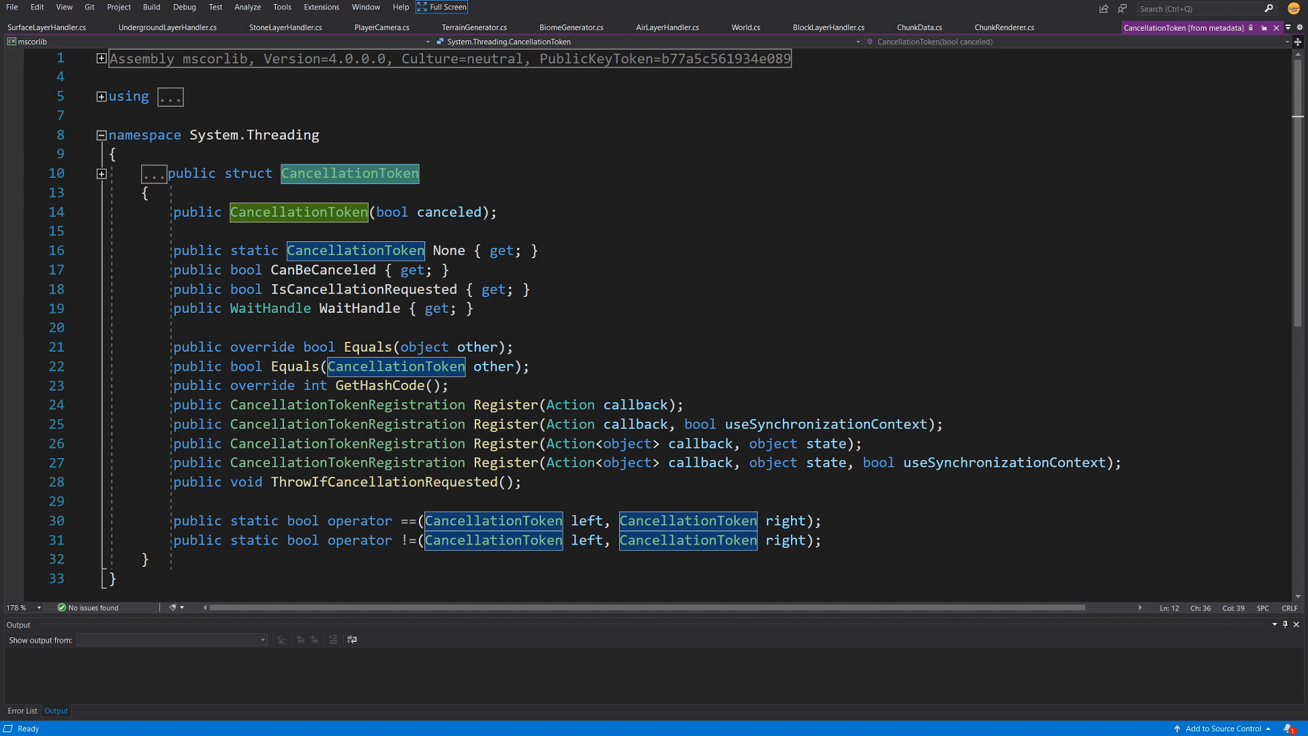
{"action": "double_click", "coordinate": [384, 289]}
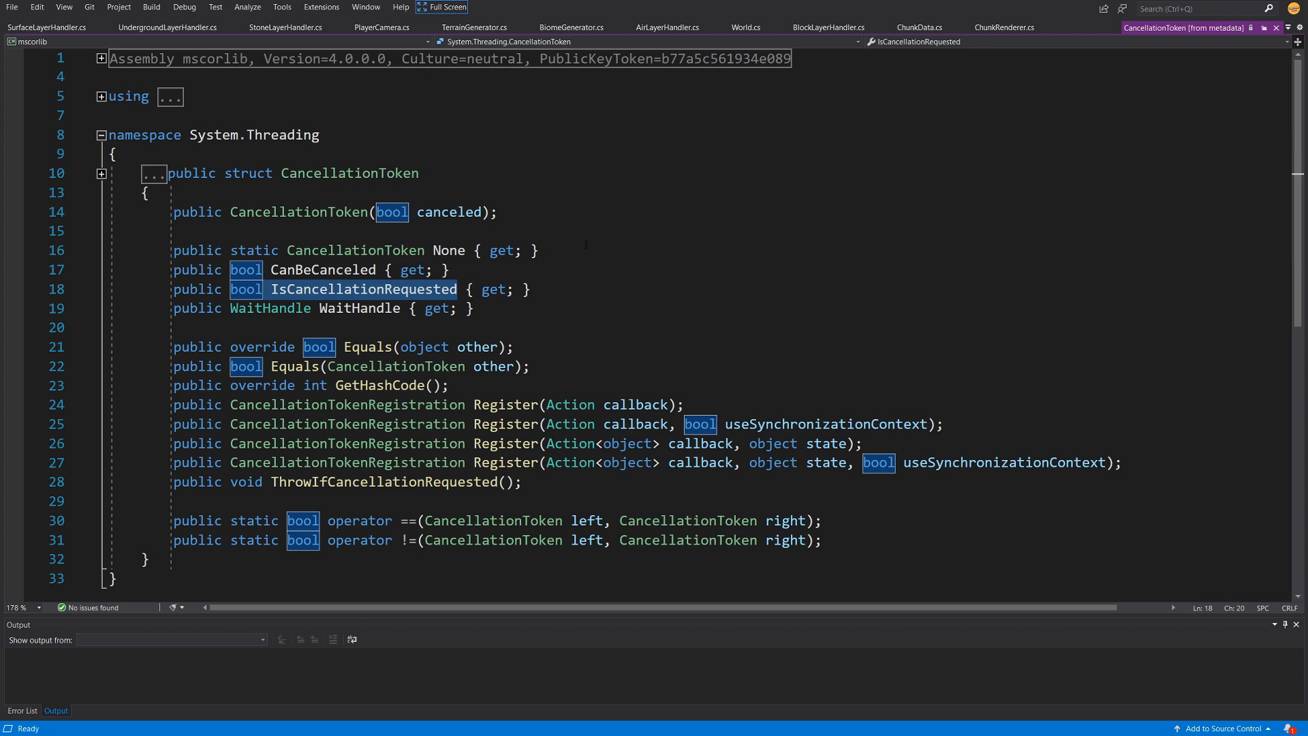
Step: Return to World.cs and make room for a new method below GetBlockFromChunkCoordinates
{"action": "left_click", "coordinate": [745, 27]}
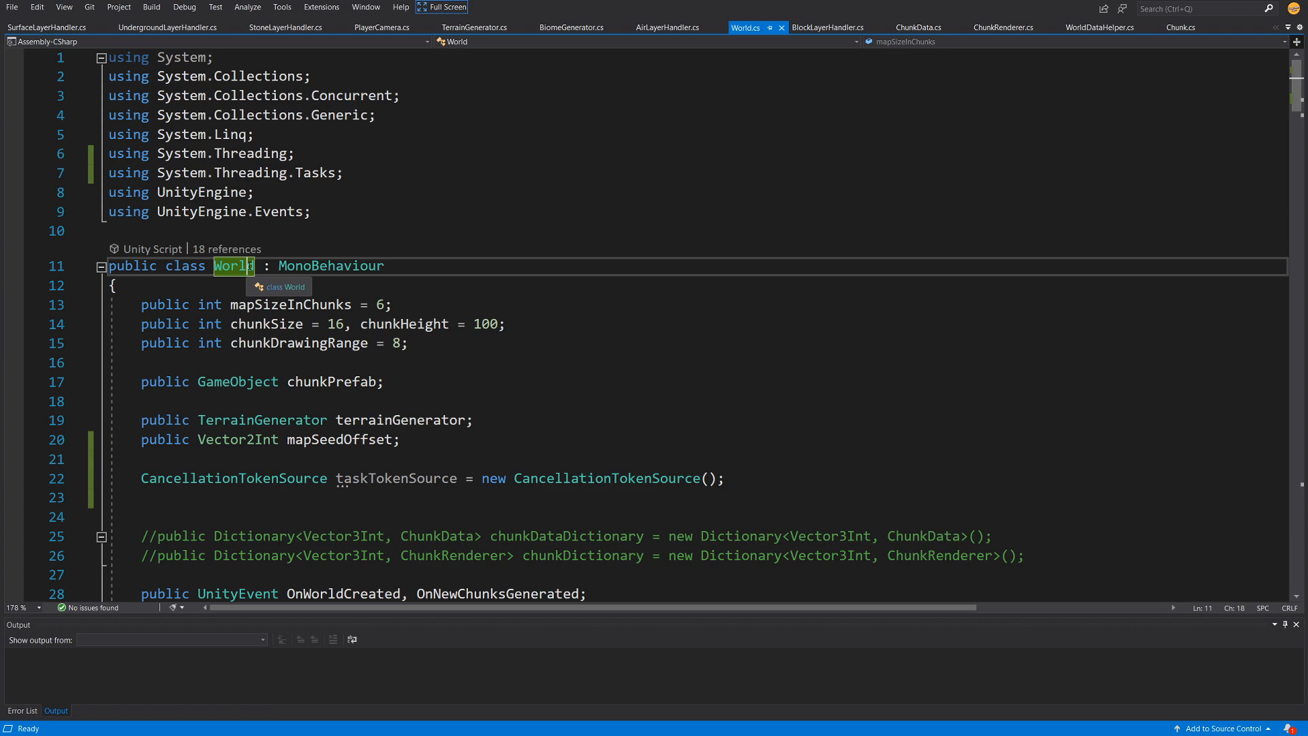
{"action": "scroll", "scroll_direction": "down", "scroll_amount": 3}
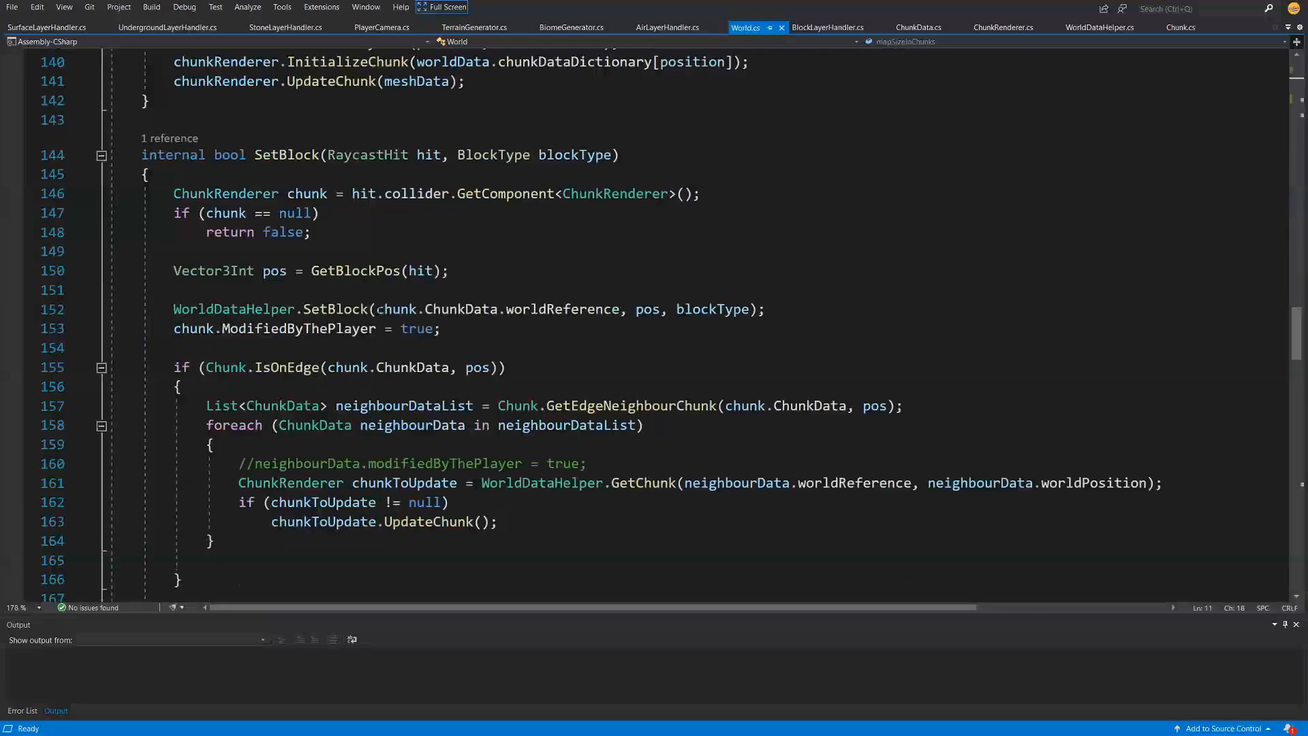
{"action": "scroll", "scroll_direction": "down", "scroll_amount": 3}
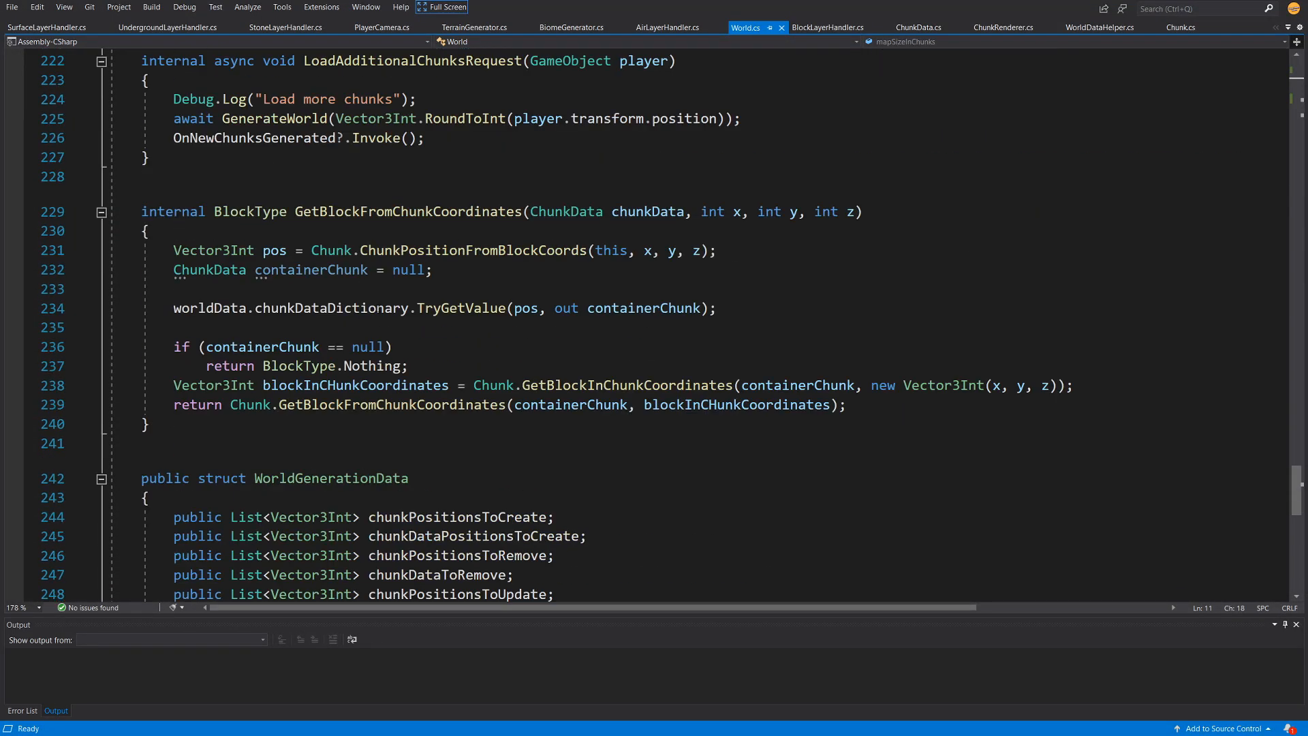
{"action": "scroll", "scroll_direction": "down", "scroll_amount": 3}
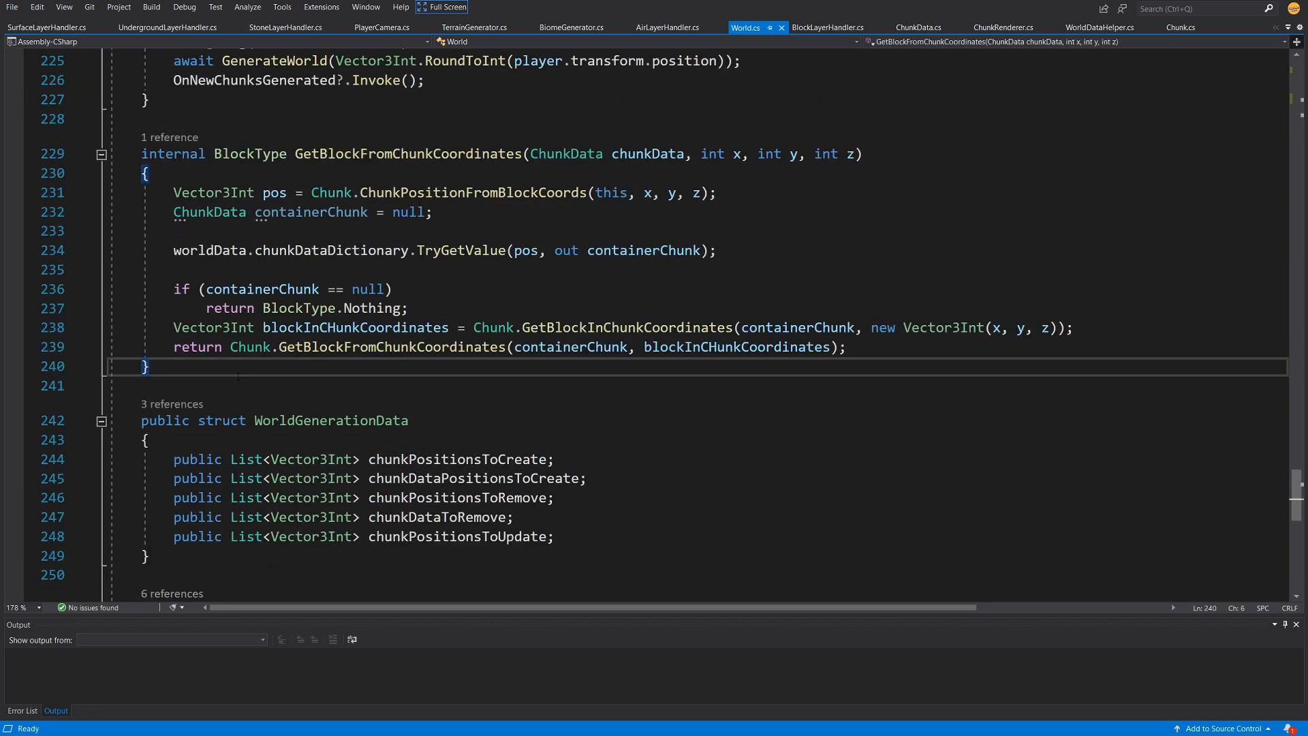
{"action": "key", "text": "enter"}
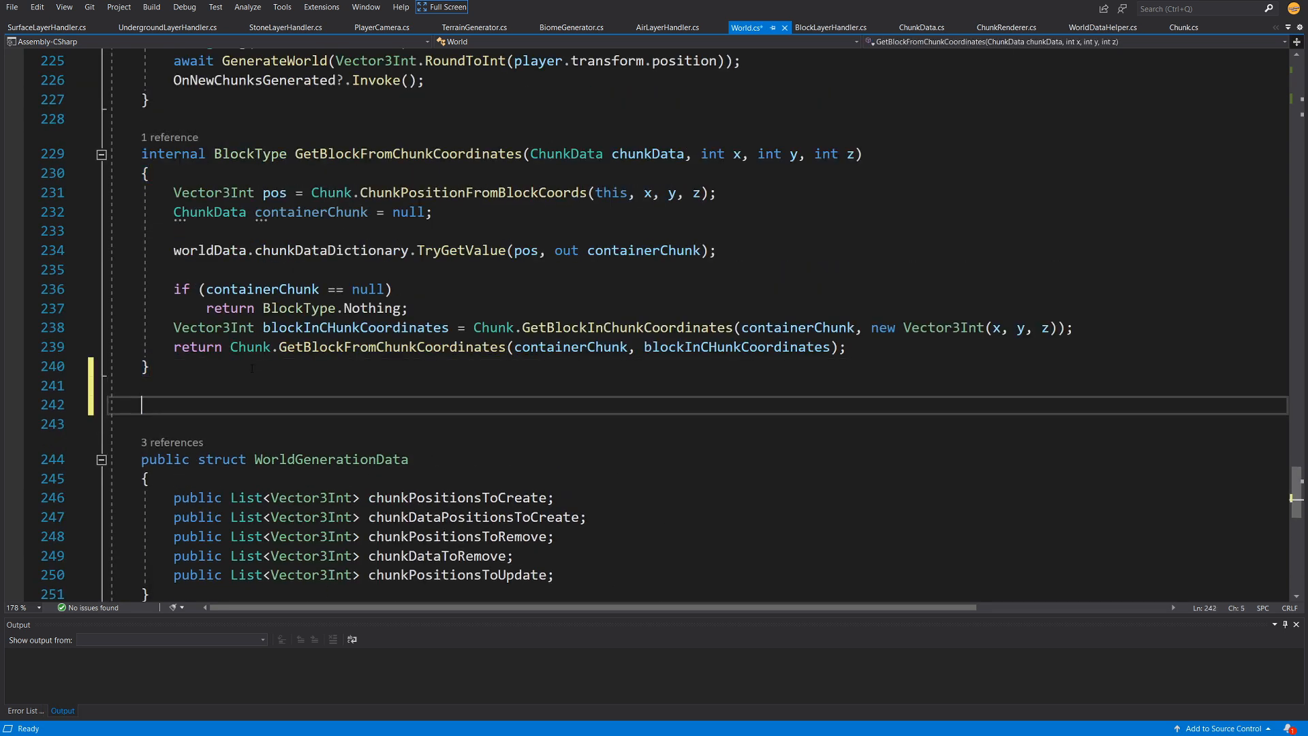
Step: Write public void OnDisable() calling taskTokenSource.Cancel()
{"action": "type", "text": "public O"}
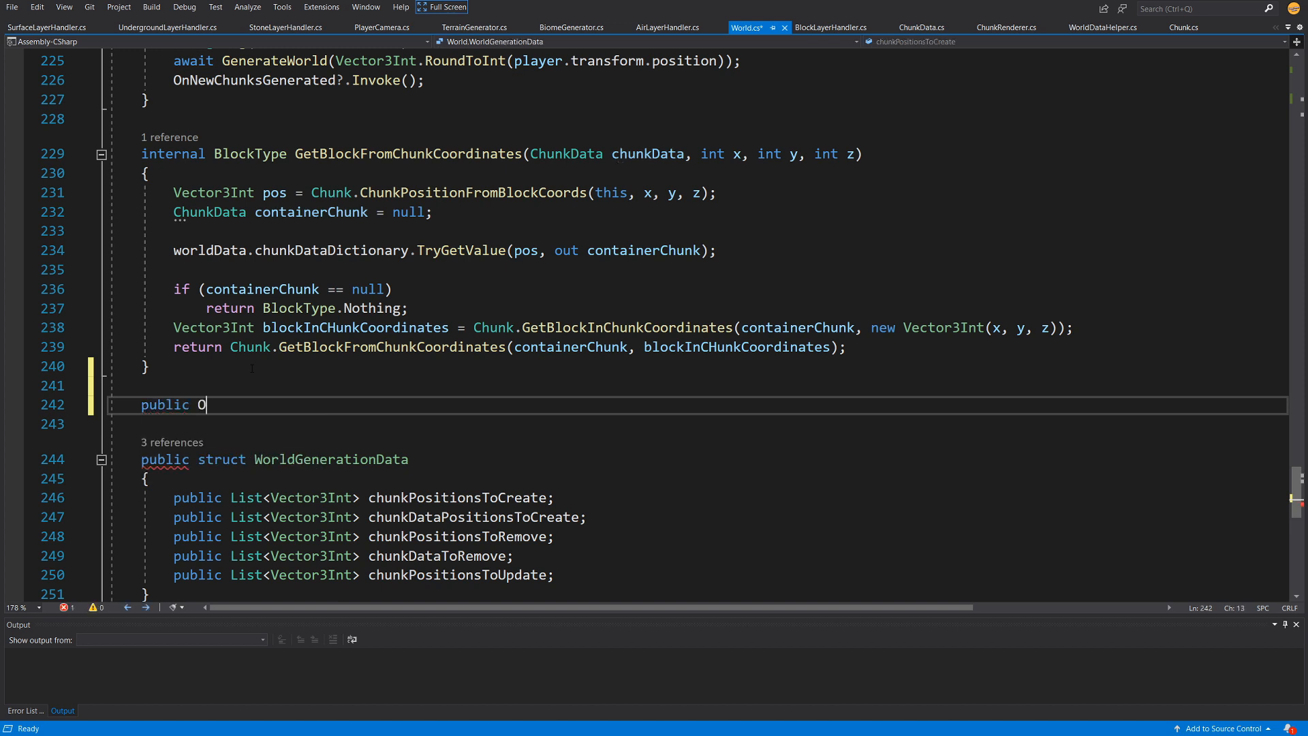
{"action": "type", "text": "void OnDisable()"}
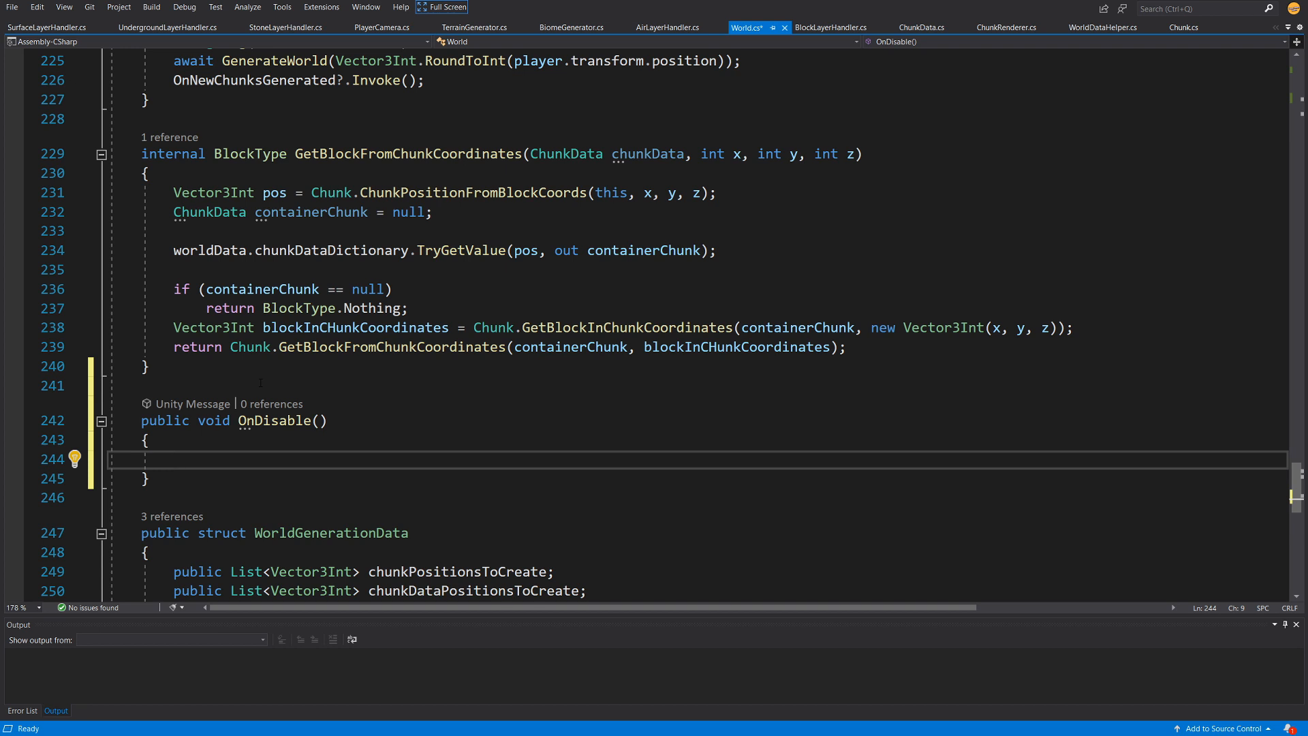
{"action": "type", "text": "taskTokenSource"}
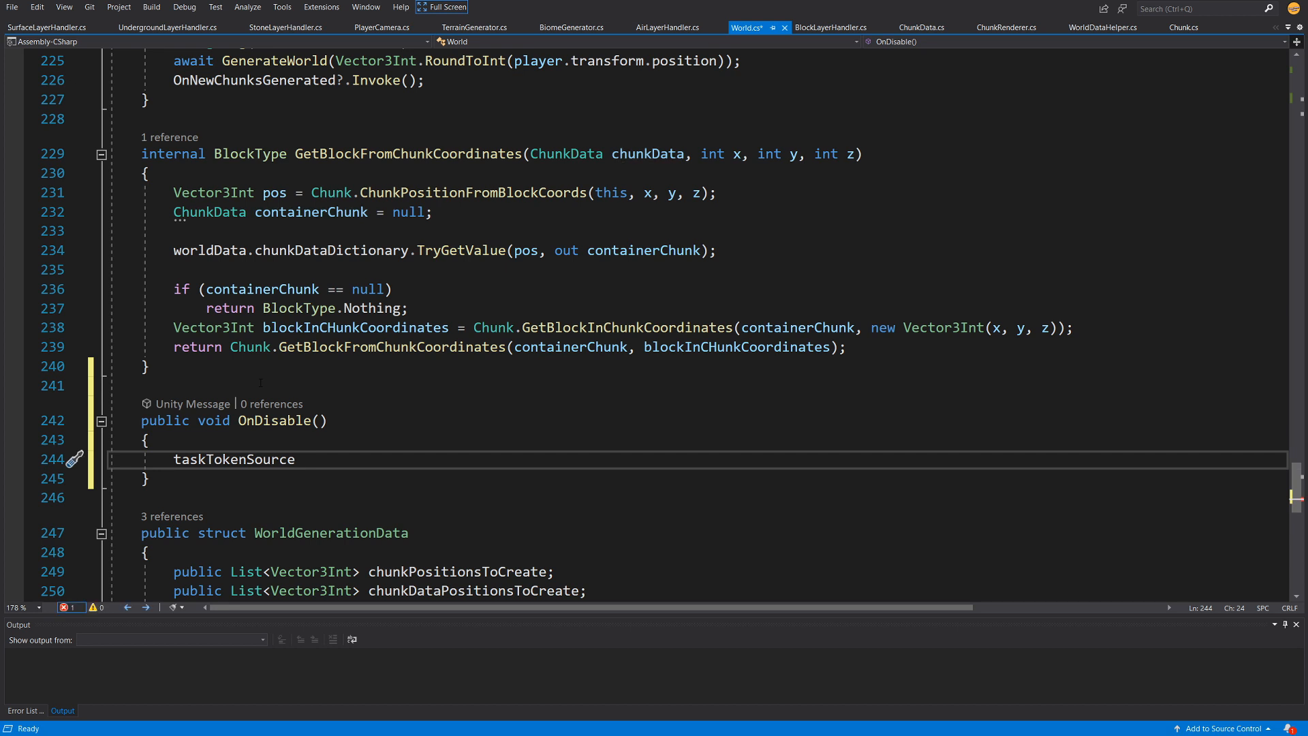
{"action": "double_click", "coordinate": [233, 459]}
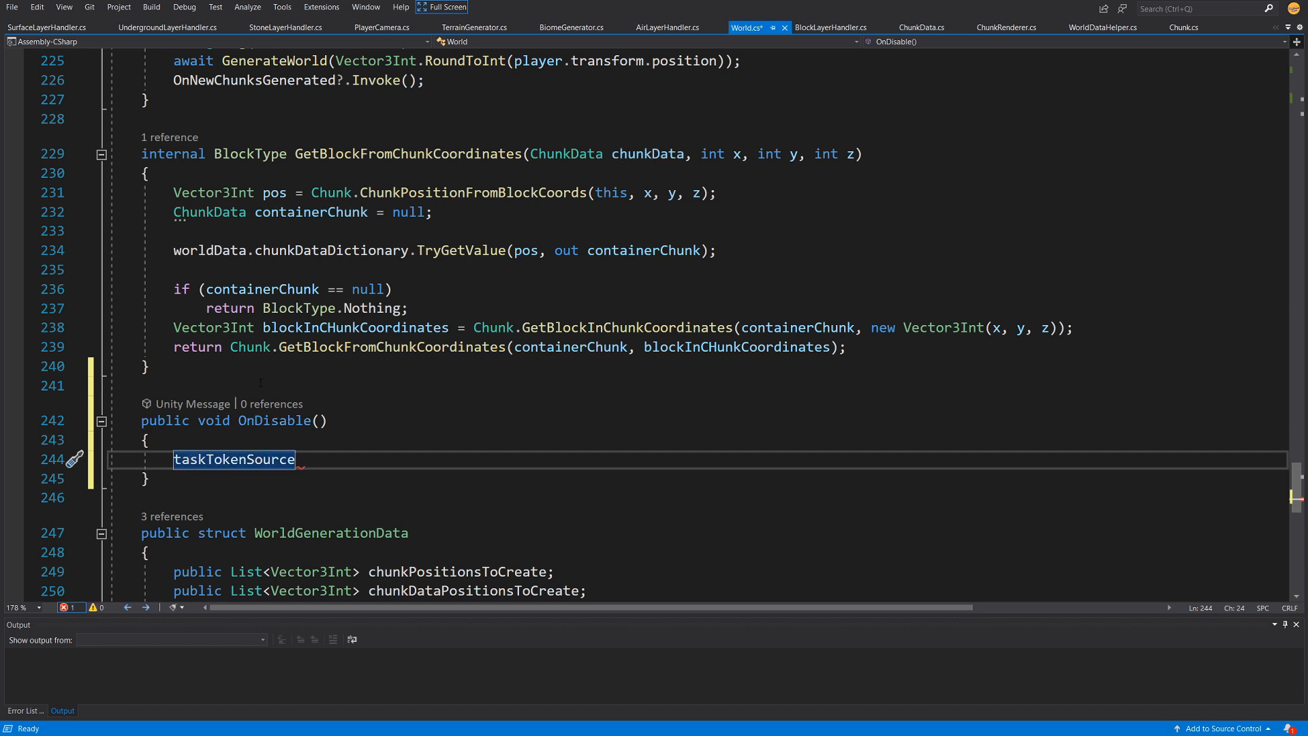
{"action": "type", "text": ".Cancel"}
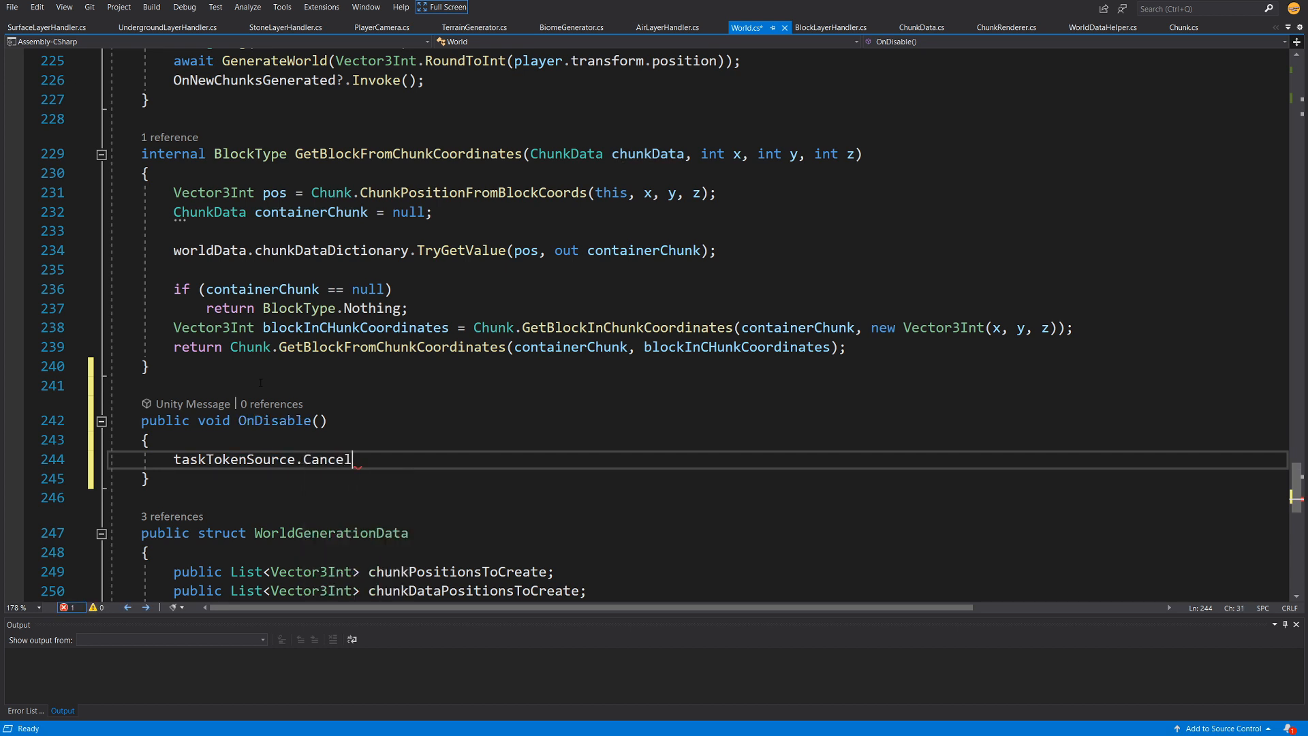
{"action": "type", "text": "();"}
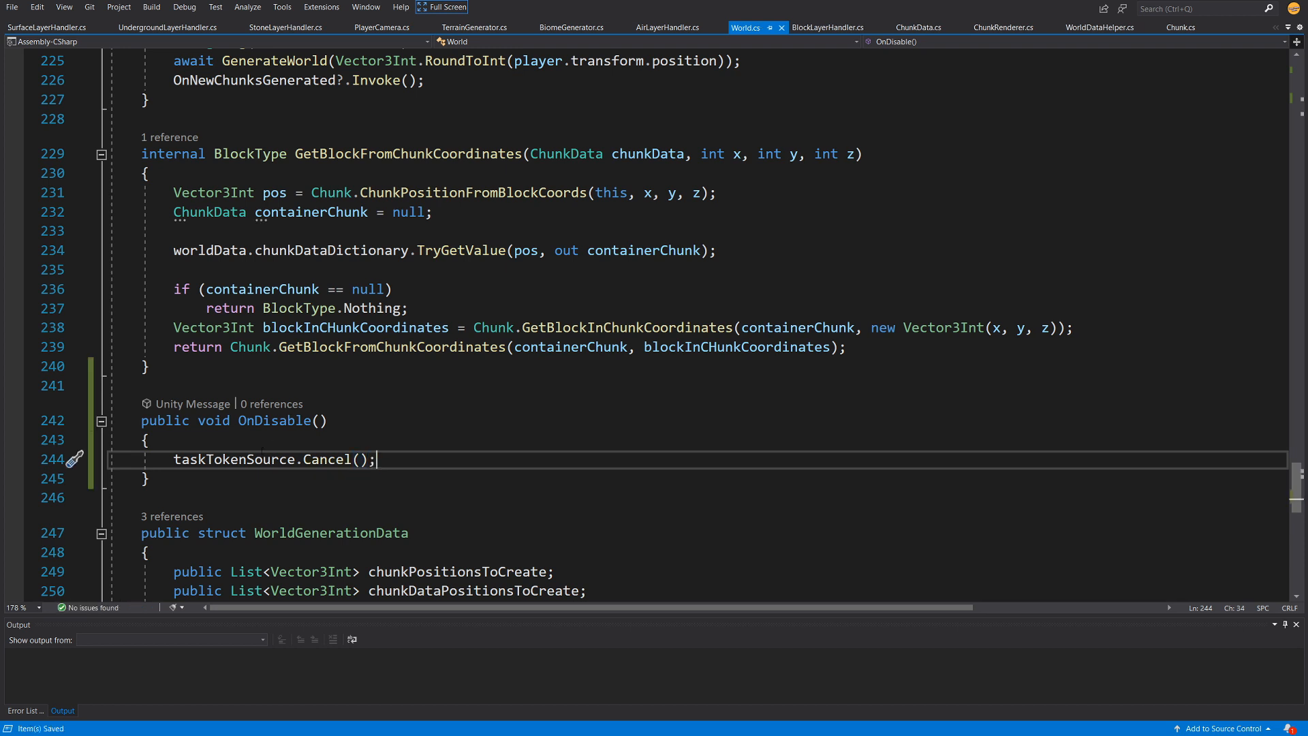
{"action": "double_click", "coordinate": [233, 459]}
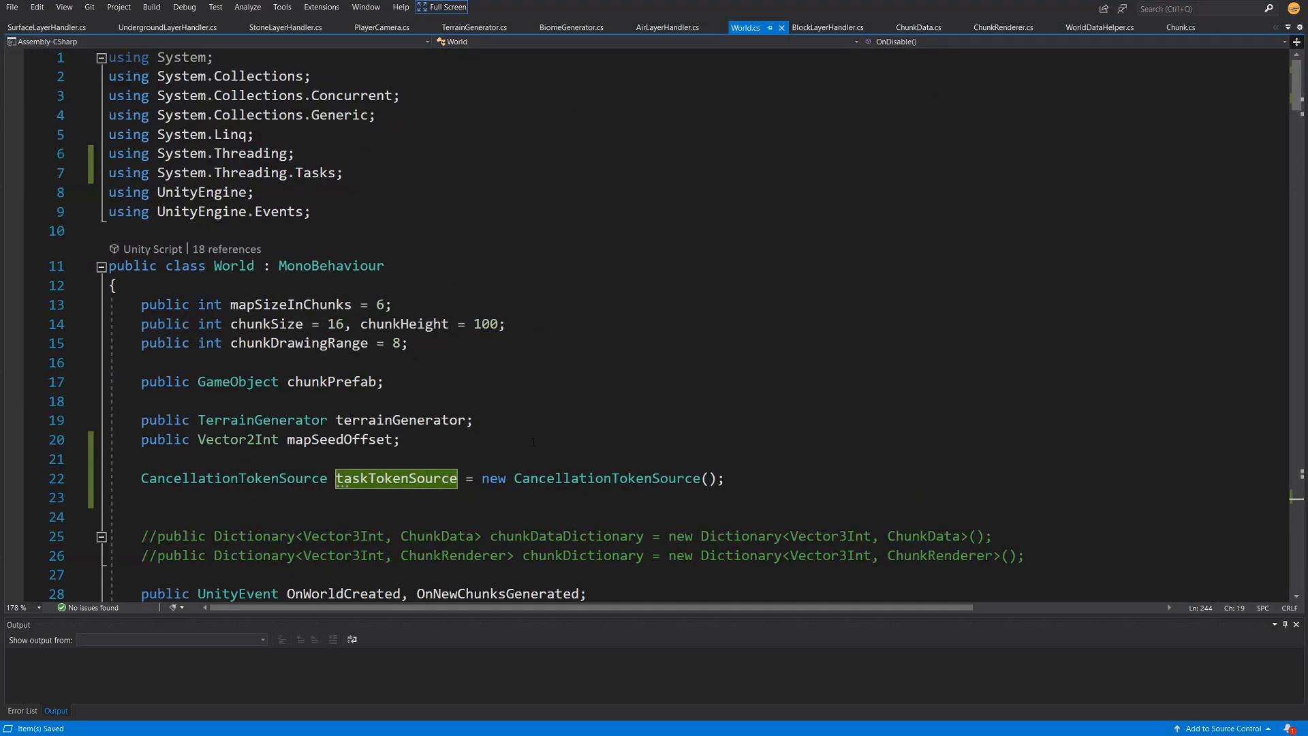
Step: Pass taskTokenSource.Token to Task.Run in GenerateWorld and jump to GetPositionsThatPlayerSees
{"action": "scroll", "scroll_direction": "down", "scroll_amount": 3}
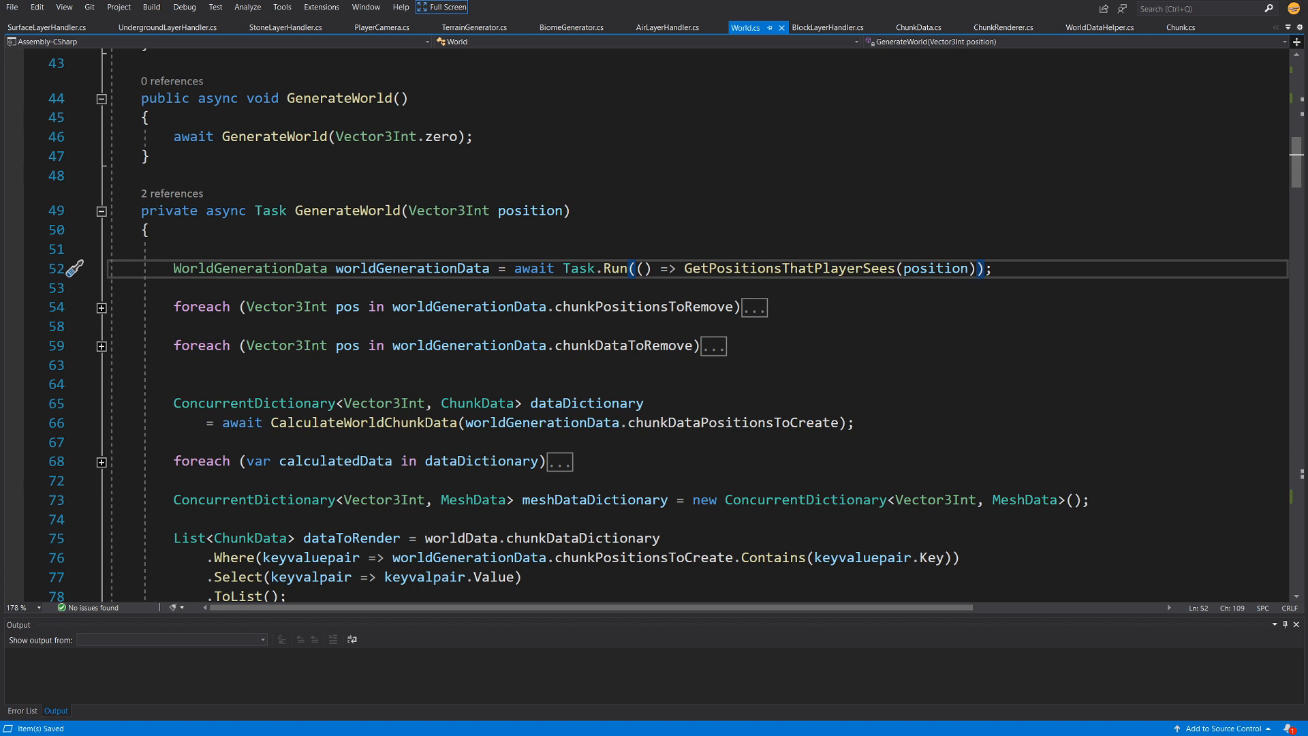
{"action": "left_click", "coordinate": [346, 210]}
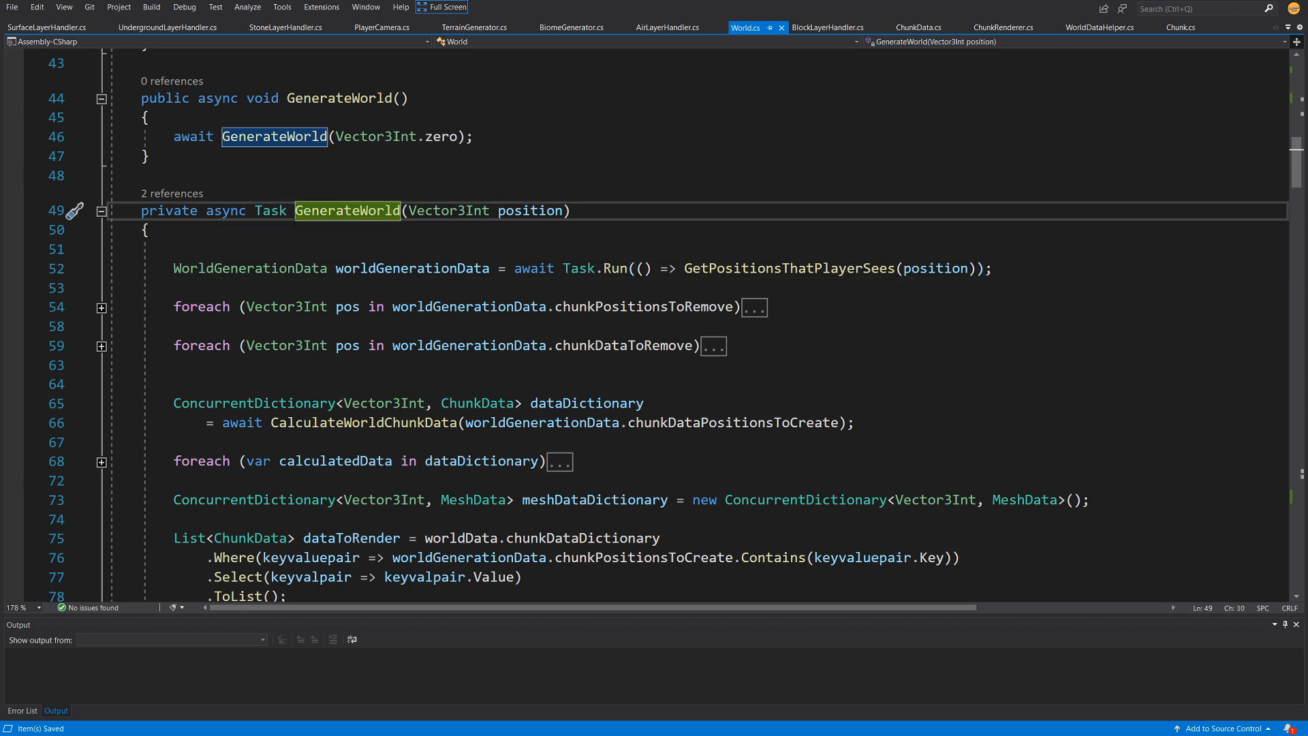
{"action": "left_click", "coordinate": [270, 210]}
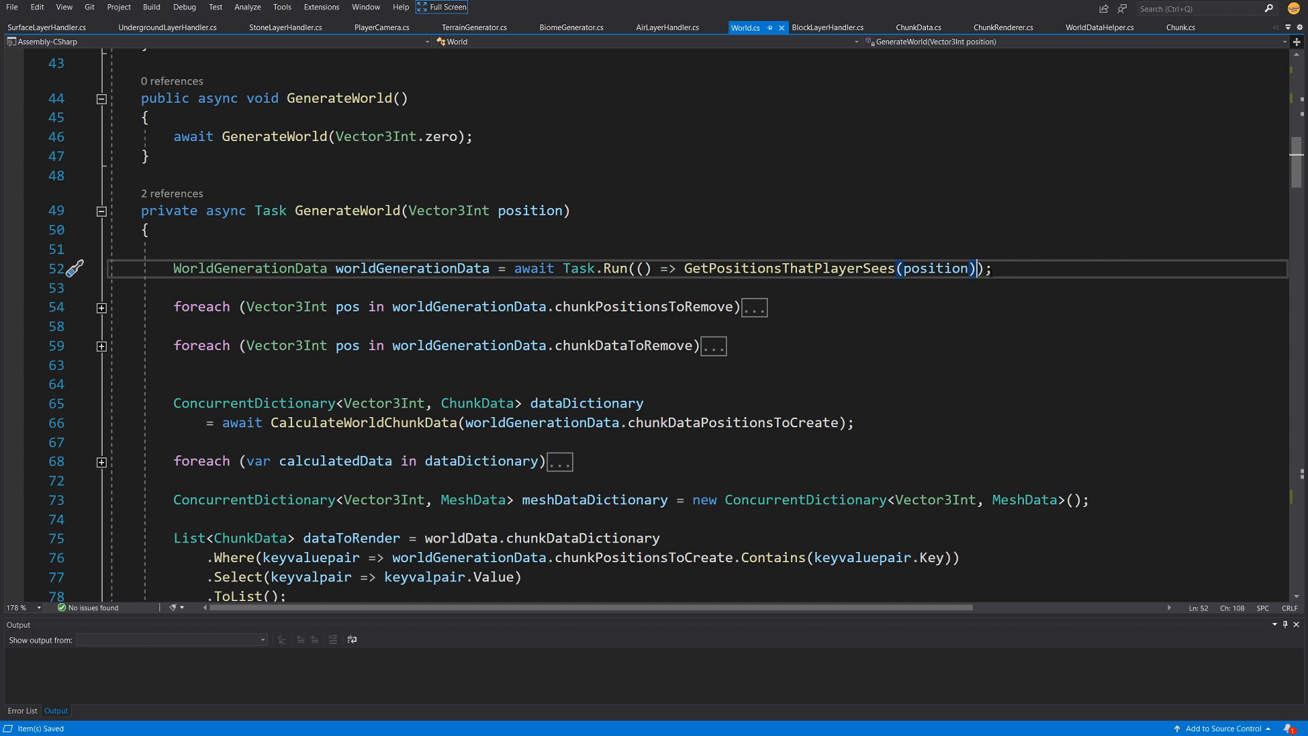
{"action": "type", "text": ","}
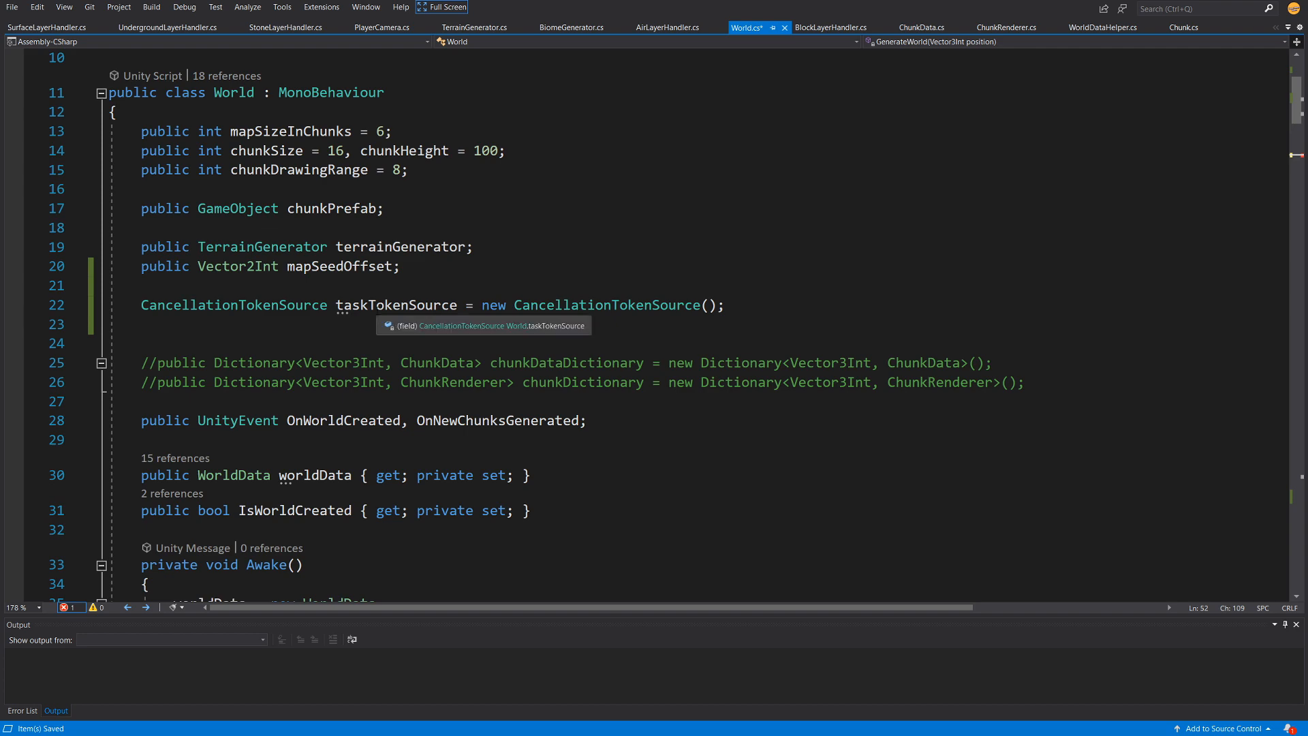
{"action": "type", "text": ",tas);"}
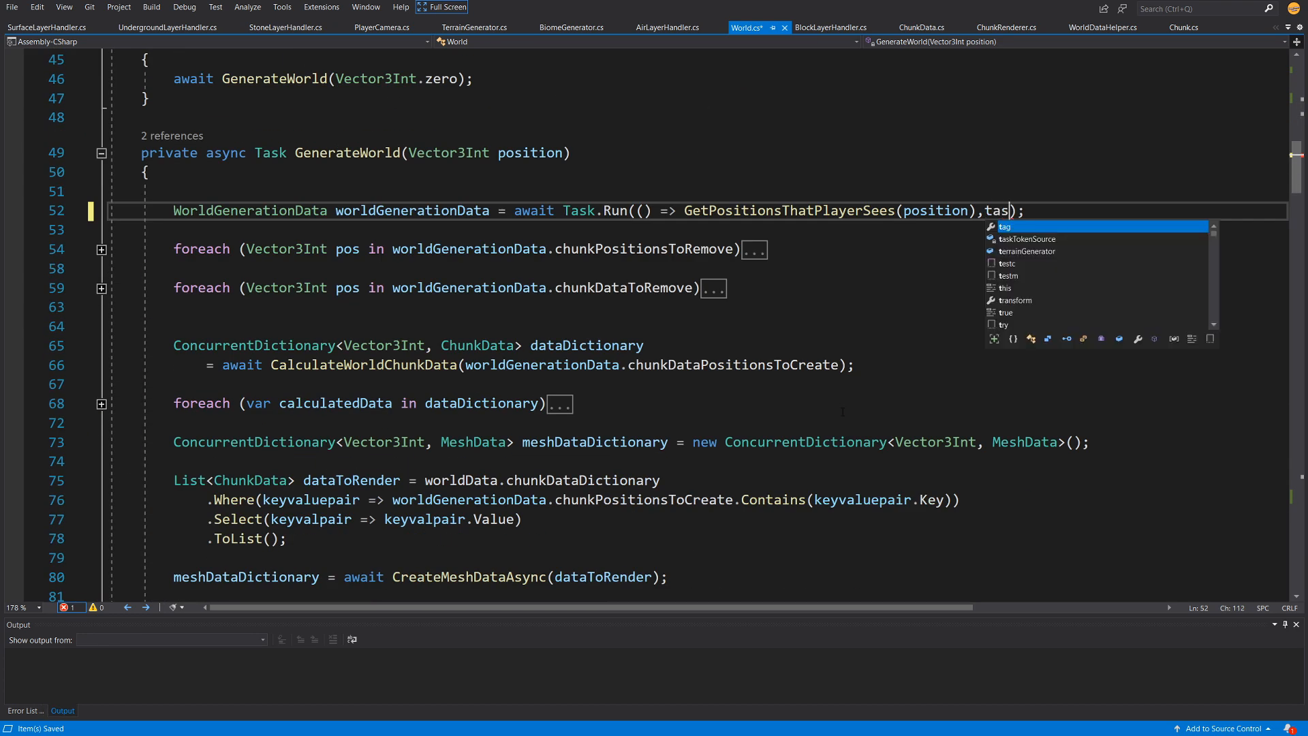
{"action": "type", "text": "kTokenSource.Token"}
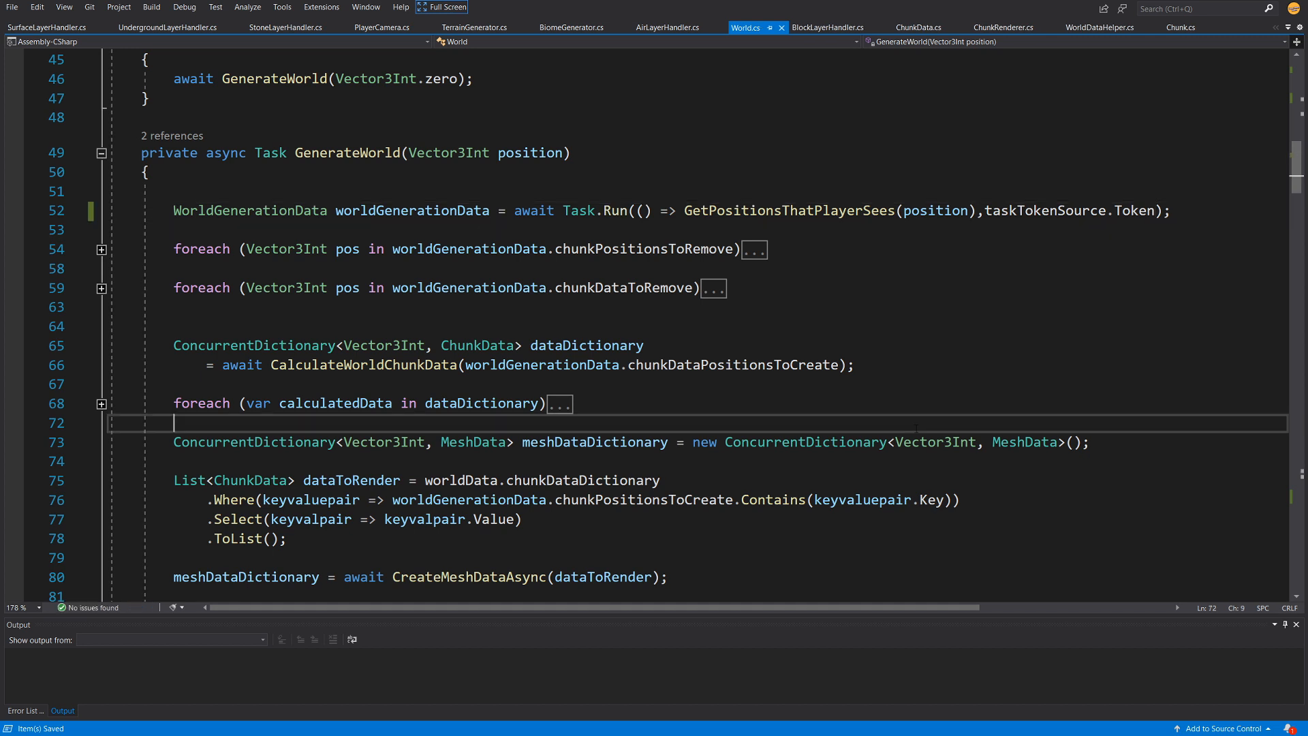
{"action": "double_click", "coordinate": [789, 210]}
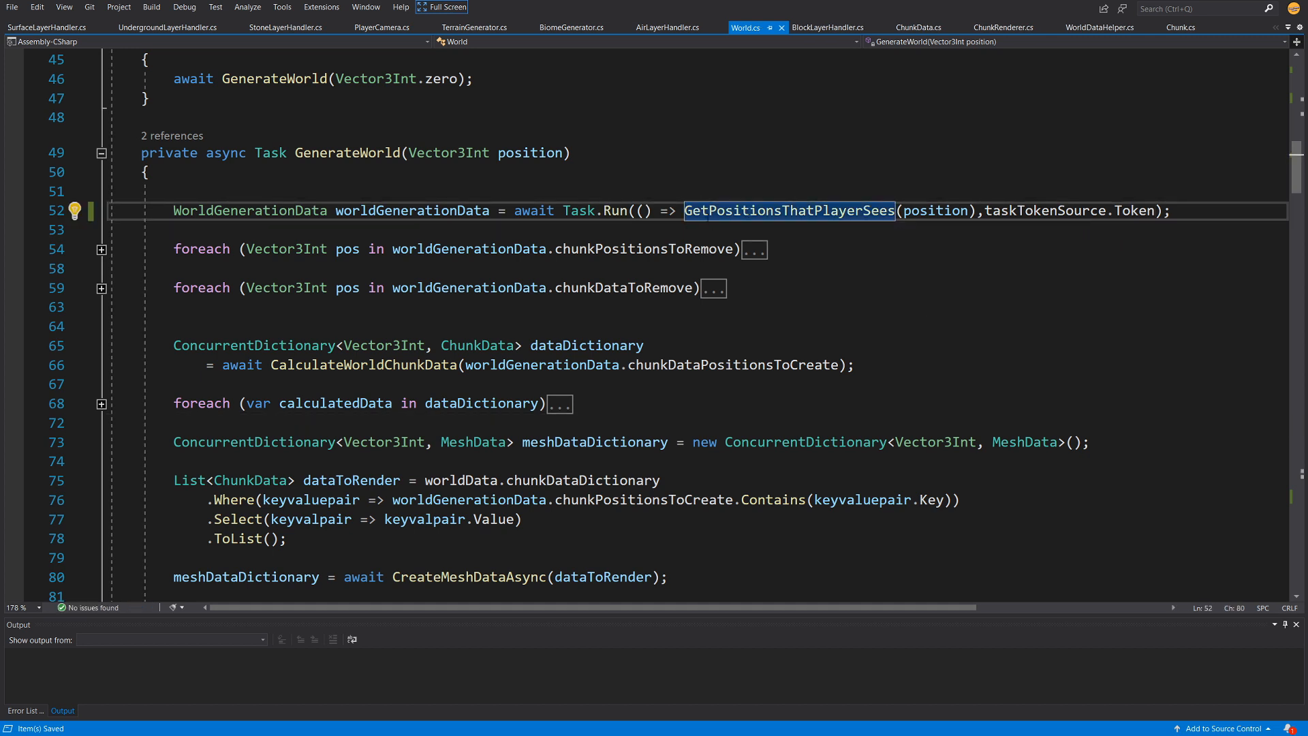
{"action": "left_click", "coordinate": [741, 210]}
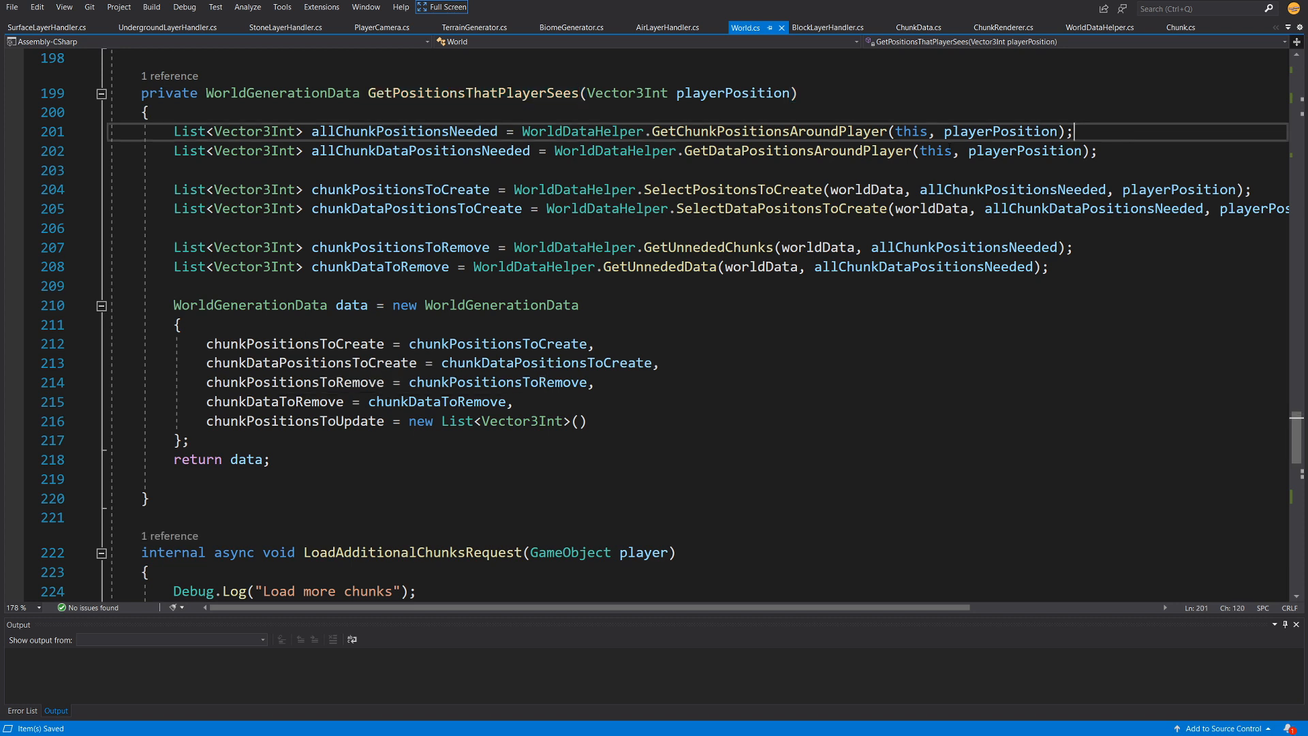
Step: Break the line after allChunkPositionsNeeded and review GetChunkPositionsAroundPlayer in WorldDataHelper before returning
{"action": "key", "text": "enter"}
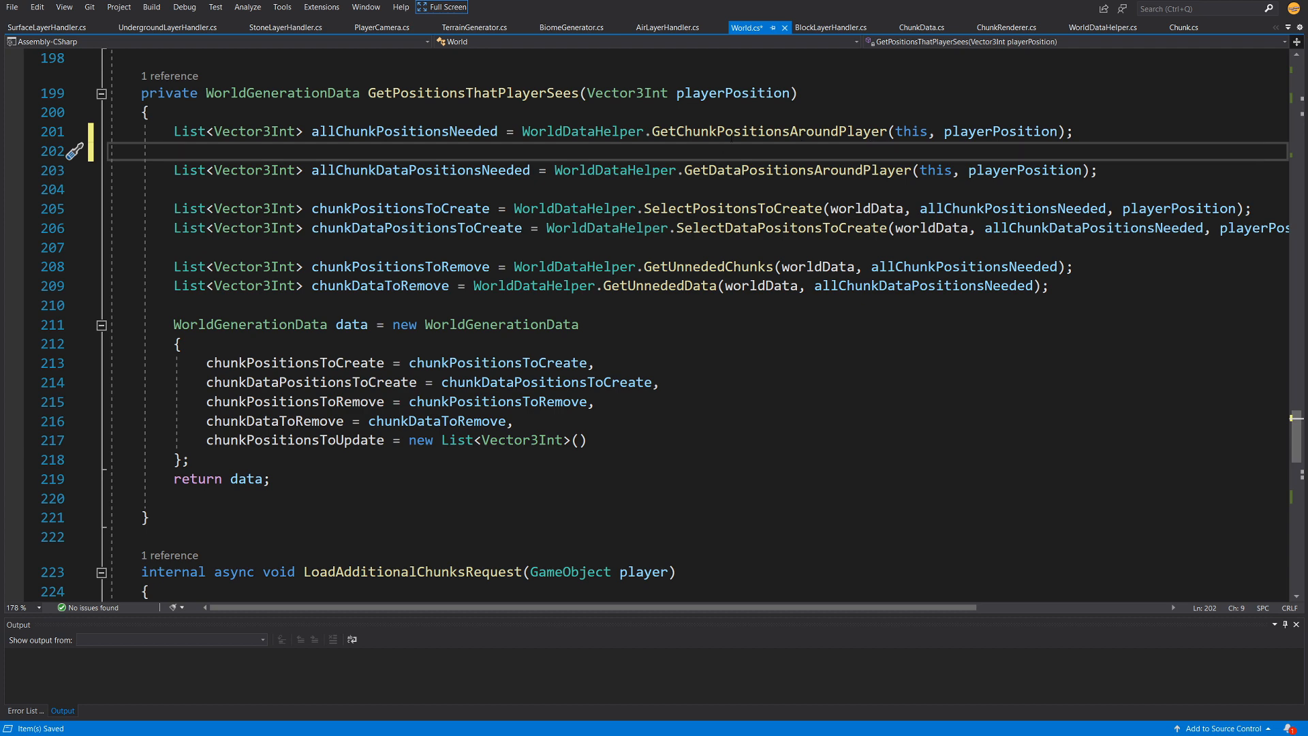
{"action": "right_click", "coordinate": [772, 131]}
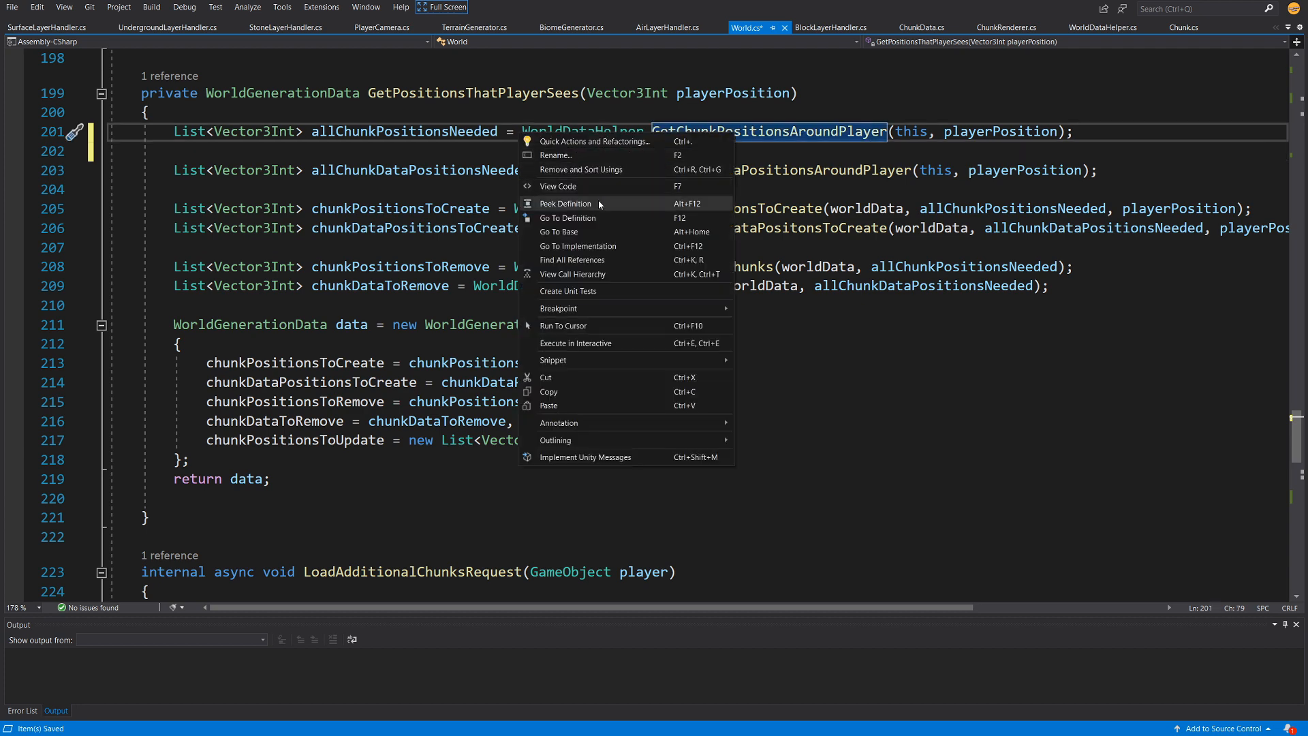
{"action": "left_click", "coordinate": [567, 218]}
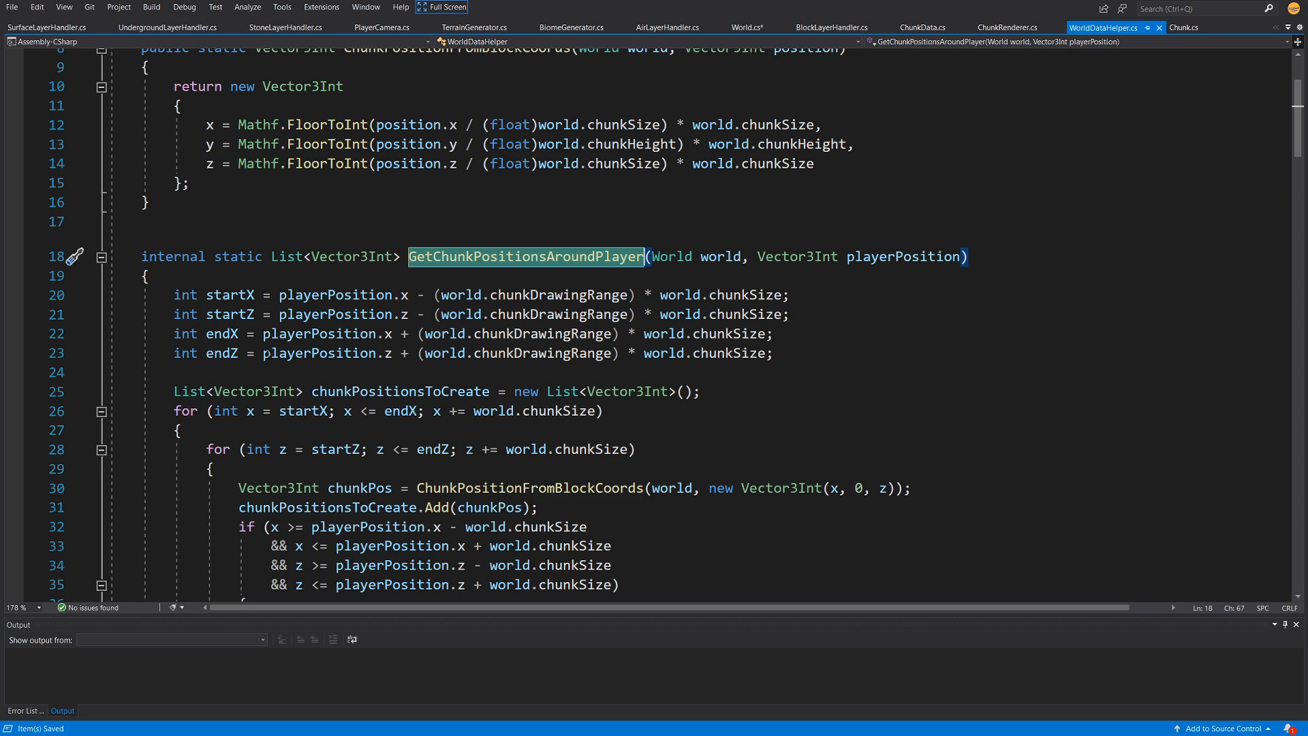
{"action": "scroll", "scroll_direction": "down", "scroll_amount": 3}
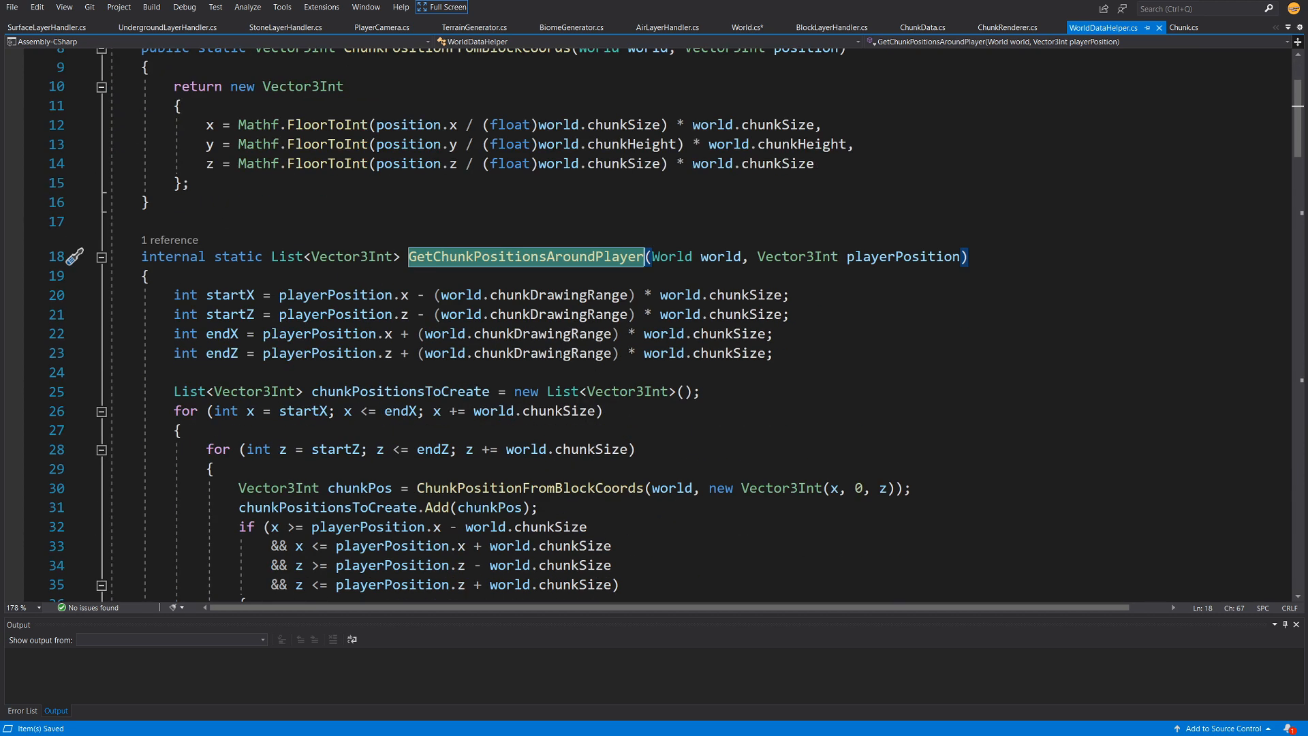
{"action": "left_click", "coordinate": [745, 27]}
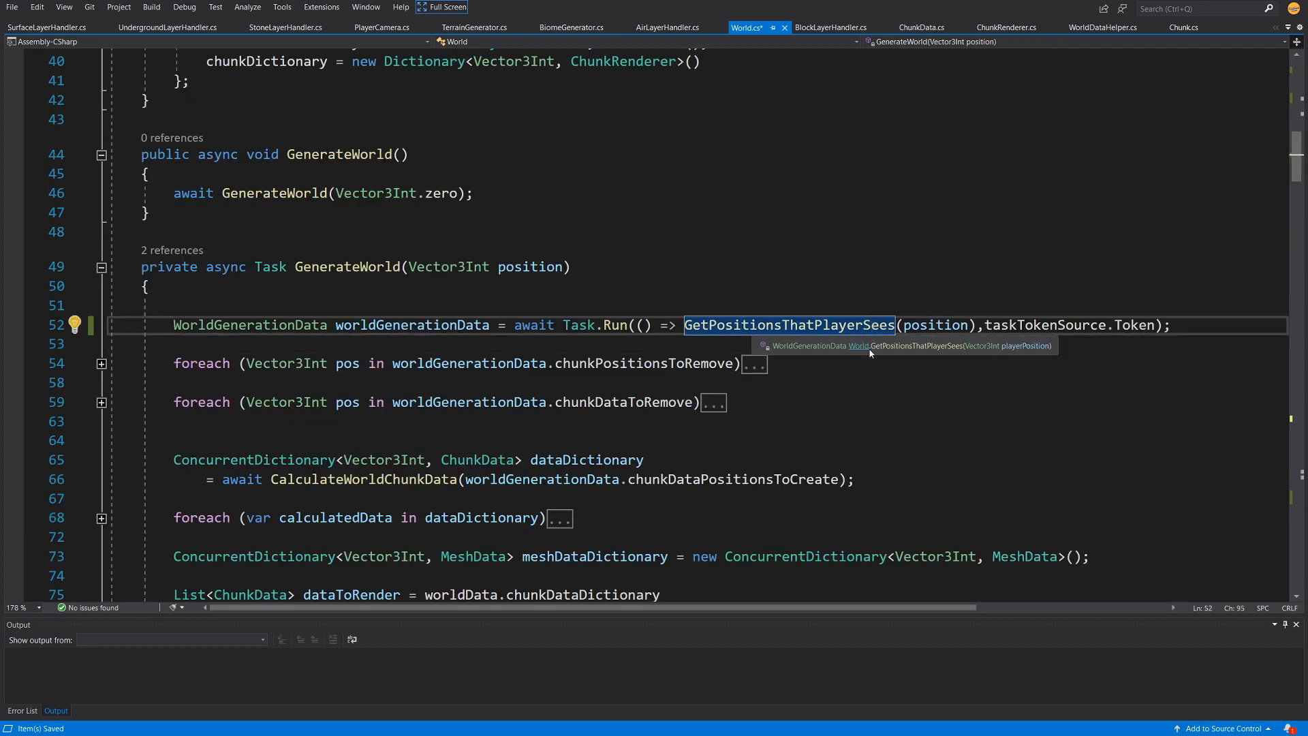
{"action": "mouse_move", "coordinate": [1108, 274]}
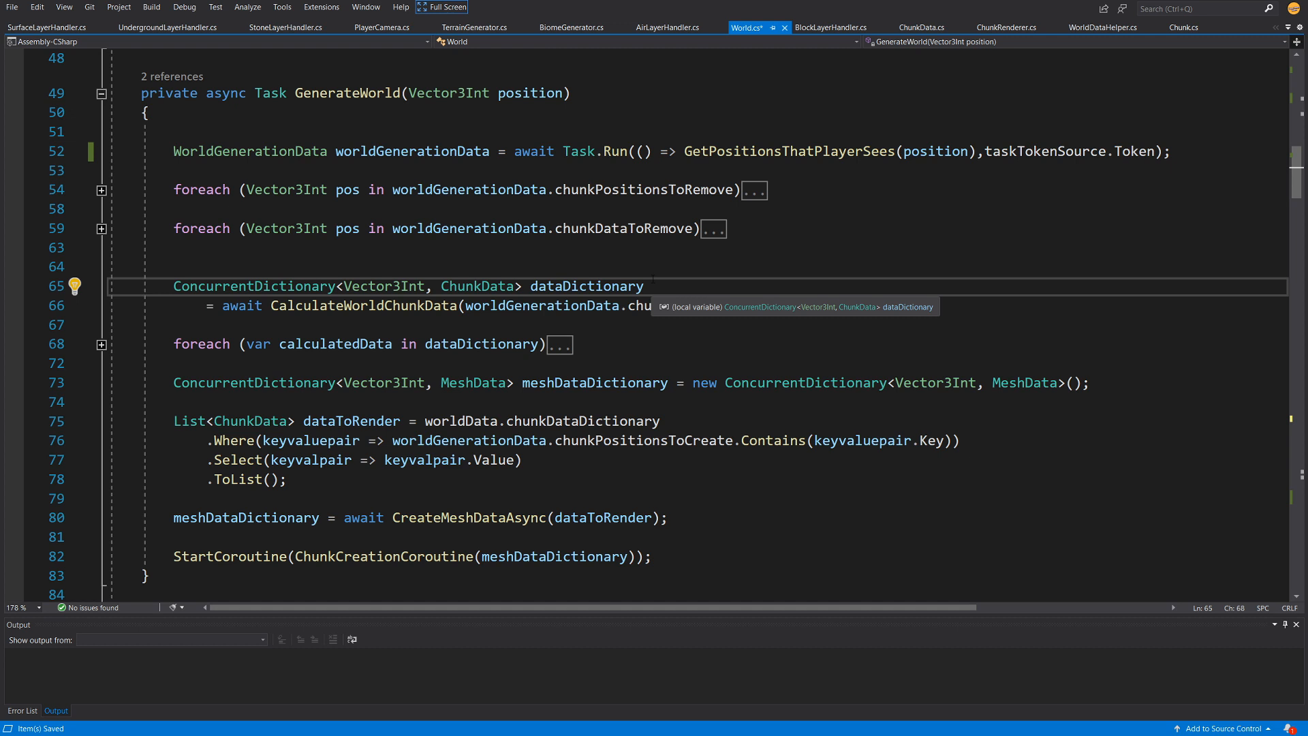
Step: Initialise dataDictionary to null and wrap the CalculateWorldChunkData await in a try/catch snippet
{"action": "type", "text": "= null;"}
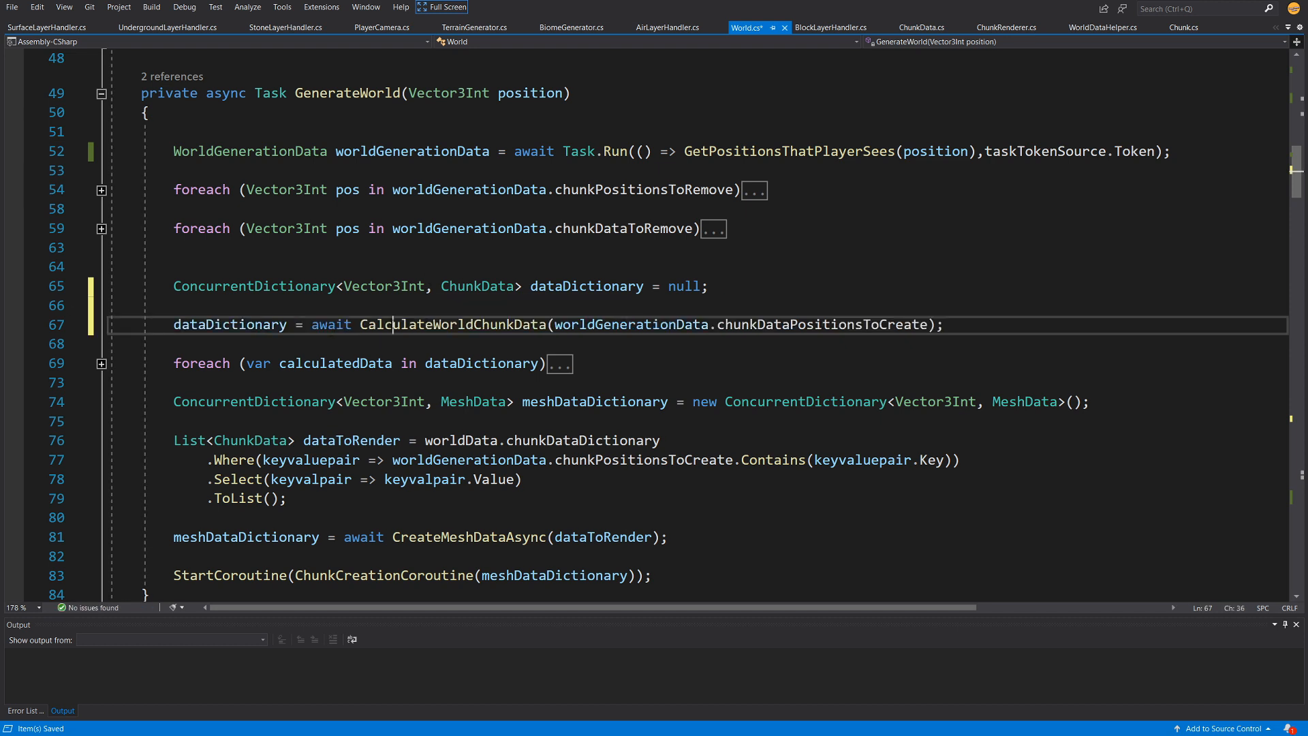
{"action": "double_click", "coordinate": [452, 324]}
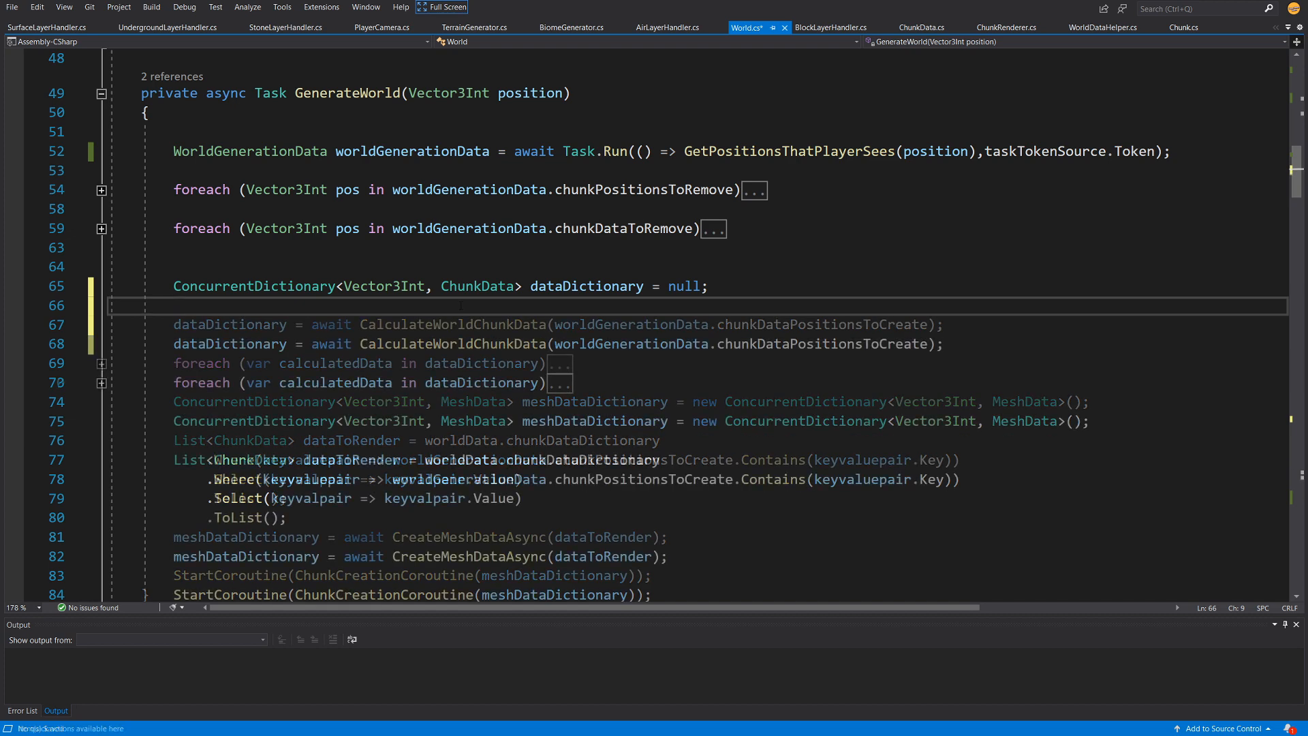
{"action": "type", "text": "try"}
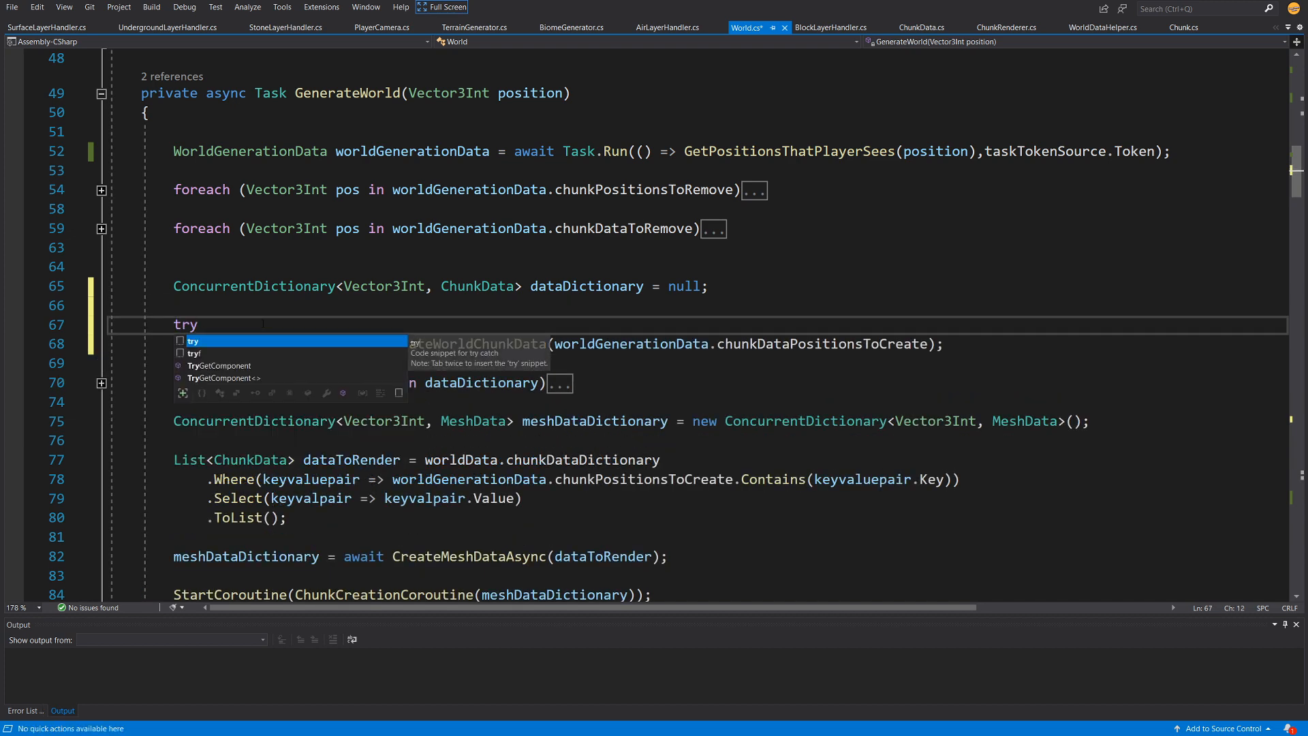
{"action": "key", "text": "Tab"}
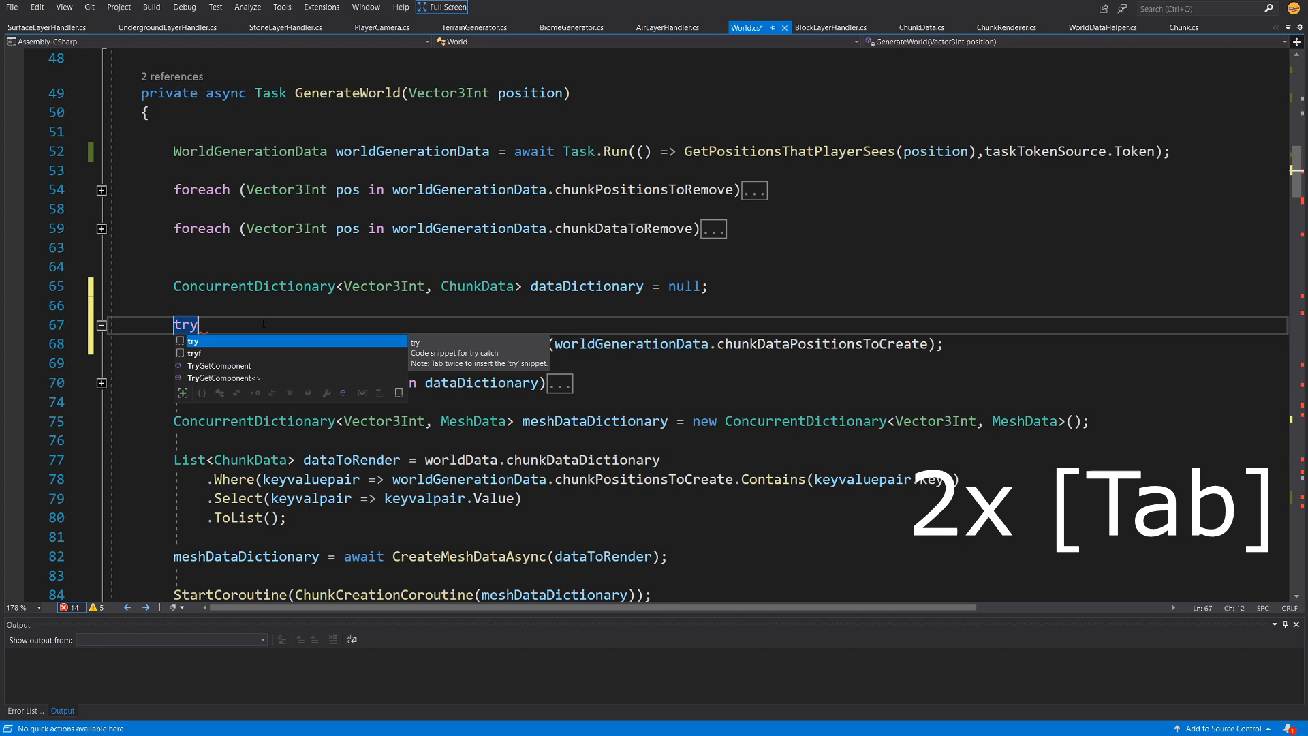
{"action": "key", "text": "Tab"}
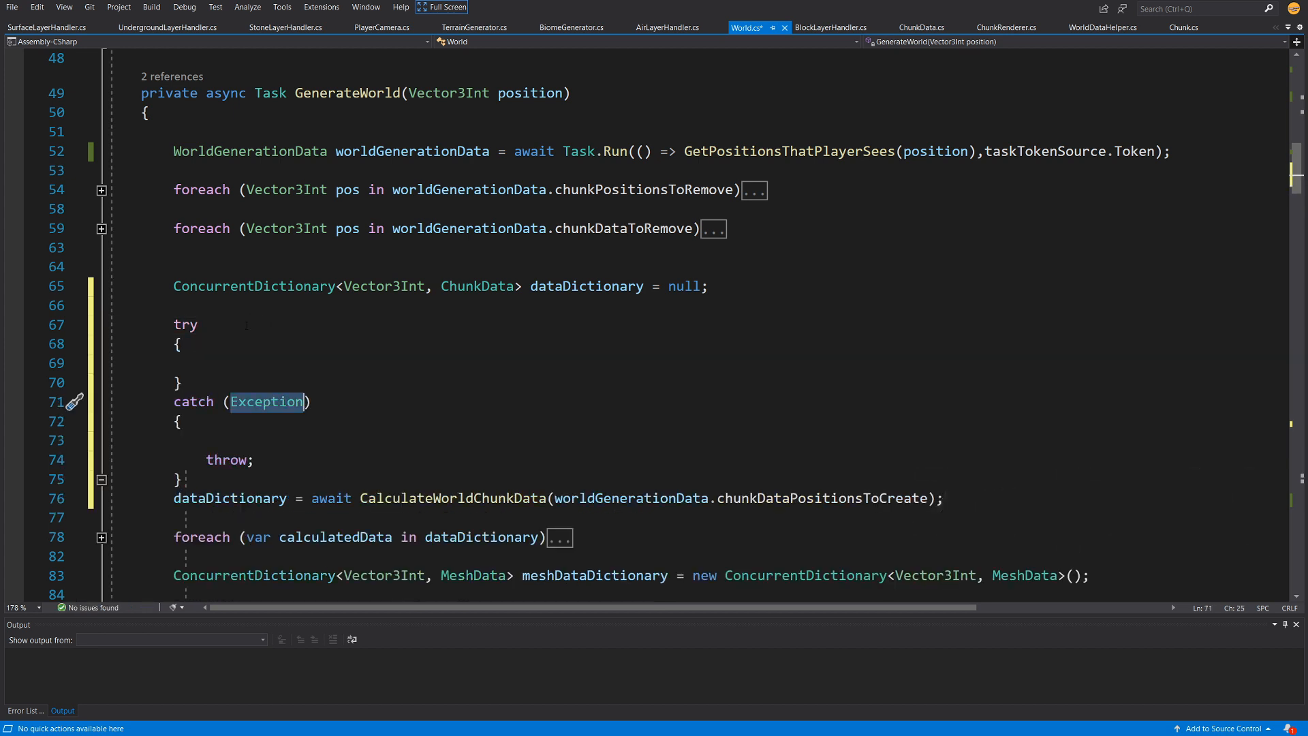
{"action": "left_click", "coordinate": [267, 401]}
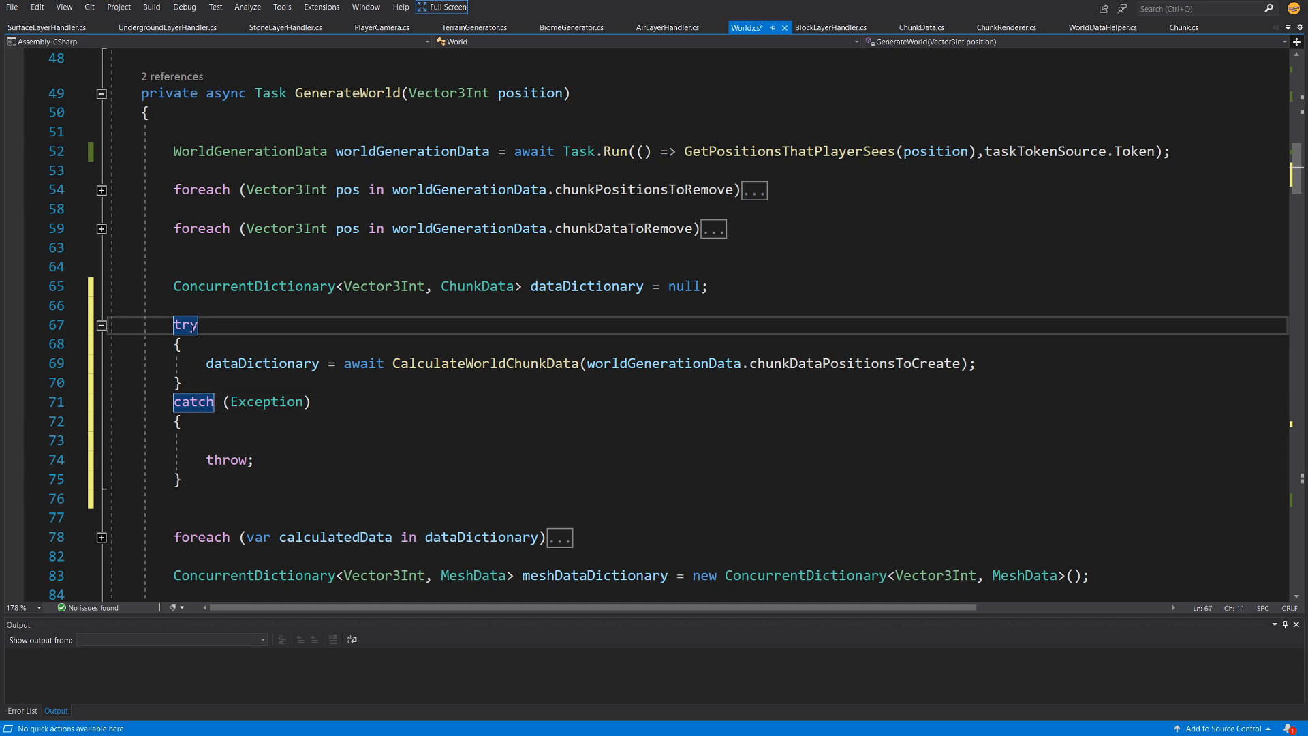
{"action": "double_click", "coordinate": [485, 362]}
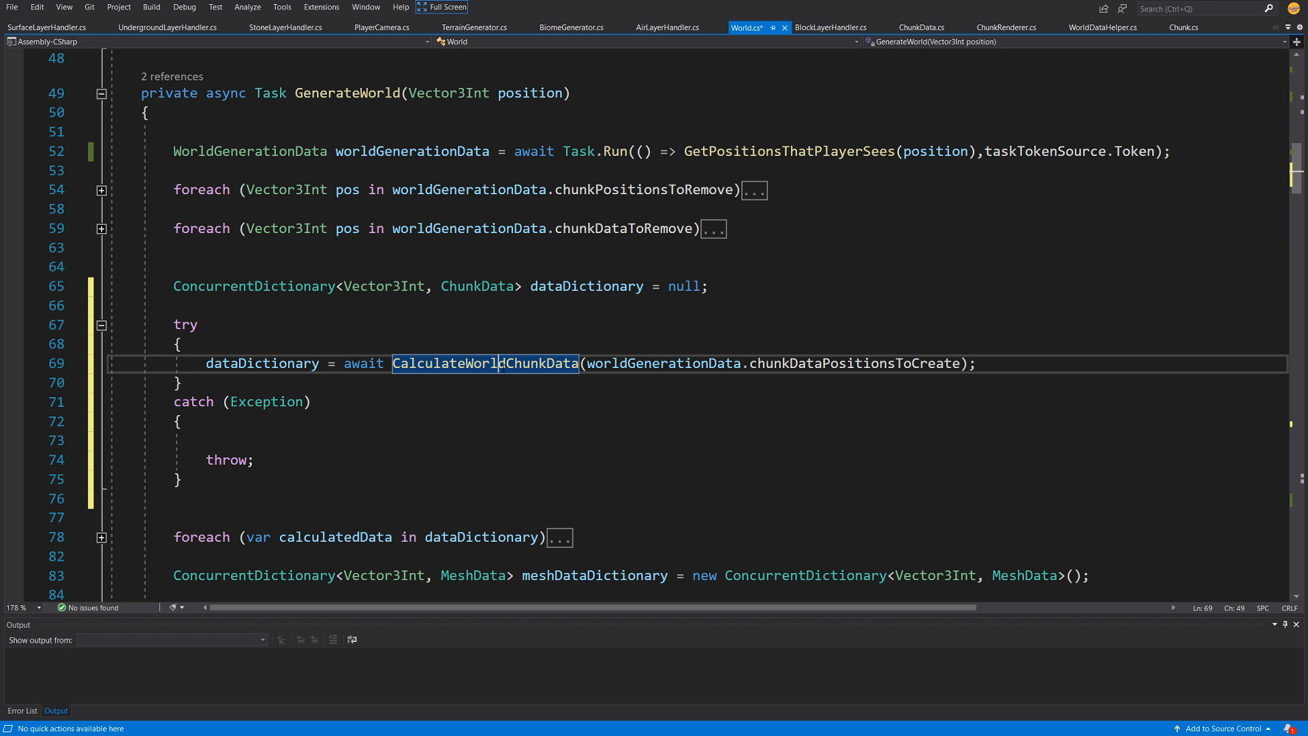
{"action": "mouse_move", "coordinate": [484, 362]}
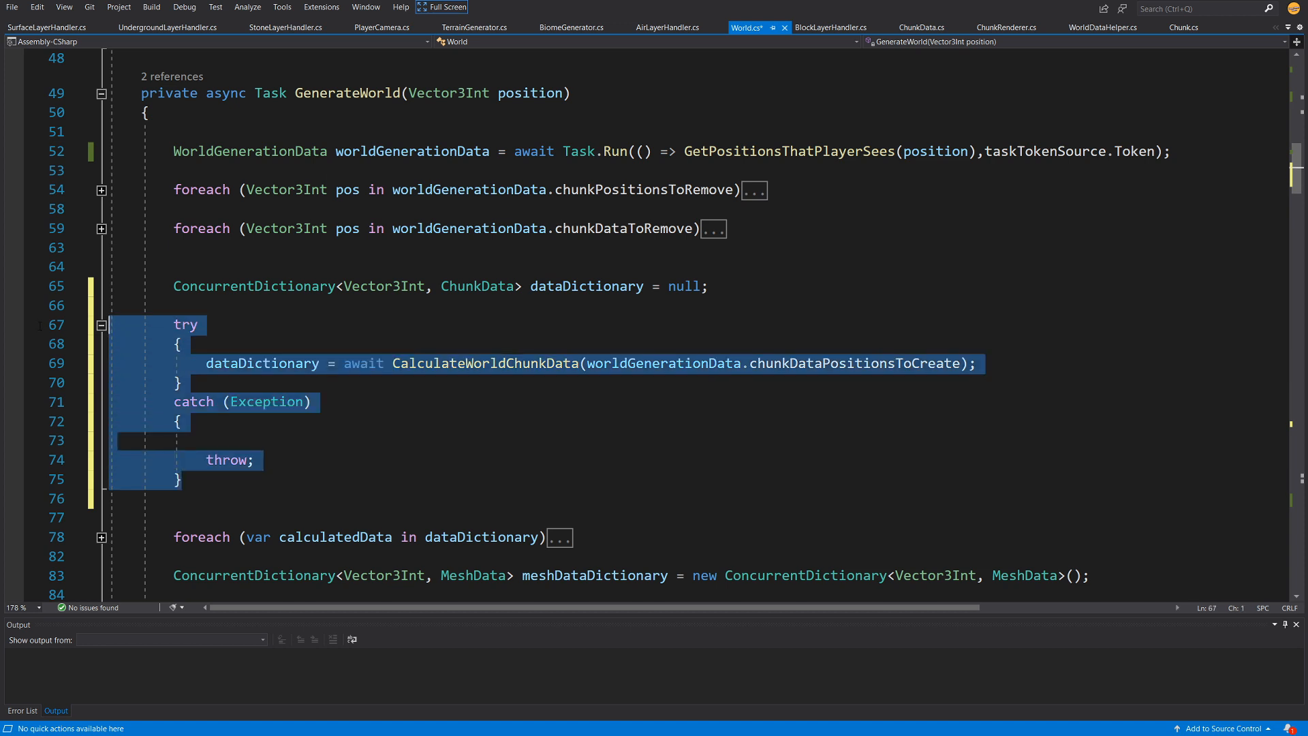
Step: Replace throw; in the catch block with Debug.Log("Task canceled") and return
{"action": "left_click", "coordinate": [206, 440]}
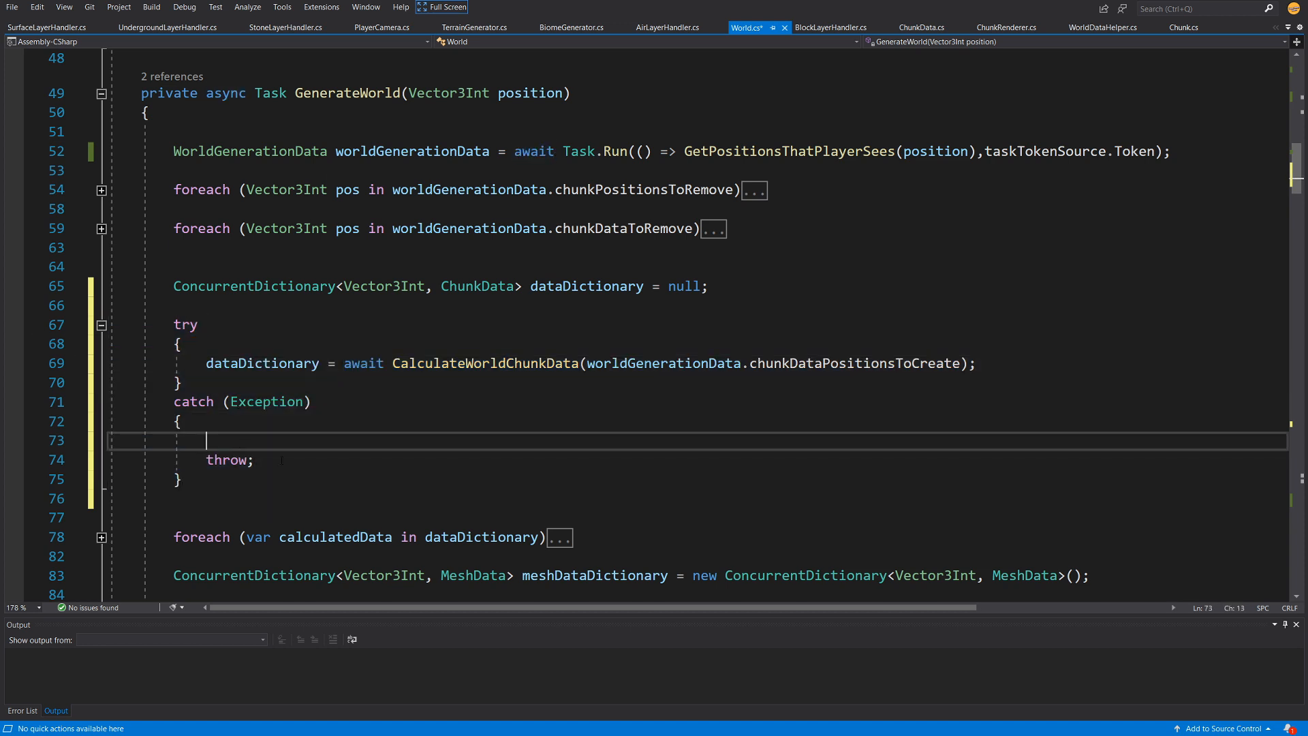
{"action": "double_click", "coordinate": [265, 400]}
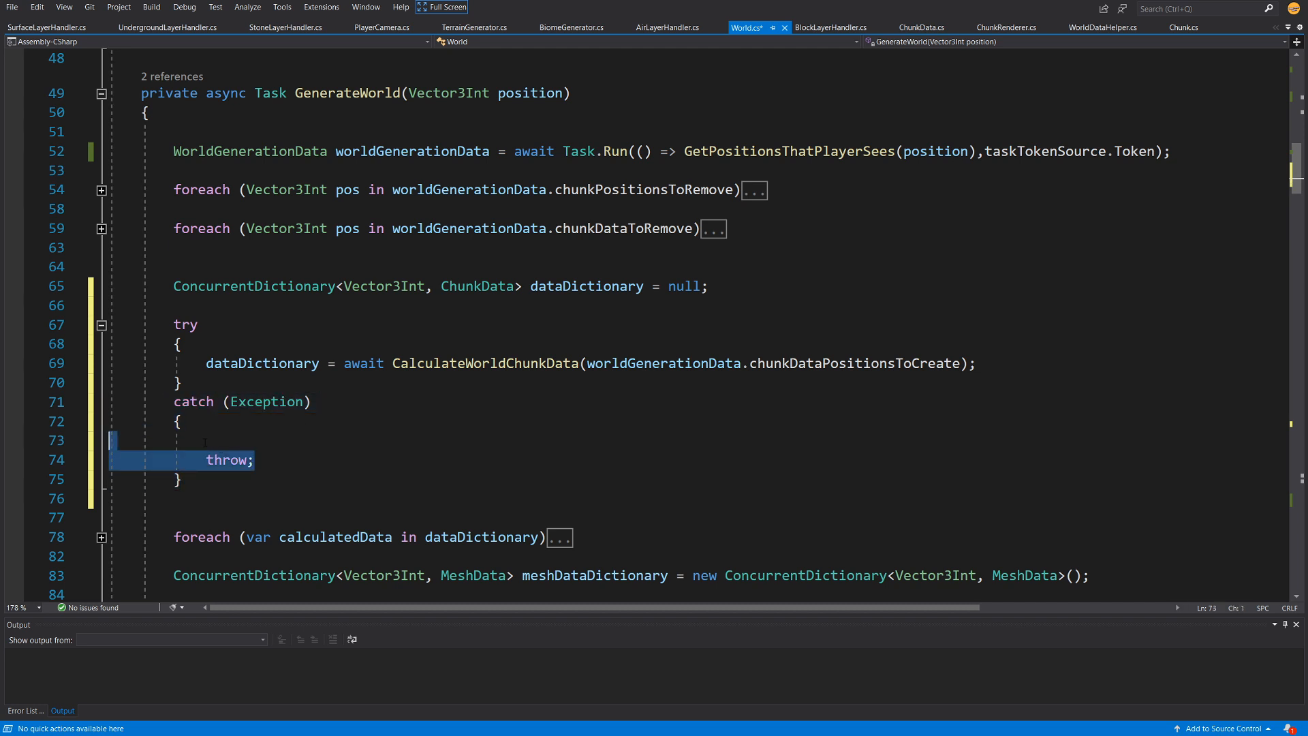
{"action": "type", "text": "return"}
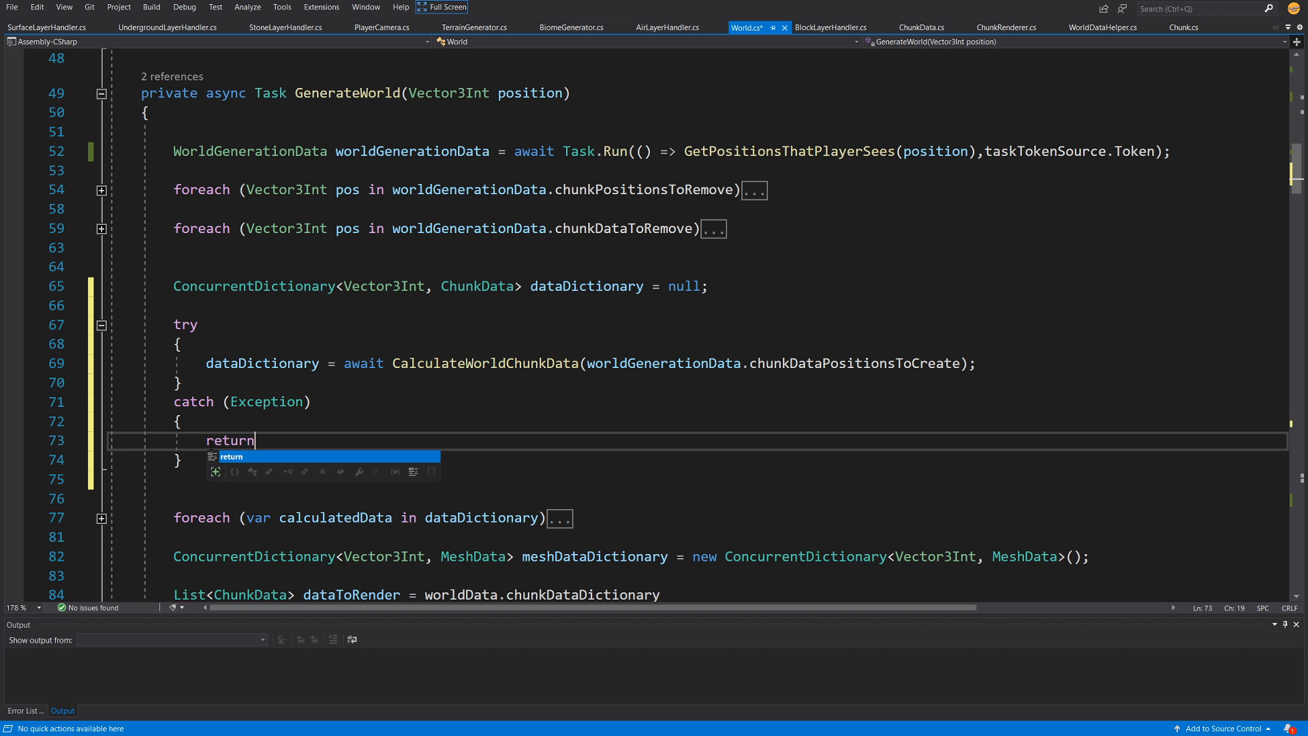
{"action": "type", "text": ";"}
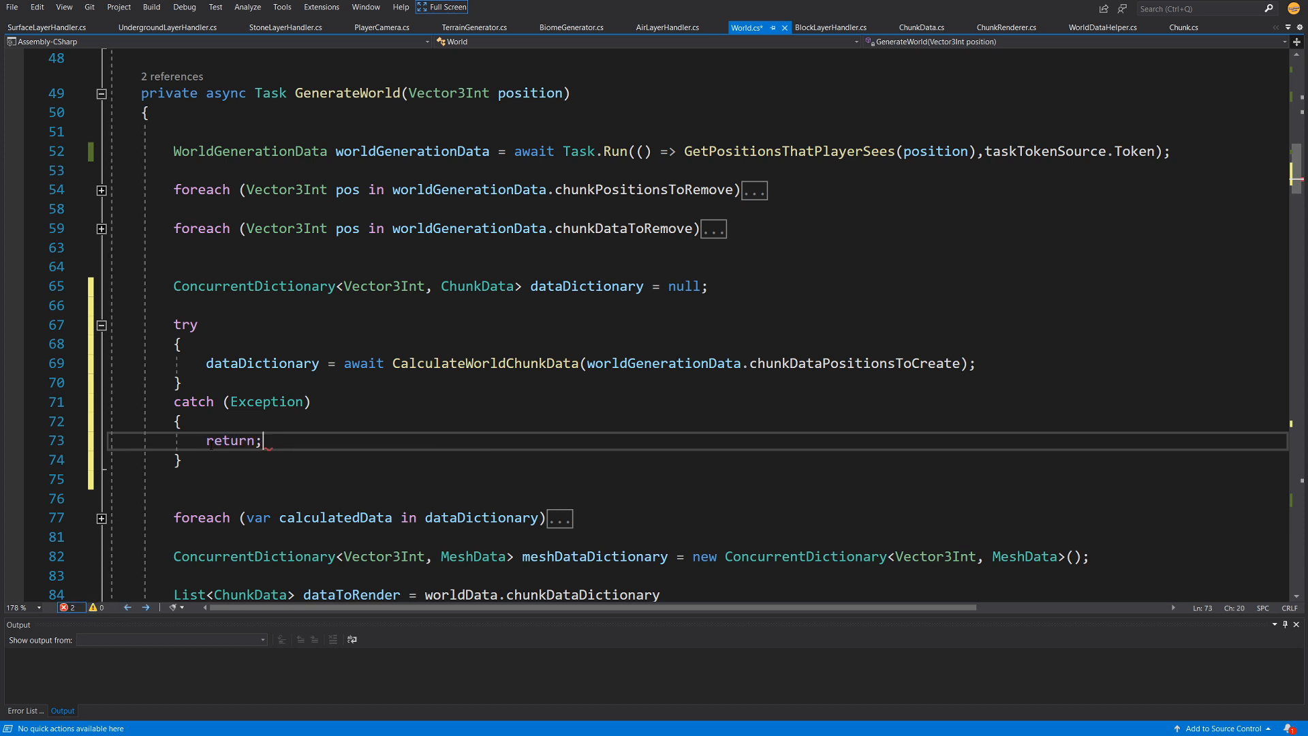
{"action": "type", "text": "Debug"}
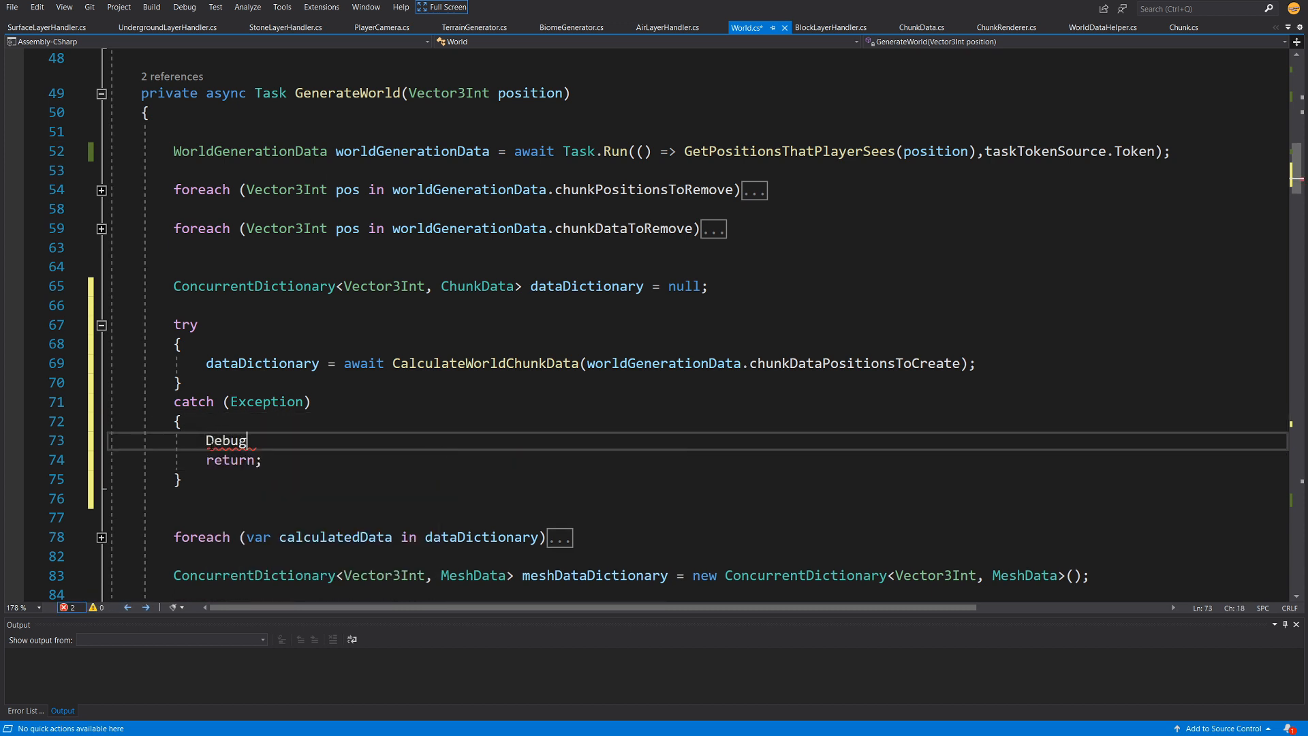
{"action": "type", "text": "."}
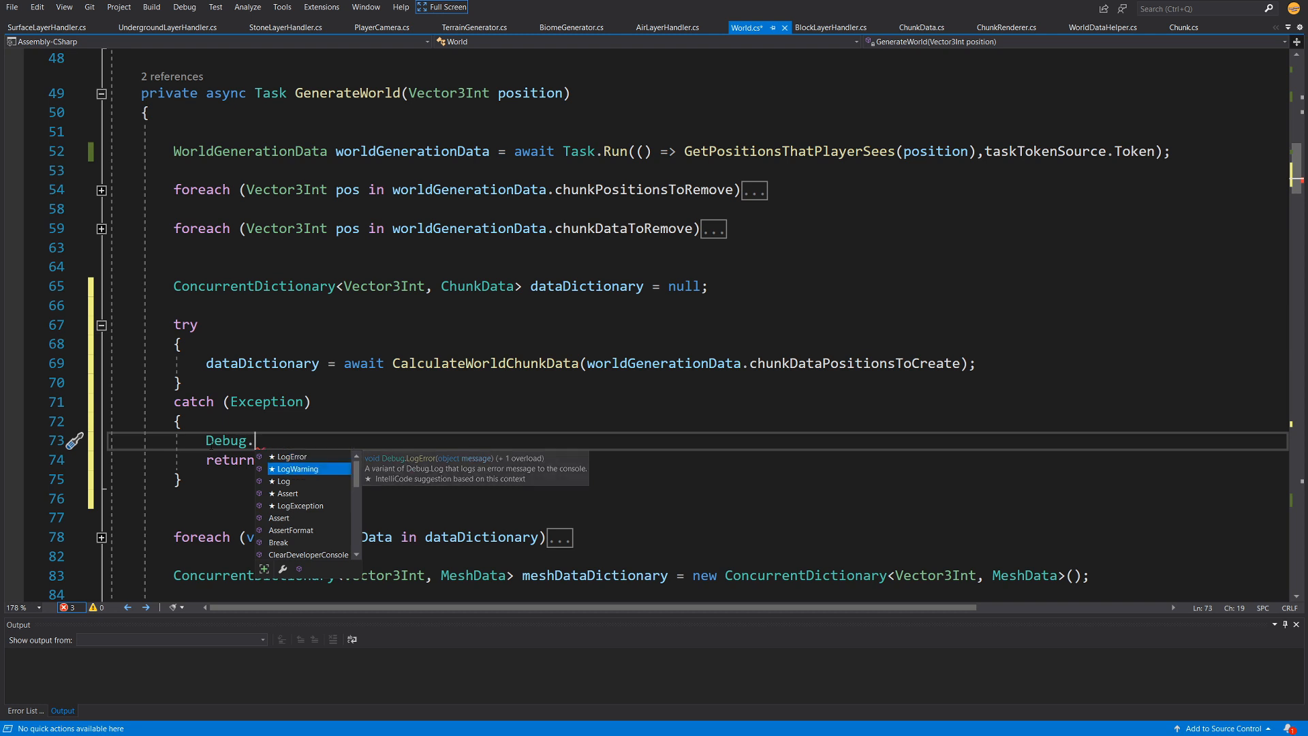
{"action": "type", "text": "Log(\"\")"}
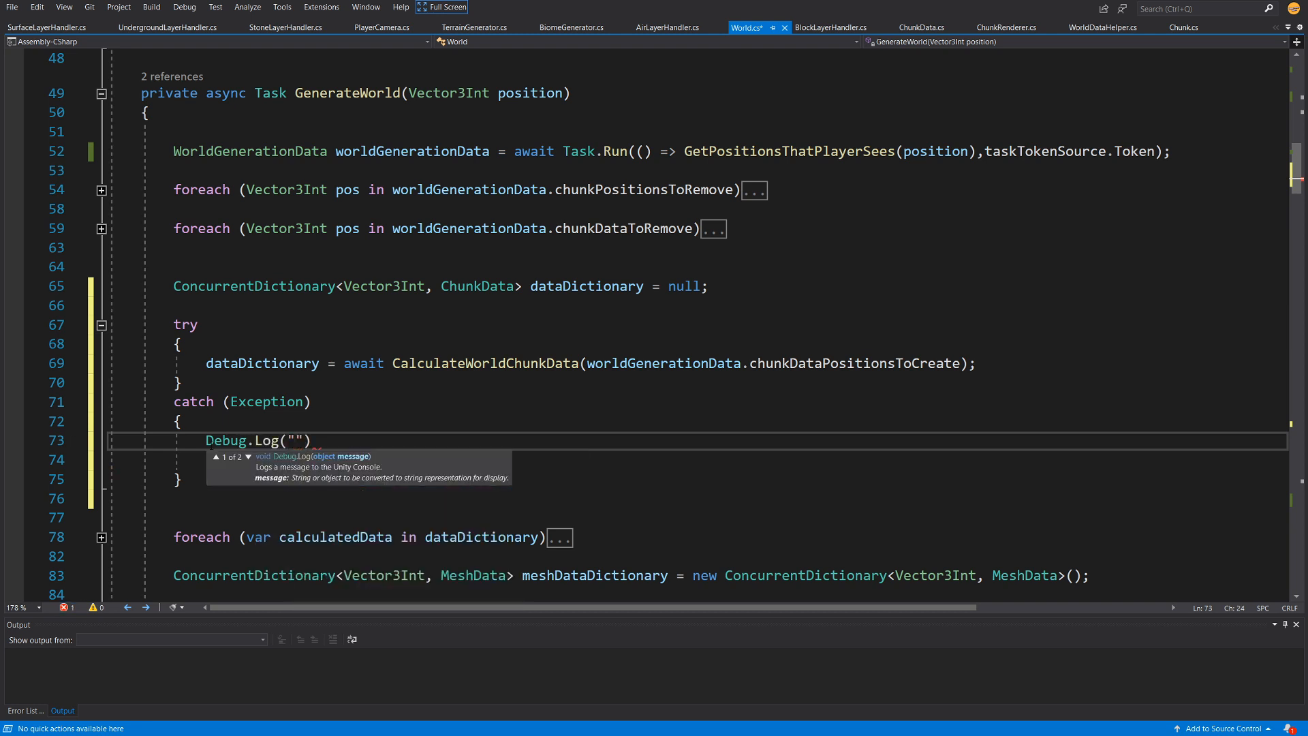
{"action": "type", "text": "Task canceled"}
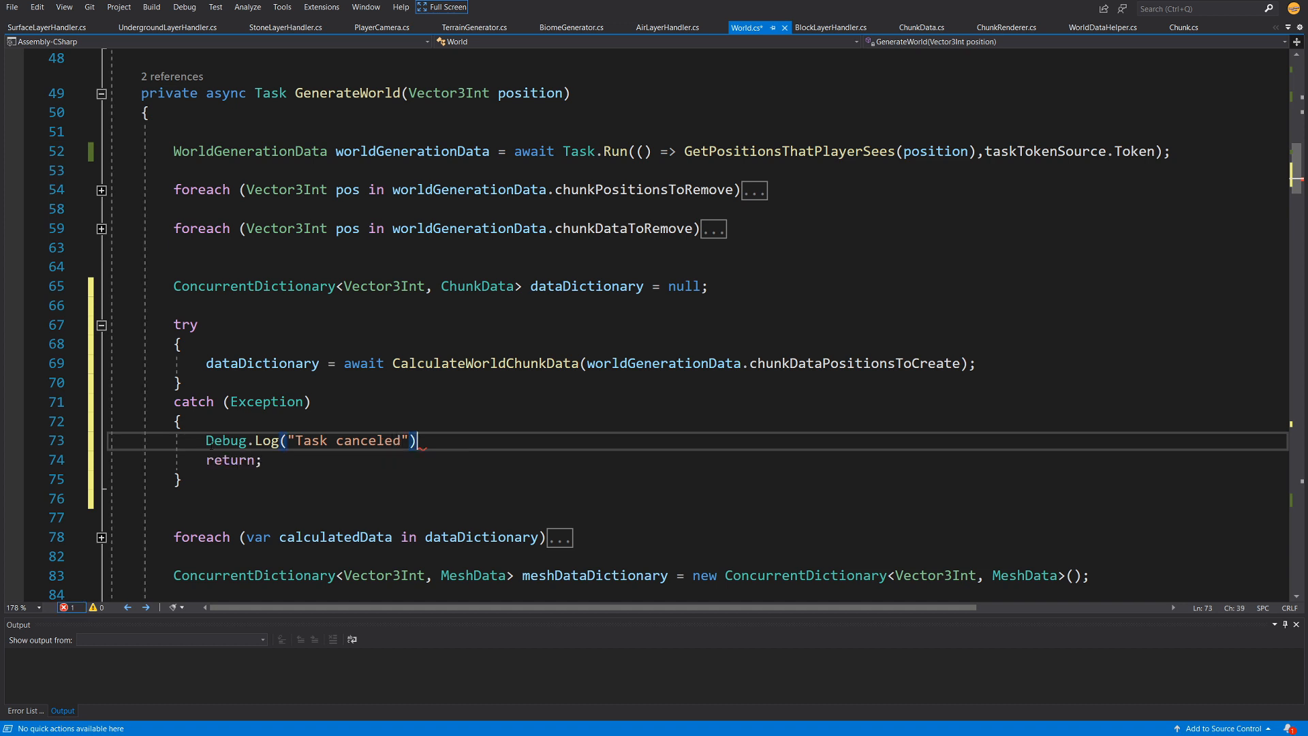
{"action": "type", "text": ";"}
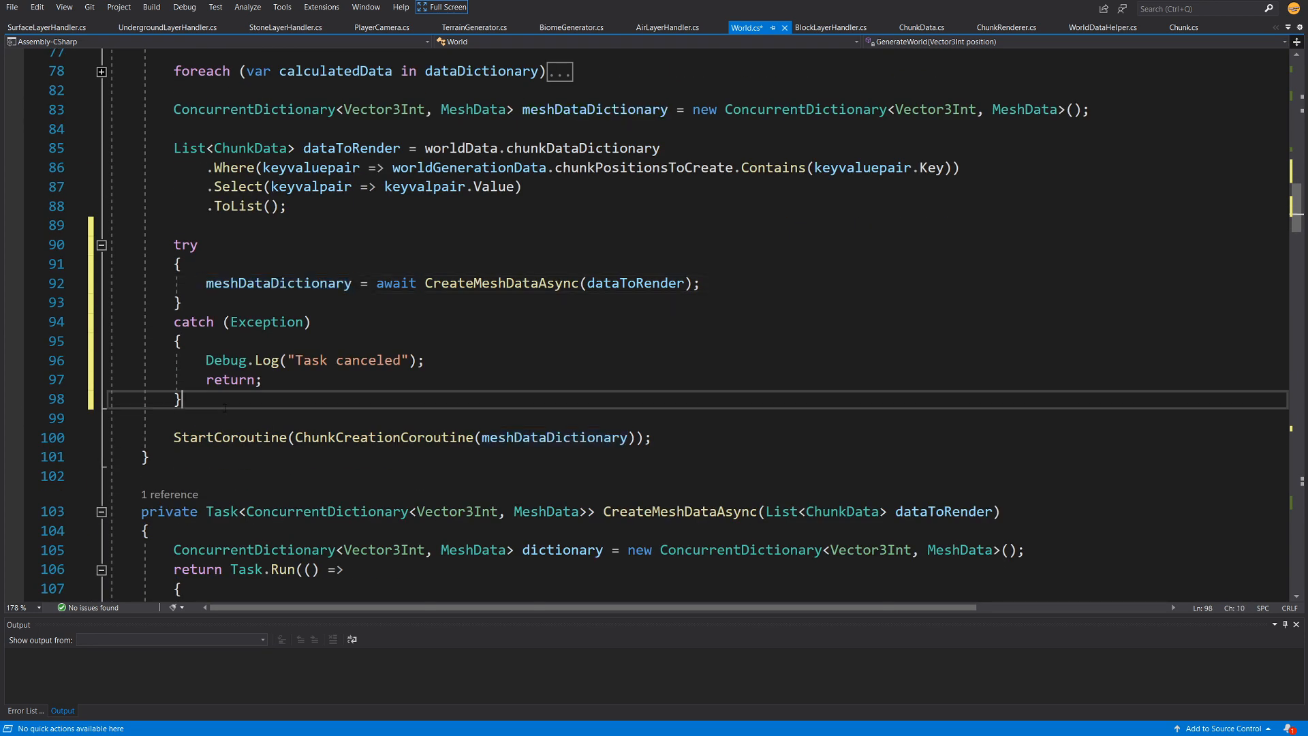
Step: Examine the awaited CalculateWorldChunkData call inside the new try block
{"action": "left_click", "coordinate": [179, 341]}
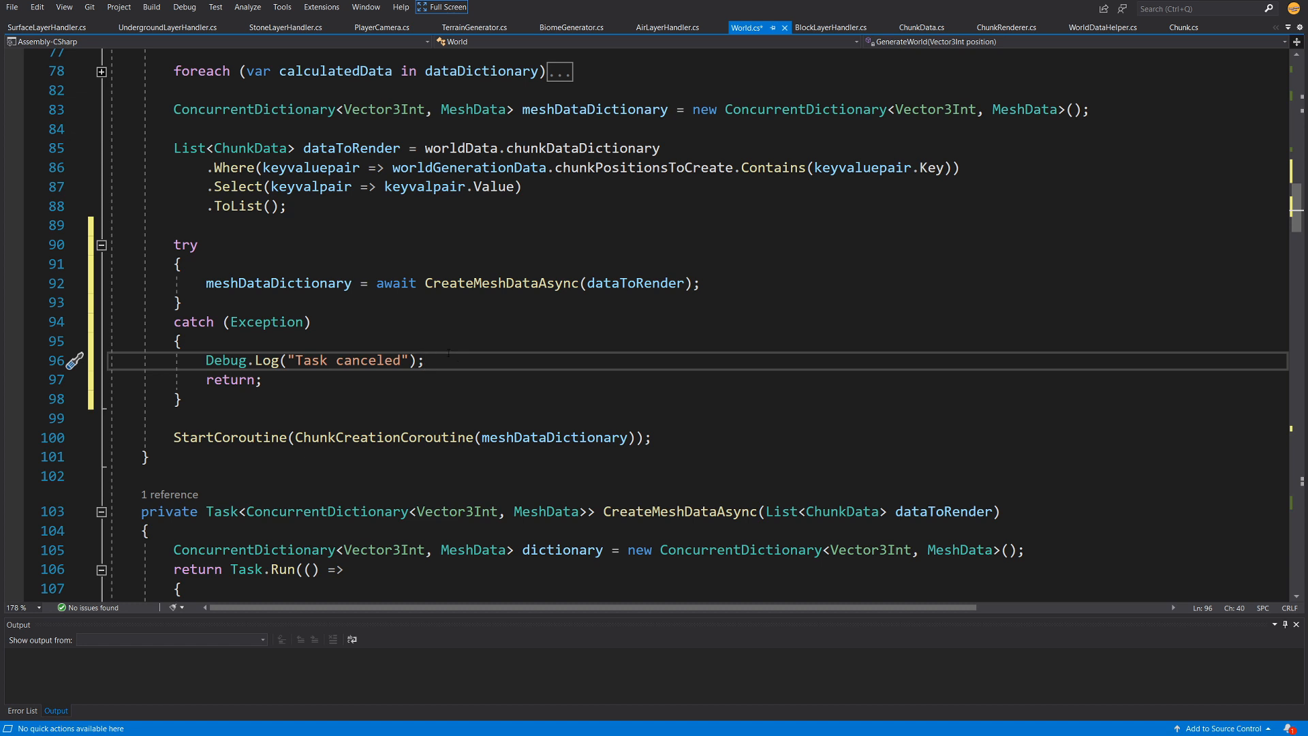
{"action": "double_click", "coordinate": [229, 380]}
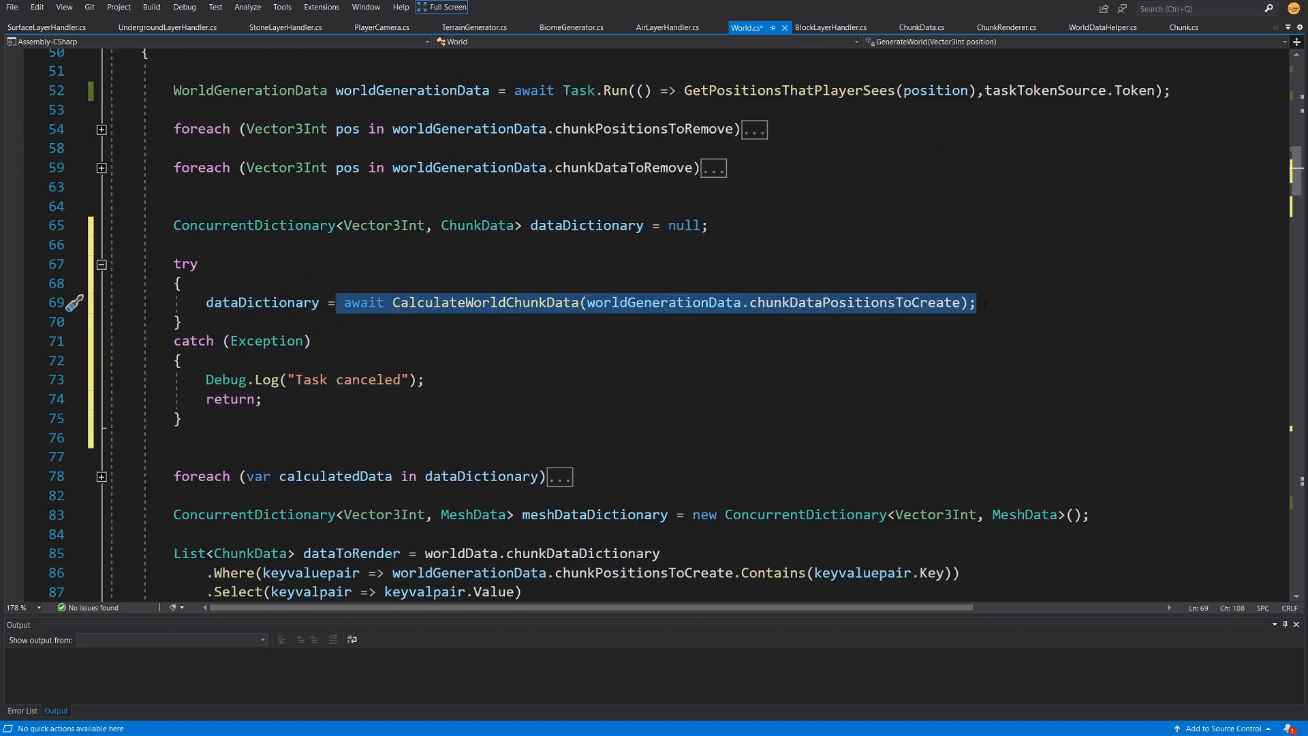
Step: Pass taskTokenSource.Token as the second argument to Task.Run in CalculateWorldChunkData
{"action": "double_click", "coordinate": [484, 302]}
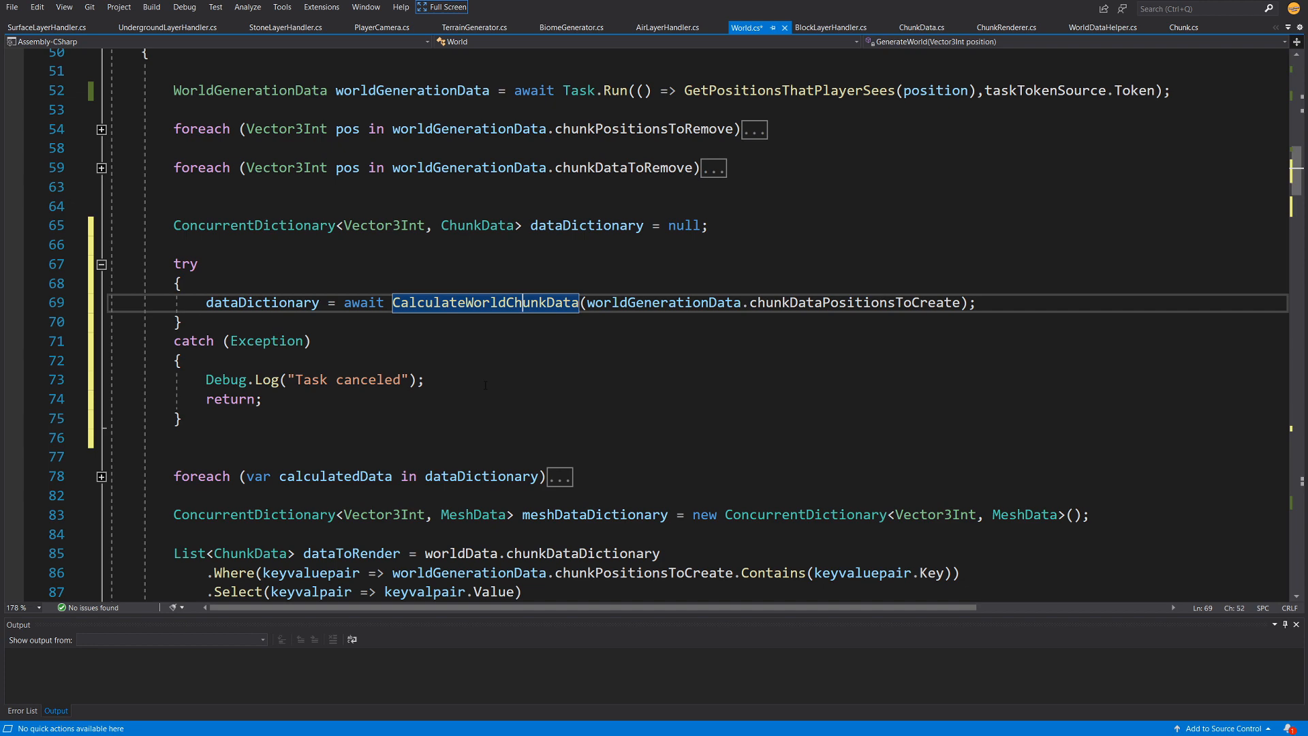
{"action": "left_click", "coordinate": [471, 302]}
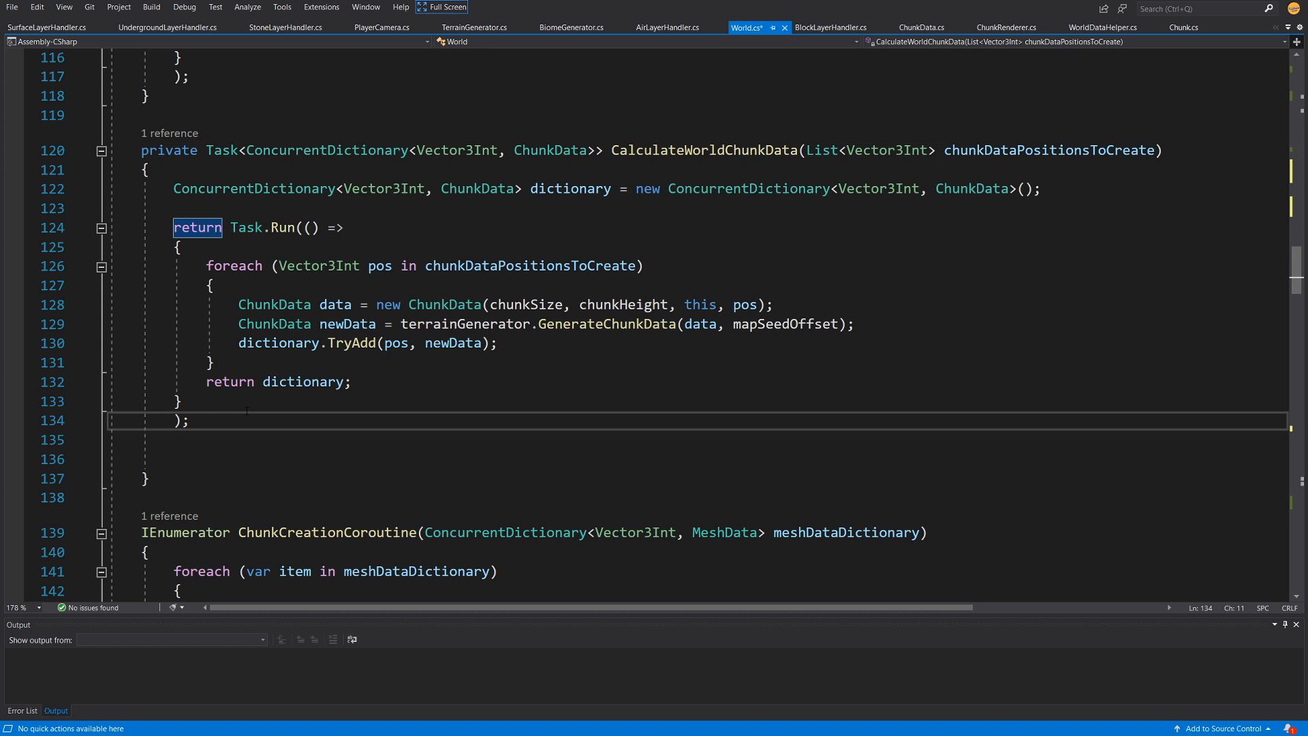
{"action": "type", "text": ","}
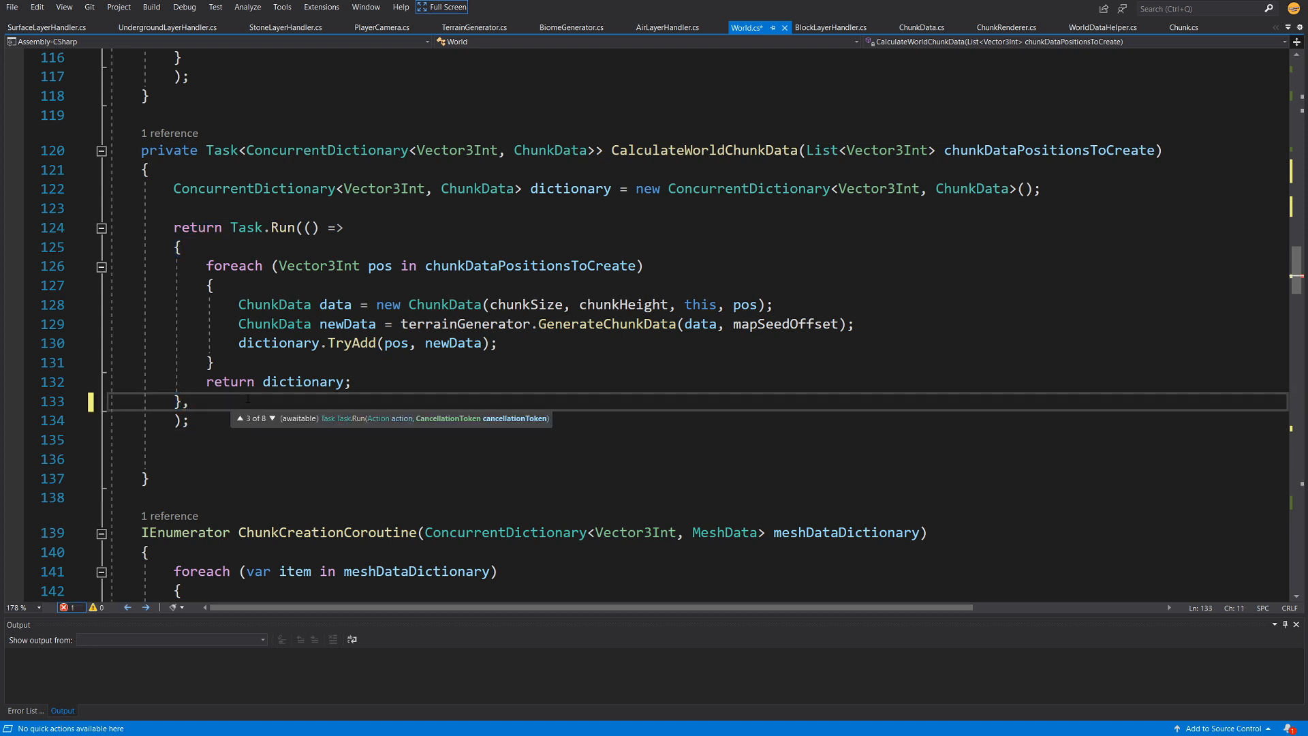
{"action": "type", "text": "task"}
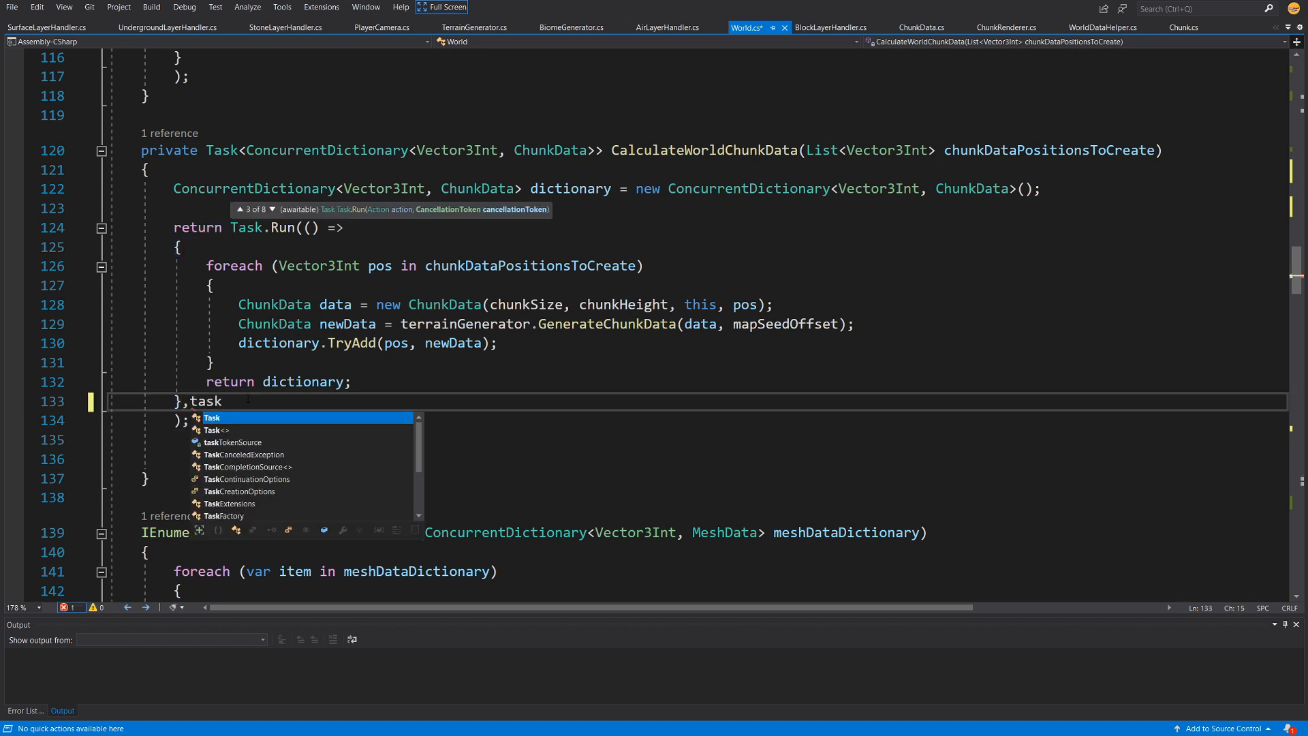
{"action": "key", "text": "Down"}
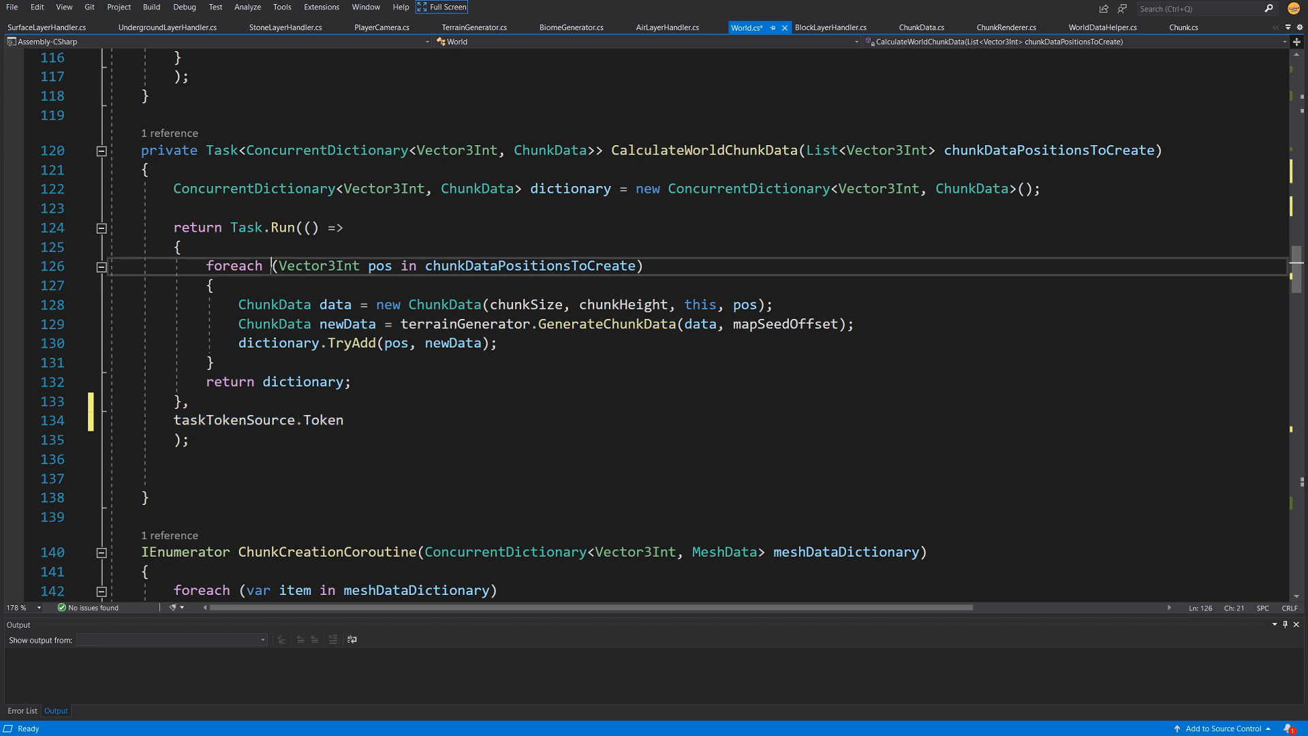
Step: Add an if (taskTokenSource.Token.IsCancellationRequested) check inside the chunk-data foreach loop
{"action": "left_click", "coordinate": [211, 284]}
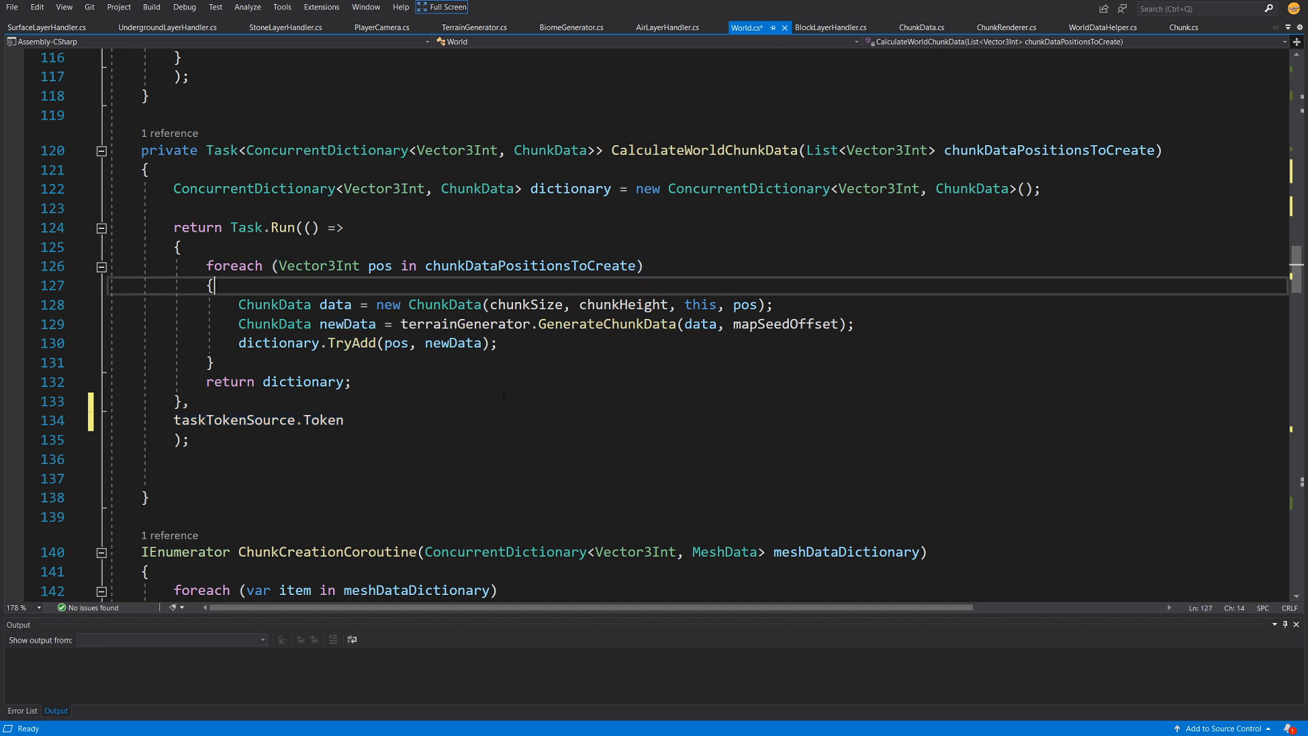
{"action": "double_click", "coordinate": [233, 265]}
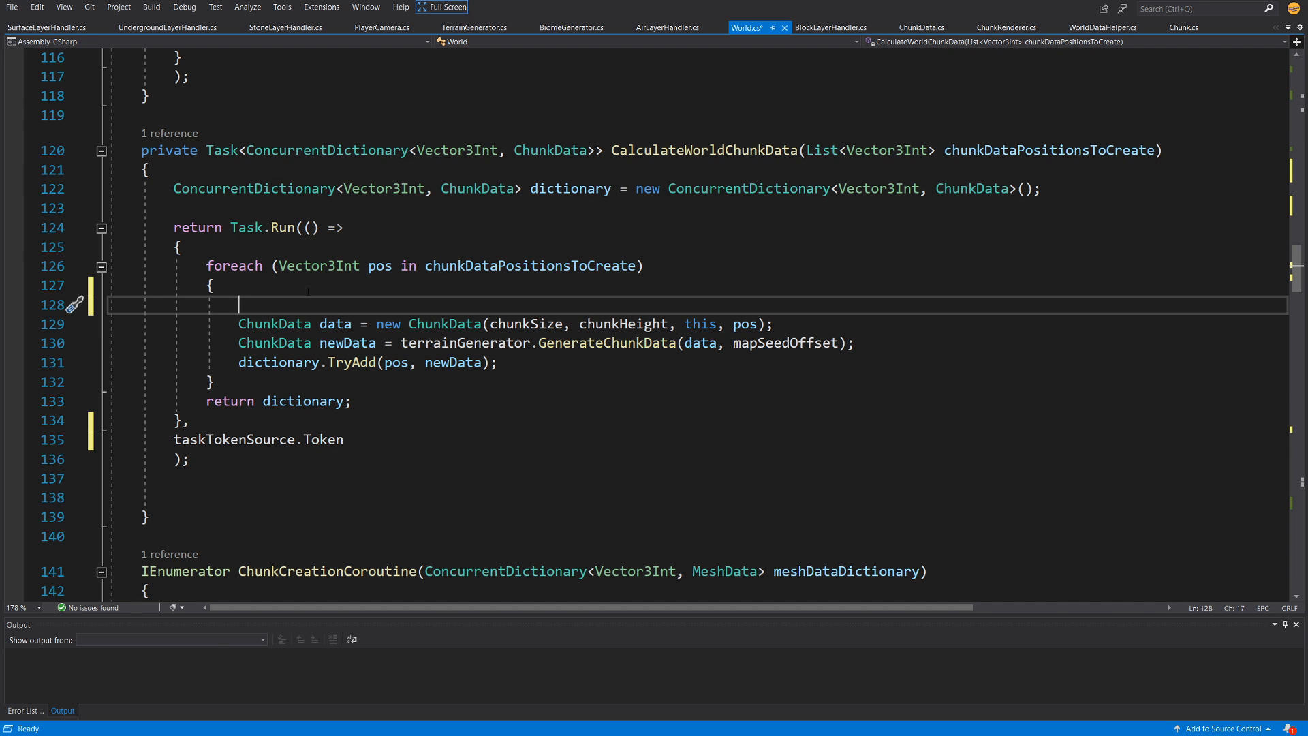
{"action": "type", "text": "if(taskTokenSource.Token)"}
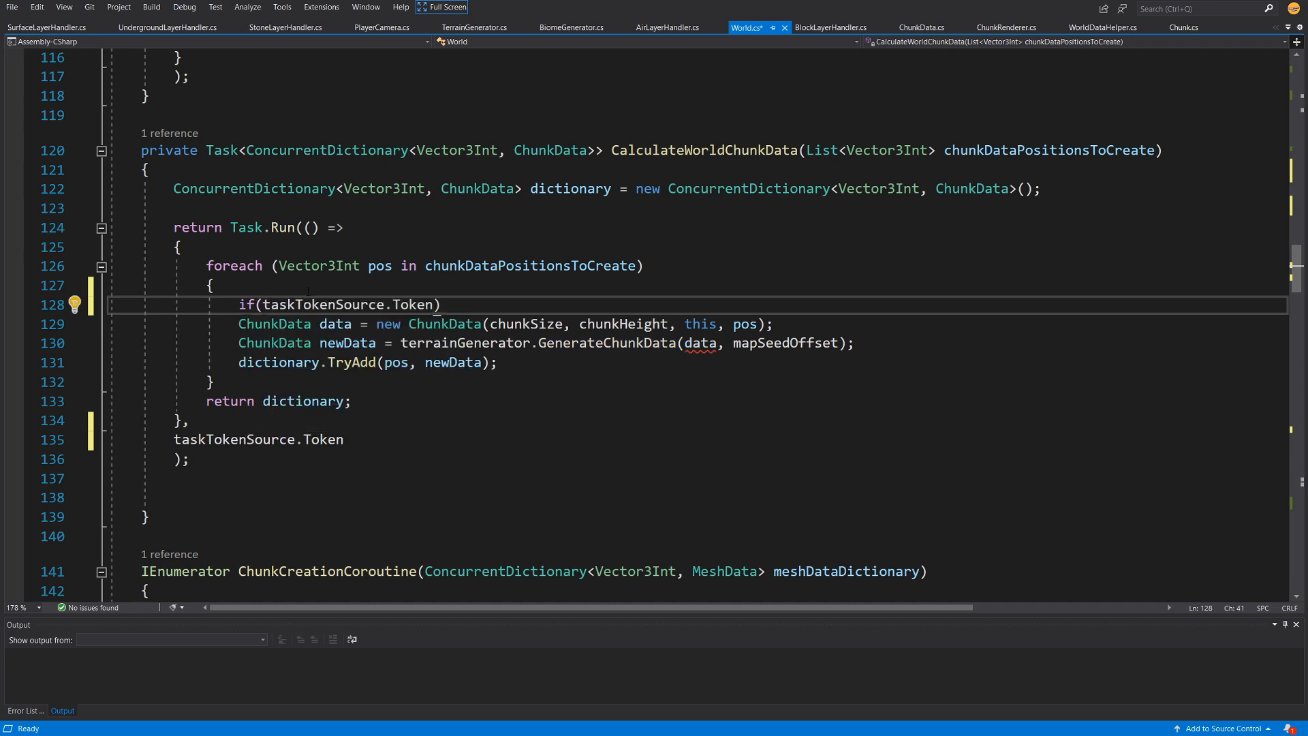
{"action": "type", "text": ".IsCancellationRequested"}
{"action": "type", "text": "{"}
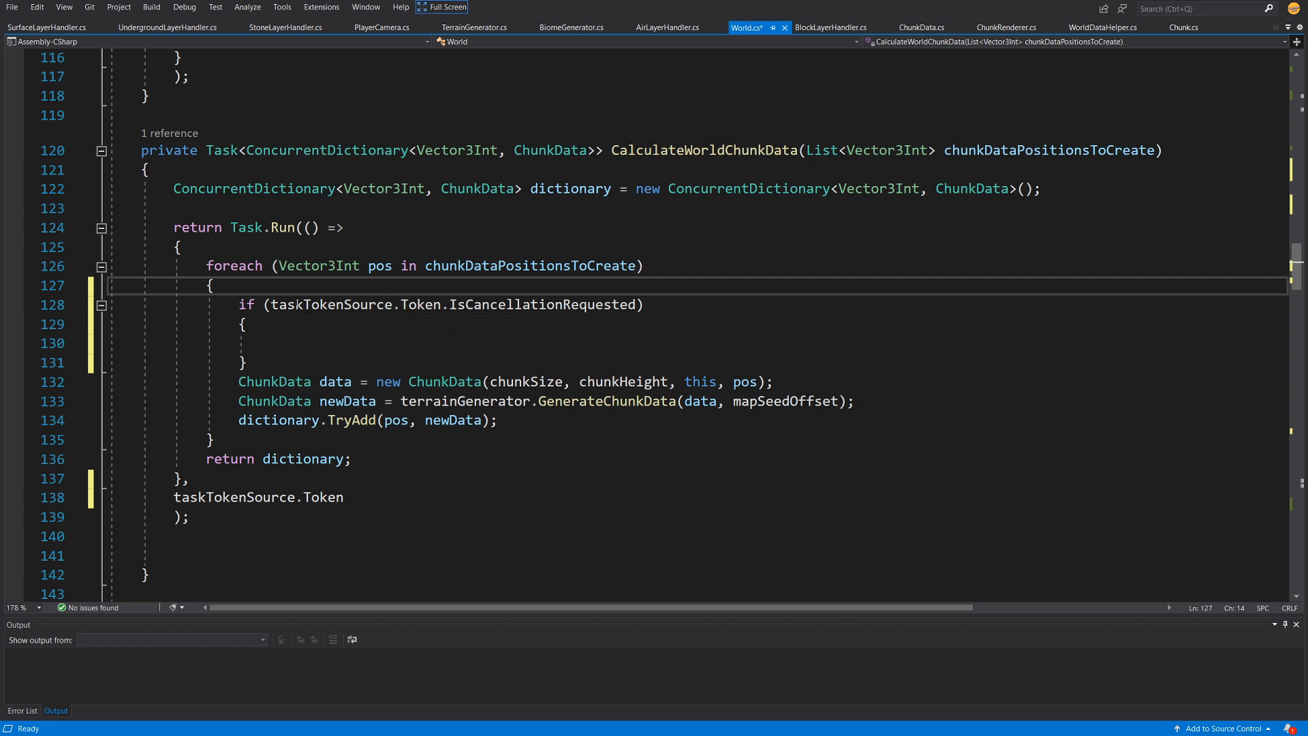
Step: Call taskTokenSource.Token.ThrowIfCancellationRequested() inside the check and save World.cs
{"action": "double_click", "coordinate": [542, 304]}
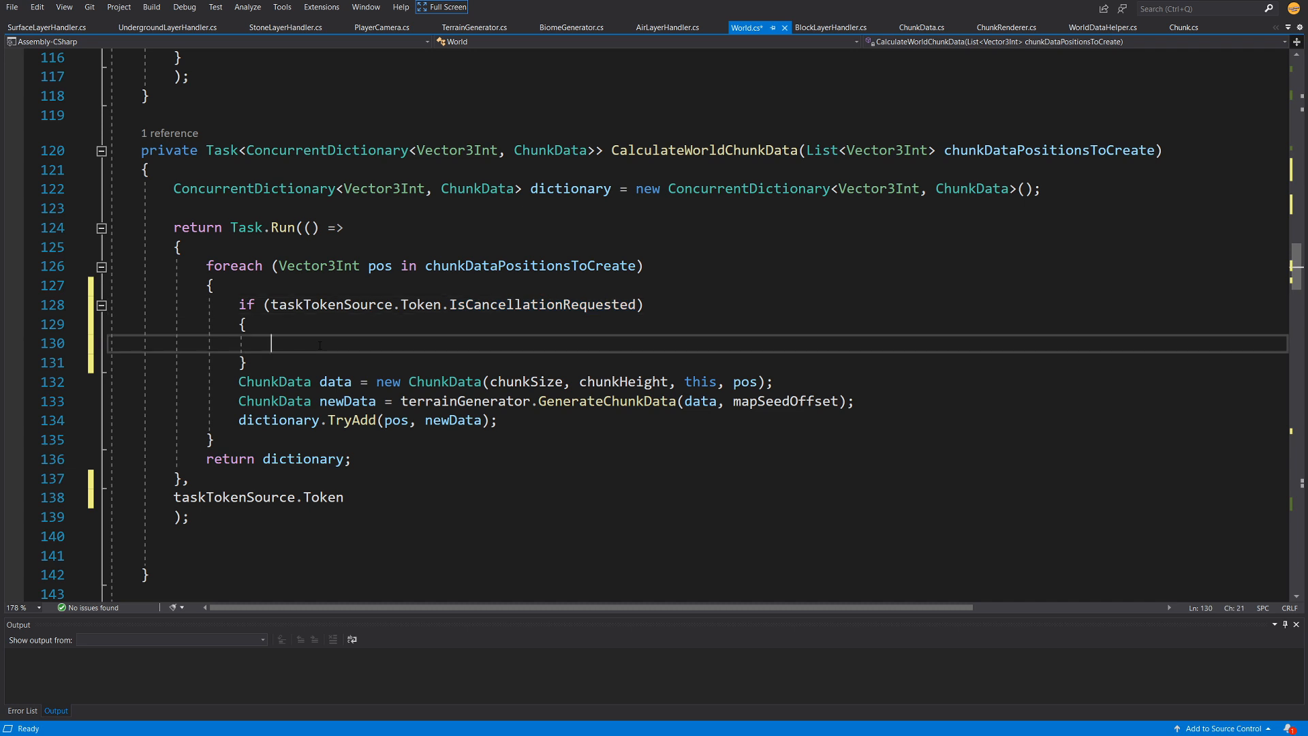
{"action": "type", "text": "taskTokenSource.Token"}
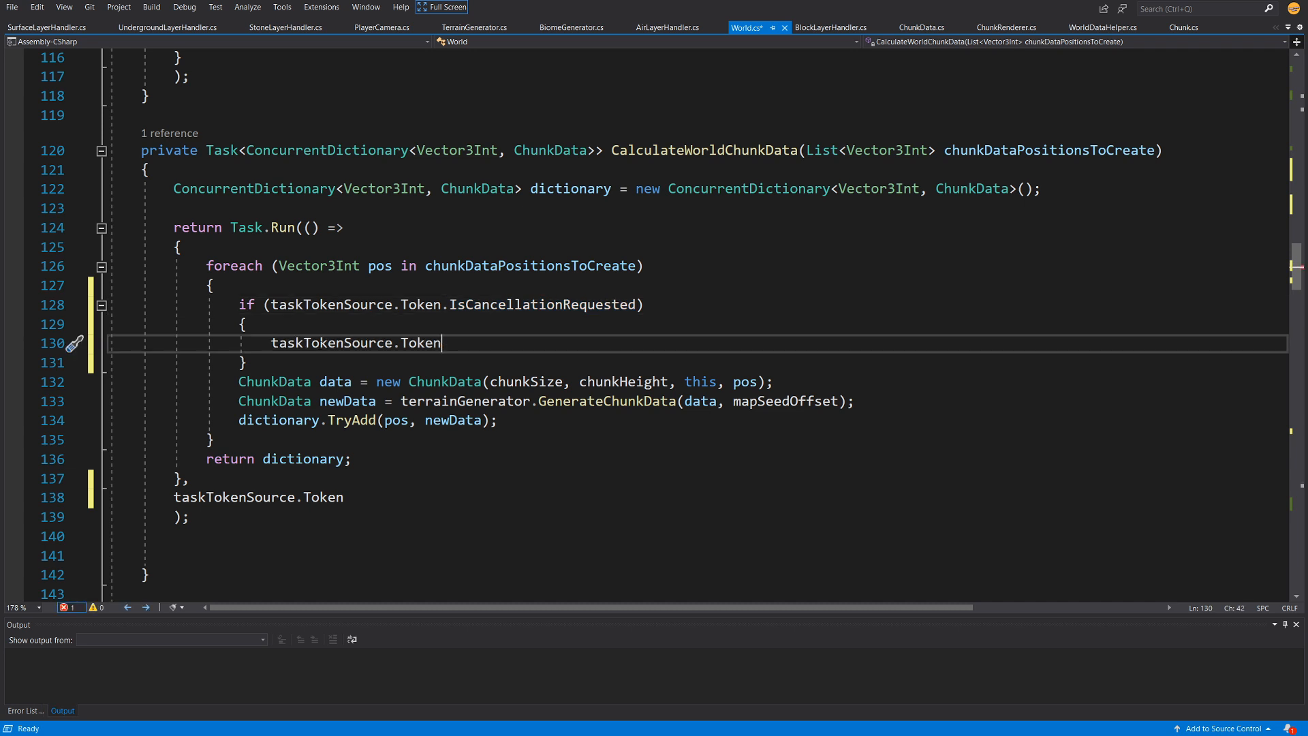
{"action": "type", "text": ".ThrowIfCancellationRequested();"}
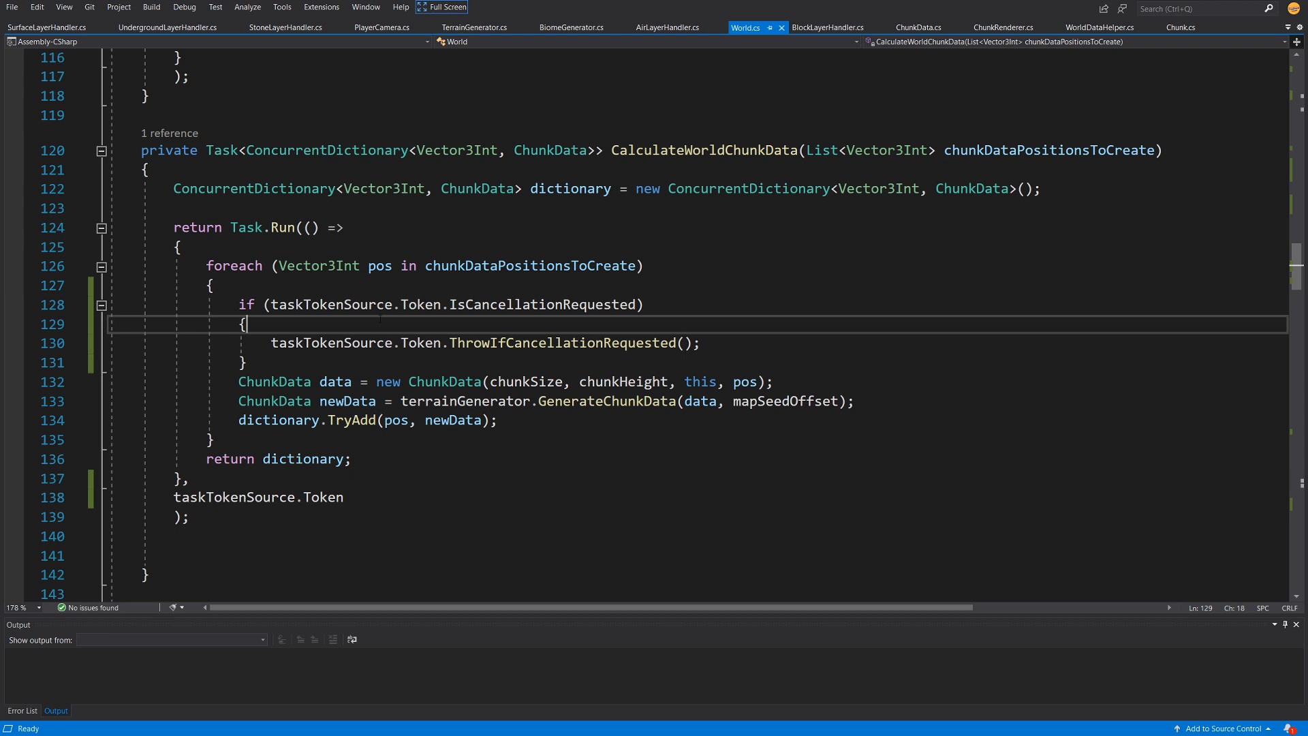
{"action": "key", "text": "enter"}
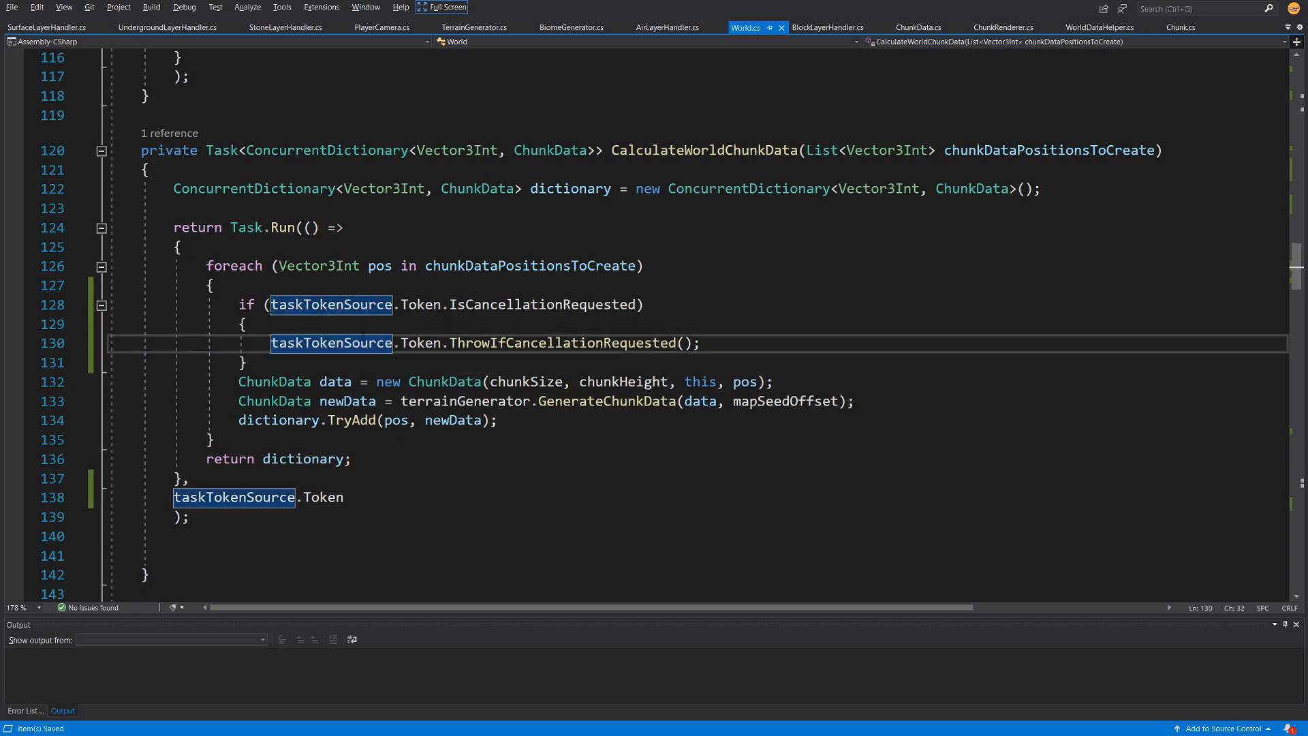
{"action": "left_click_drag", "start_coordinate": [237, 304], "coordinate": [246, 363]}
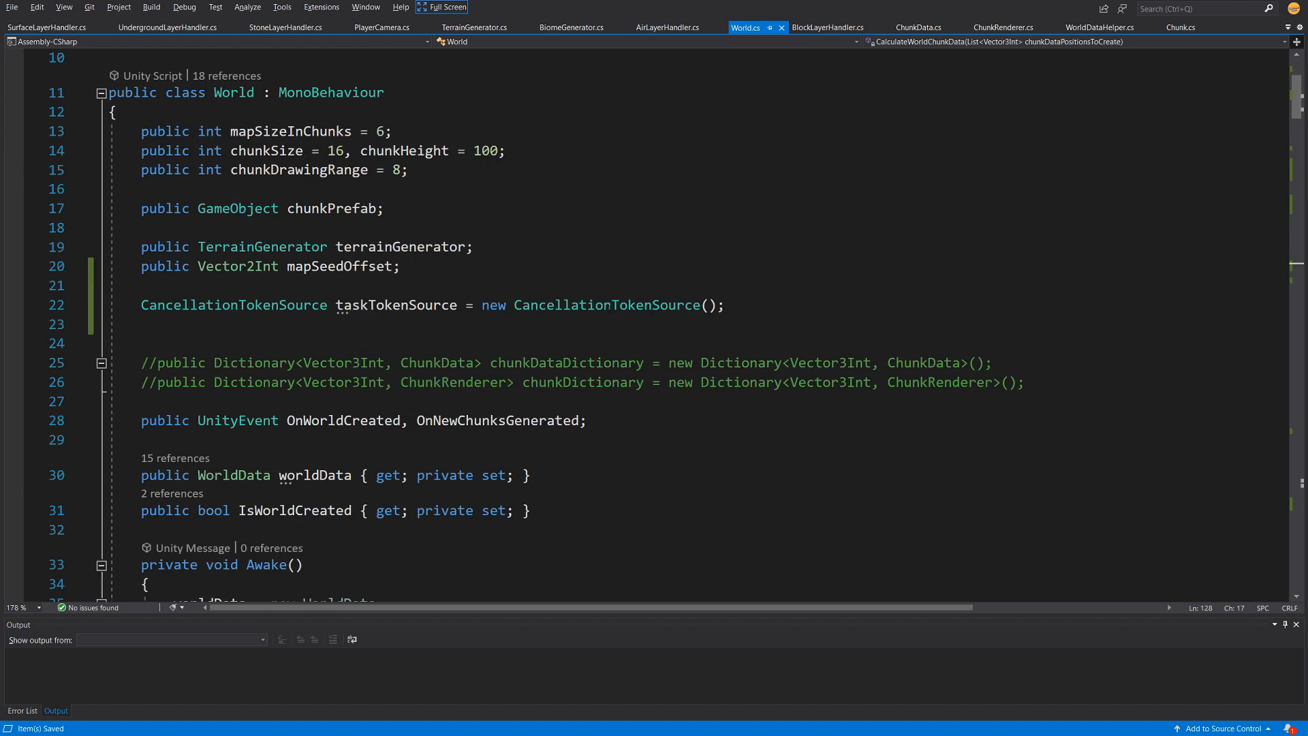
Step: Pass taskTokenSource.Token to the Task.Run inside CreateMeshDataAsync
{"action": "scroll", "scroll_direction": "down", "scroll_amount": 3}
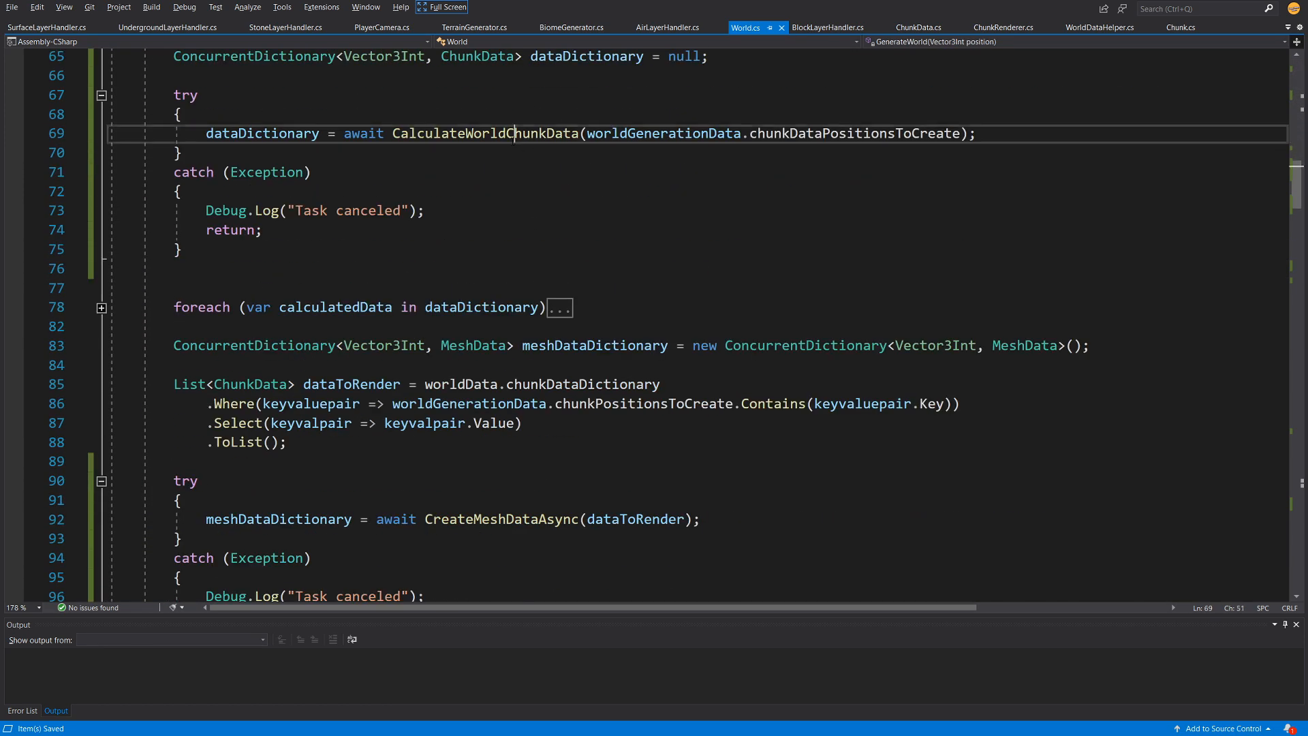
{"action": "double_click", "coordinate": [485, 133]}
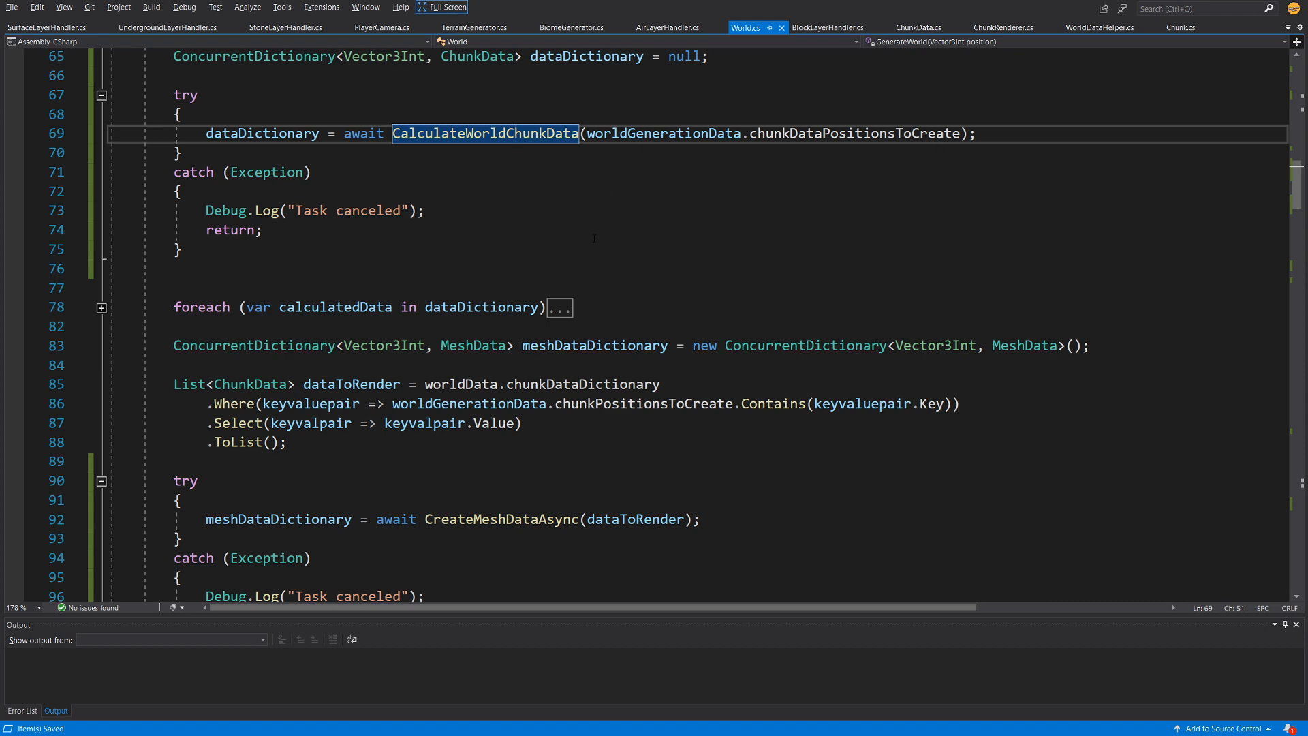
{"action": "scroll", "scroll_direction": "down", "scroll_amount": 3}
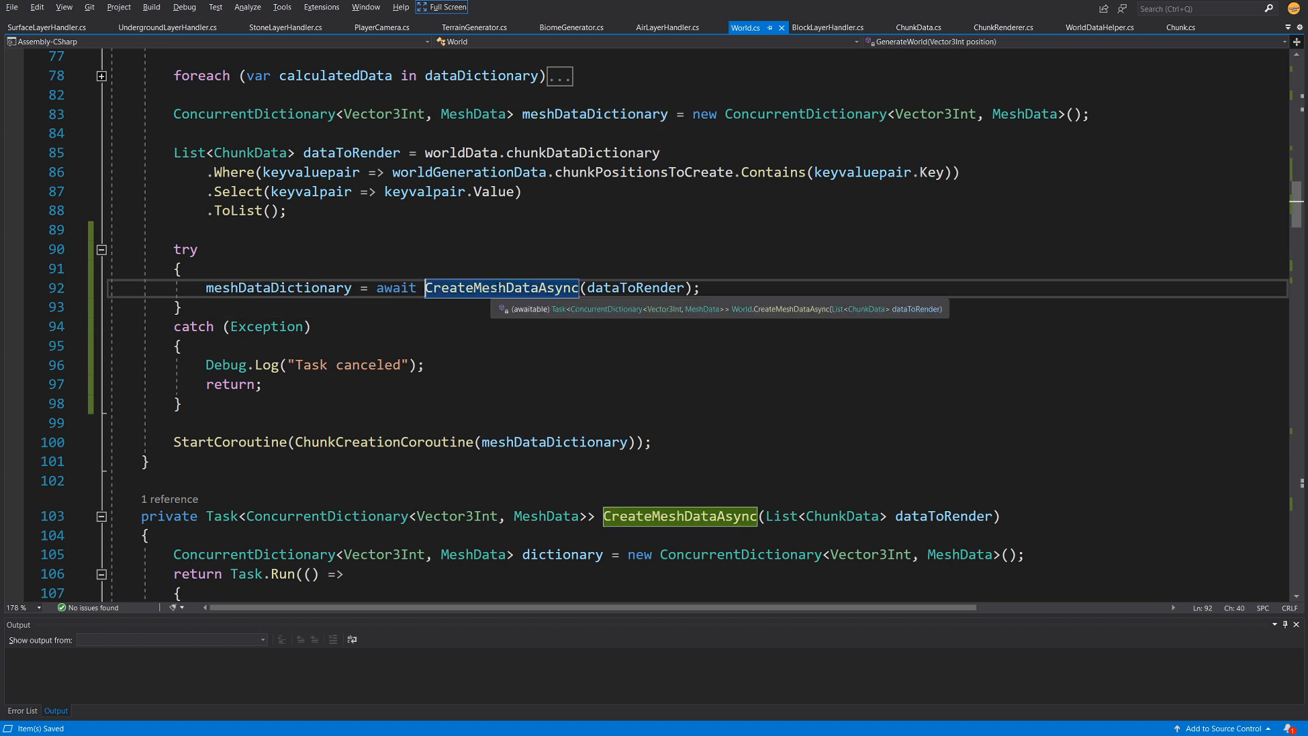
{"action": "scroll", "scroll_direction": "down", "scroll_amount": 3}
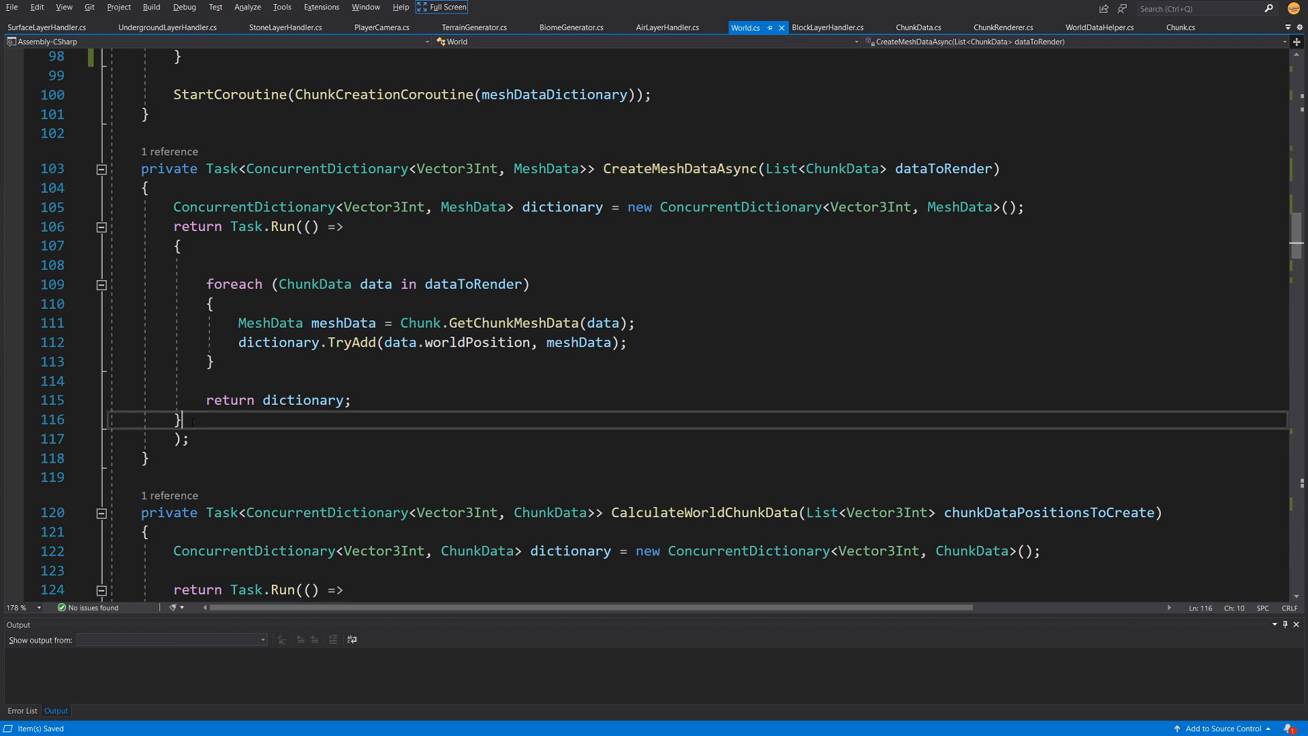
{"action": "type", "text": ","}
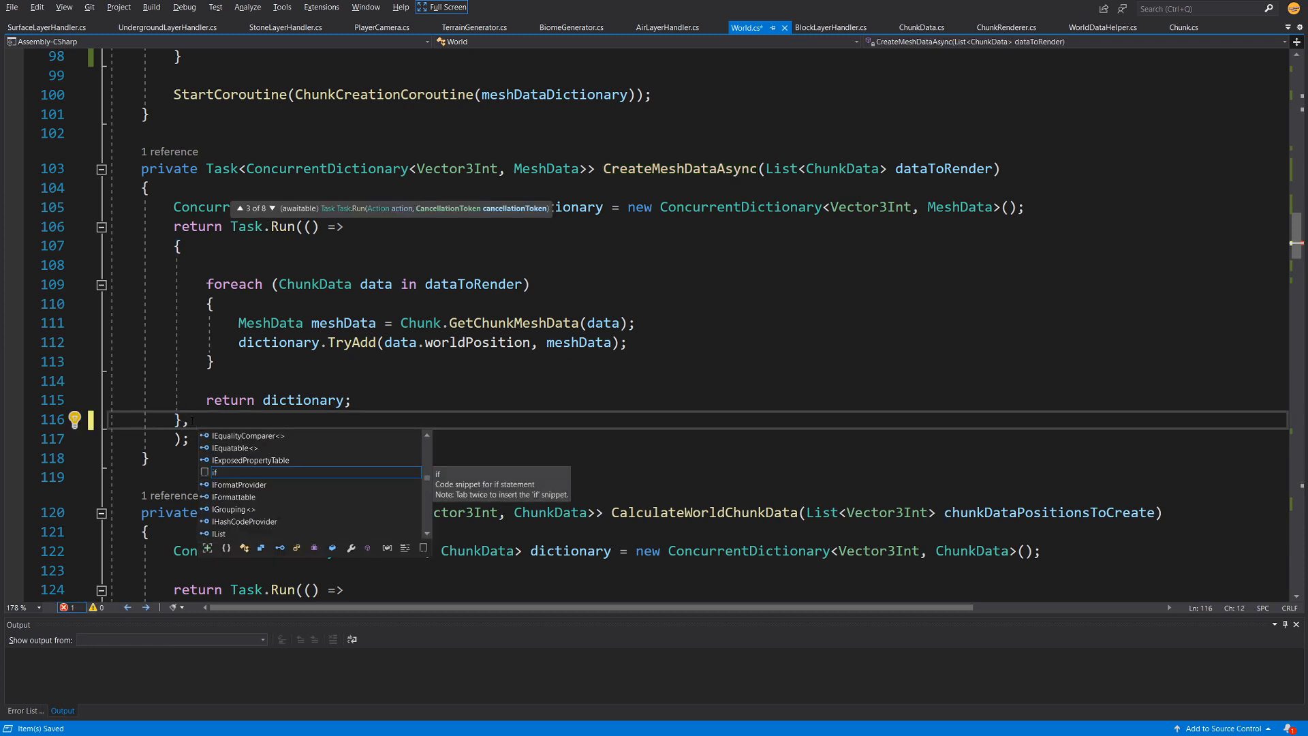
{"action": "type", "text": "taskTokenSource.t"}
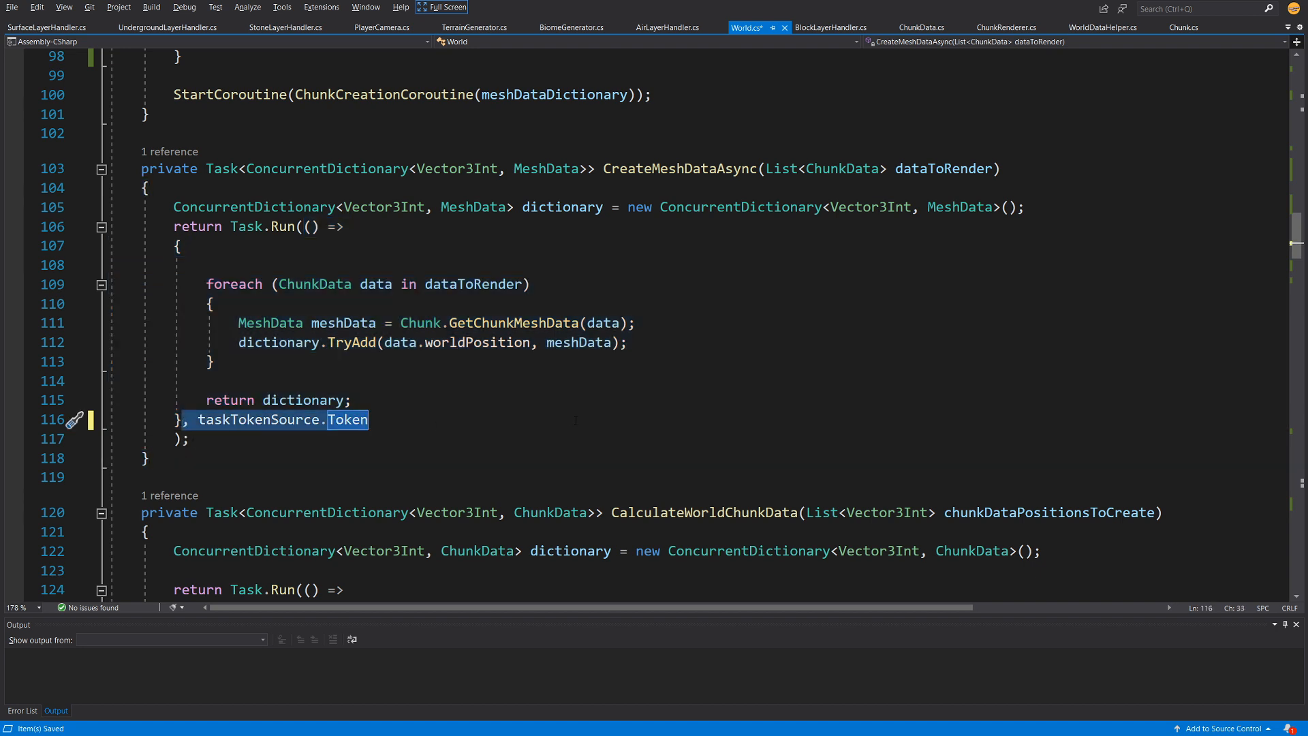
Step: Add the IsCancellationRequested check to the CreateMeshDataAsync foreach loop and return to Unity
{"action": "type", "text": "if (taskTokenSource.Token.IsCancellationRequested)"}
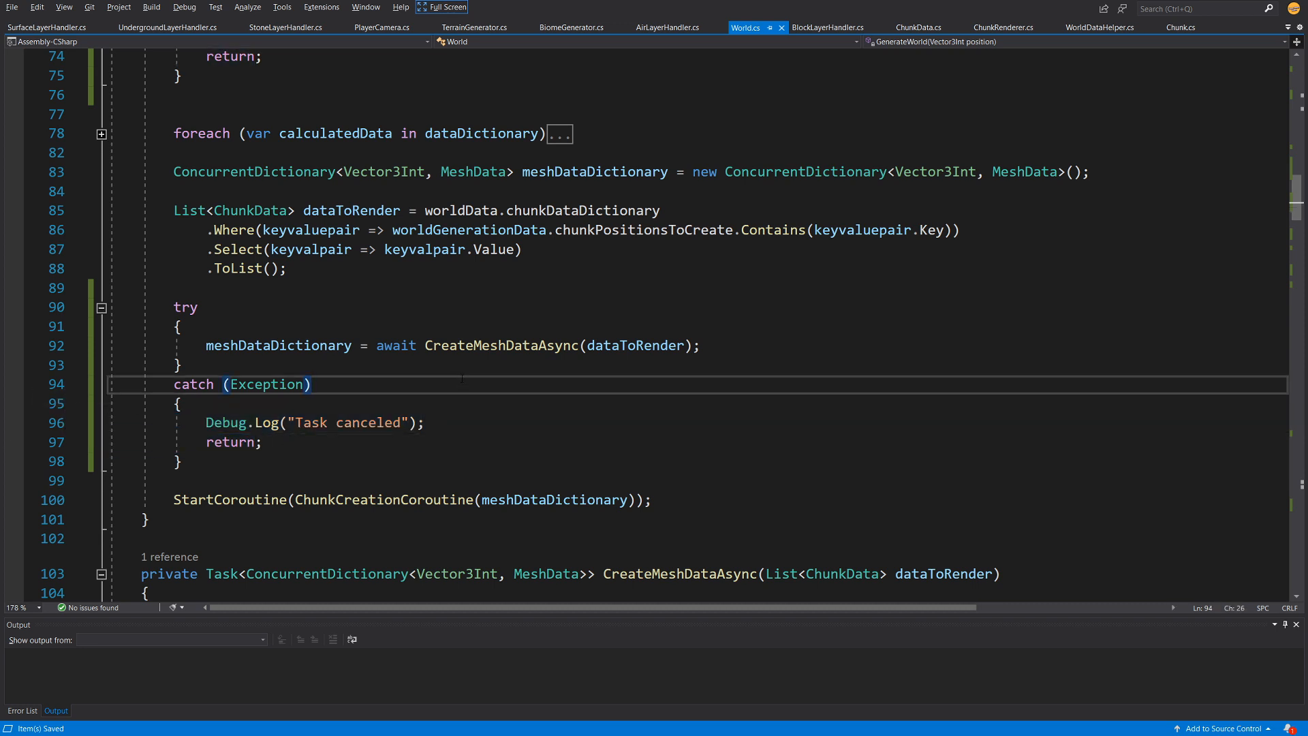
{"action": "left_click", "coordinate": [12, 9]}
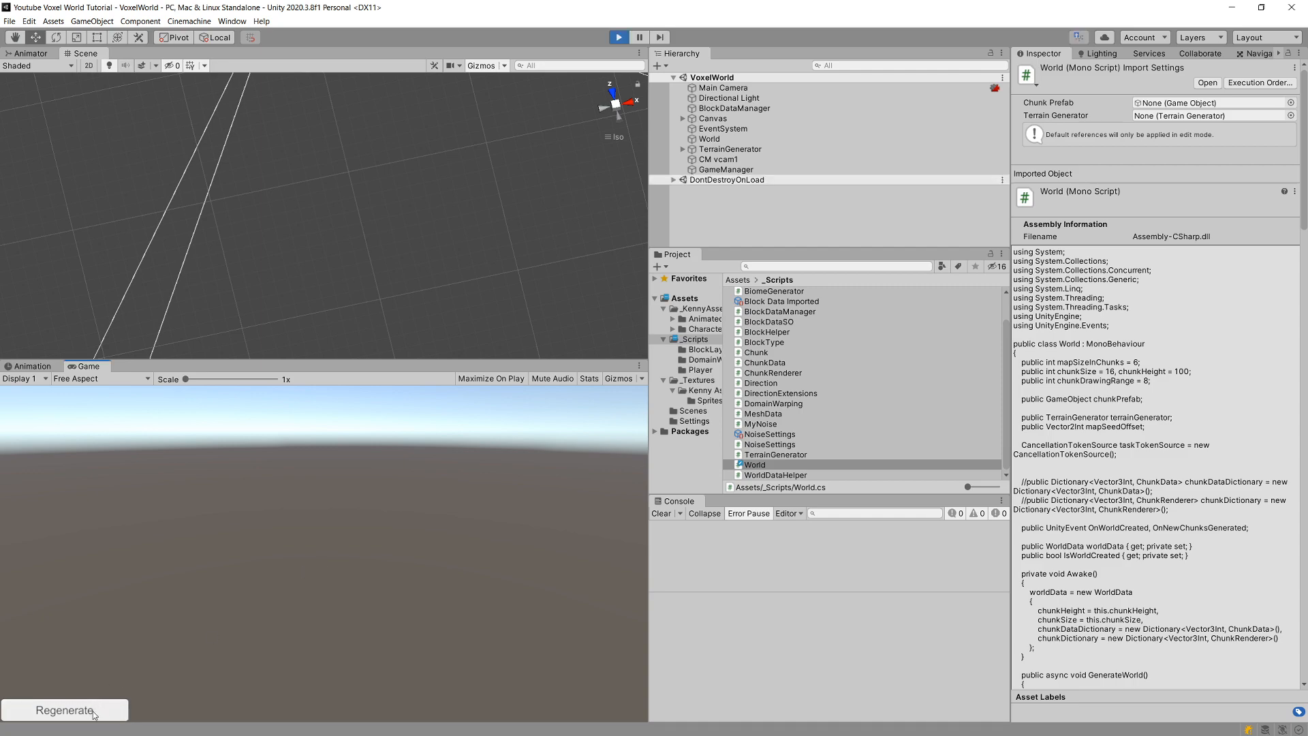
Step: Regenerate mid-play to log 'Task canceled', then rerun and inspect a 'Load more chunks' console entry
{"action": "left_click", "coordinate": [618, 37]}
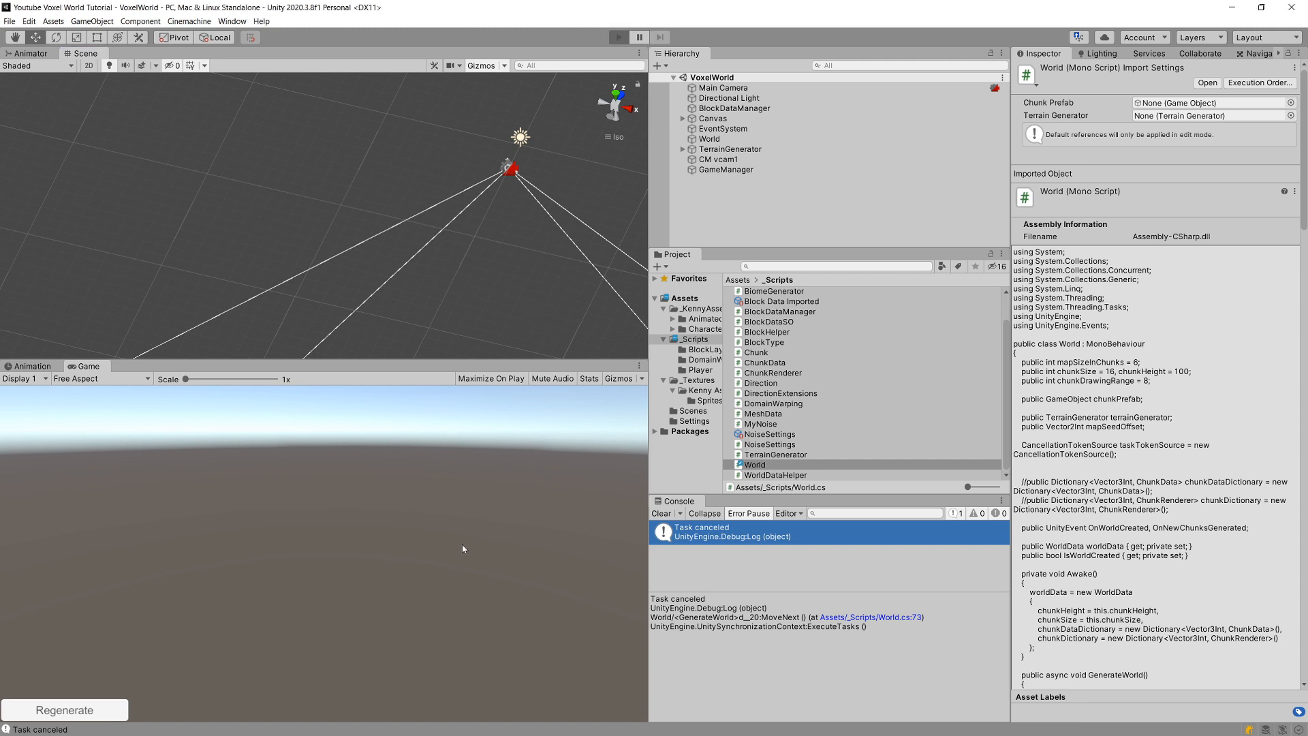
{"action": "left_click", "coordinate": [619, 36]}
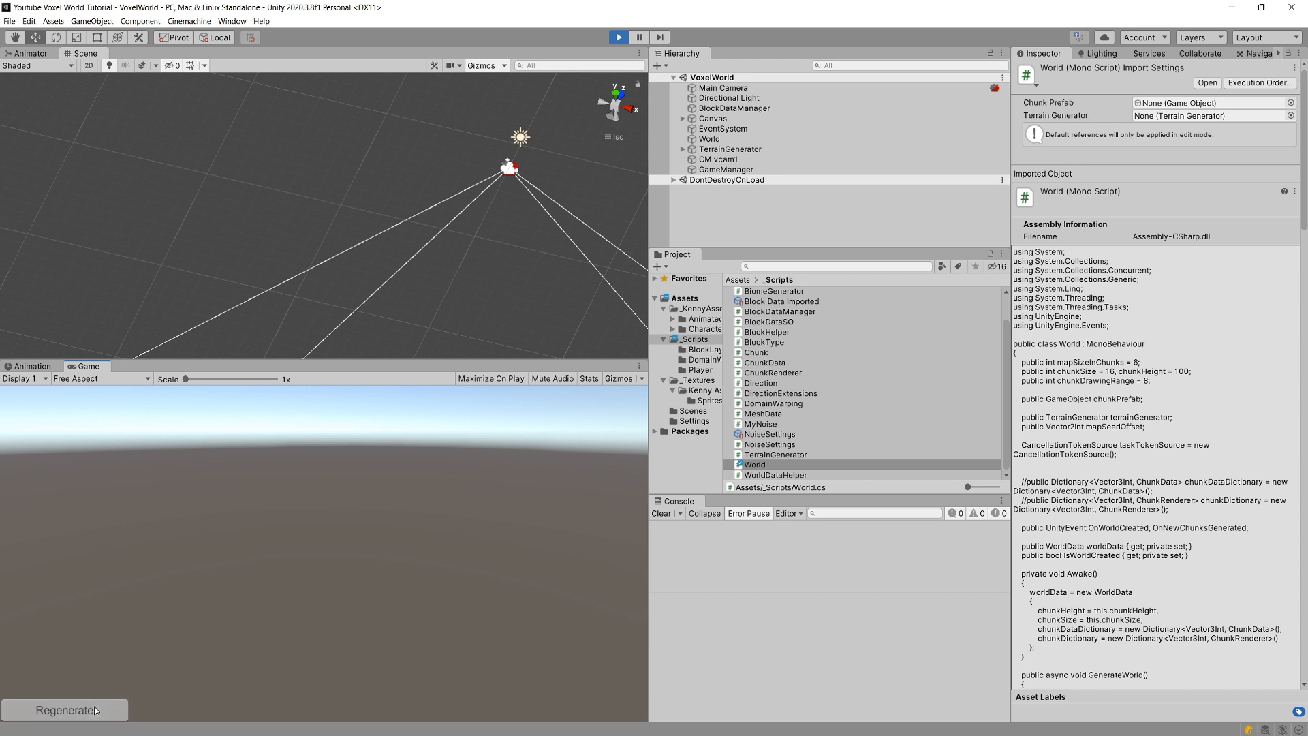
{"action": "mouse_move", "coordinate": [373, 598]}
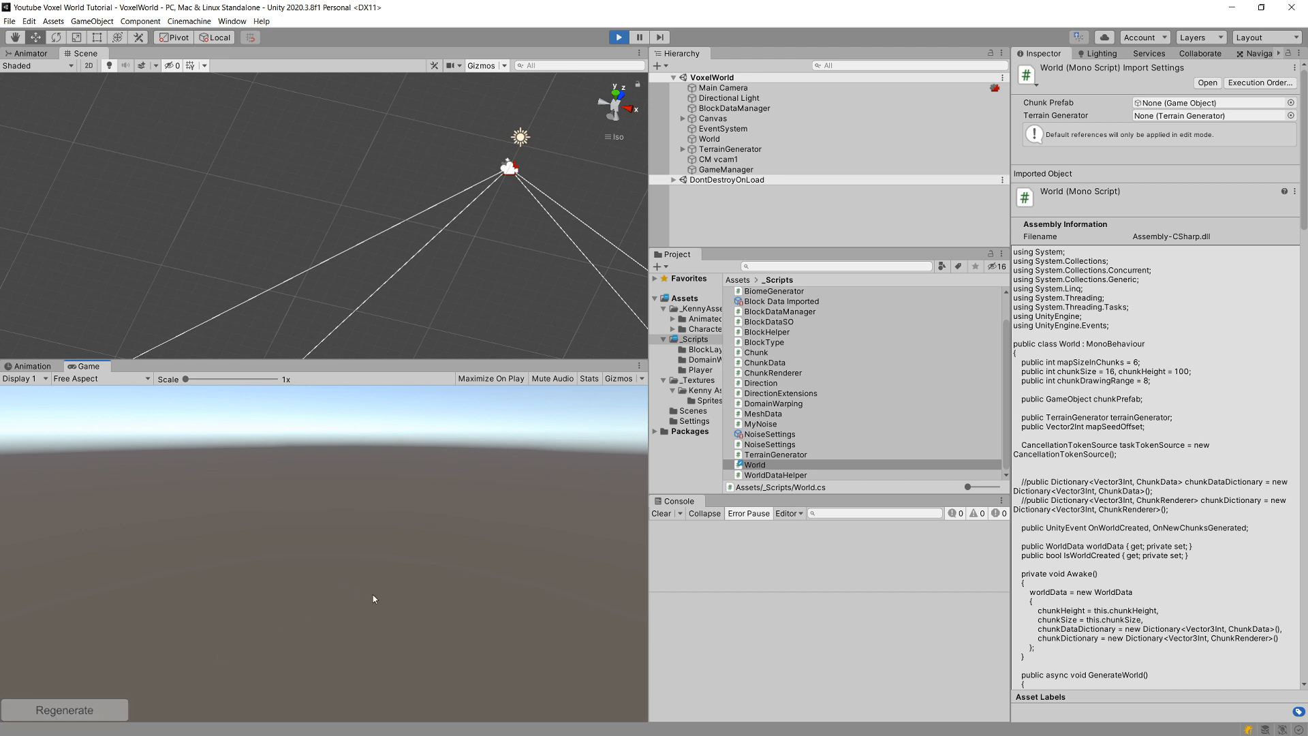
{"action": "mouse_move", "coordinate": [380, 605]}
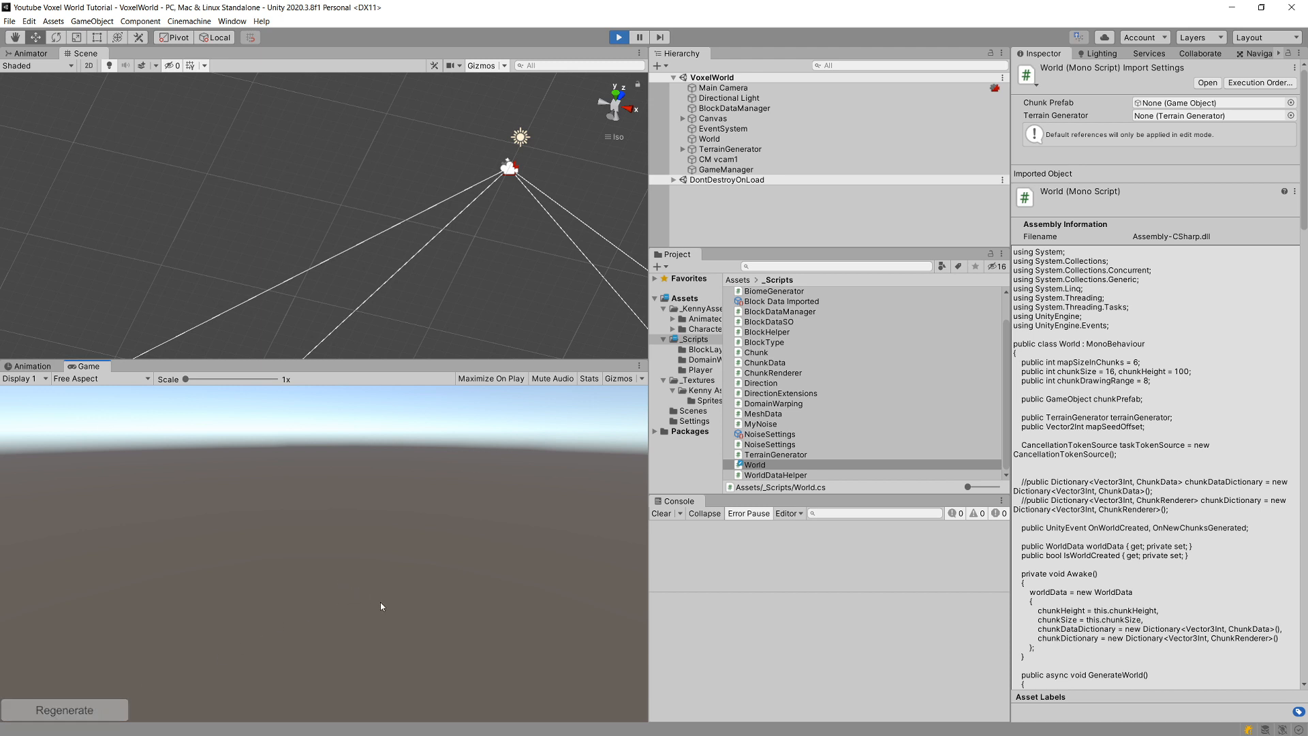
{"action": "left_click", "coordinate": [64, 710]}
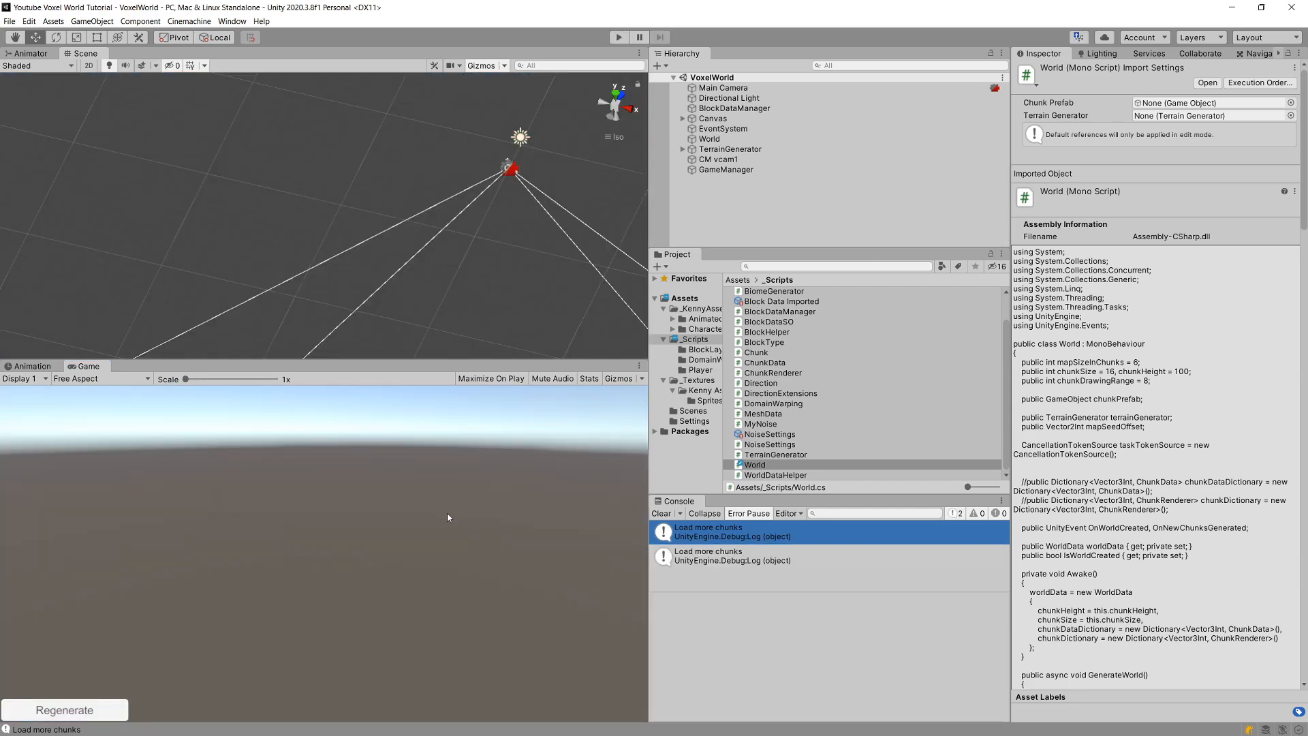
{"action": "left_click", "coordinate": [732, 554]}
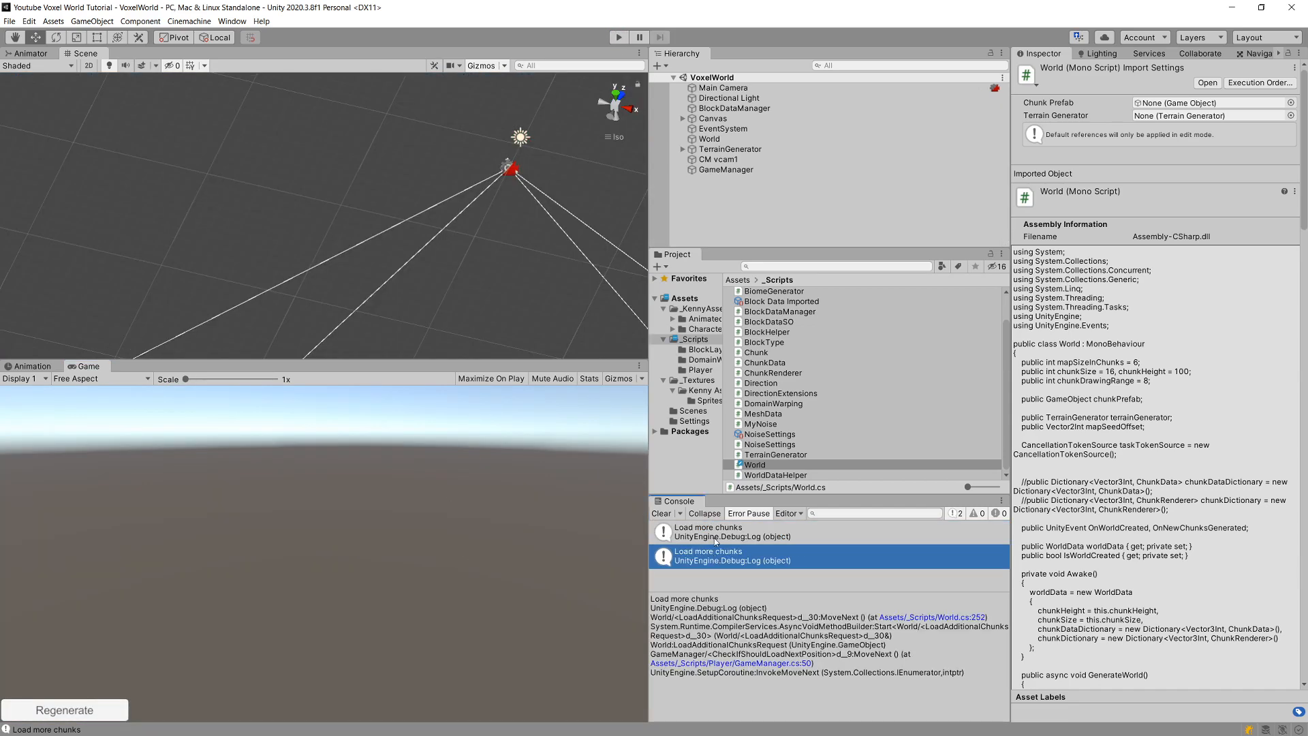
{"action": "mouse_move", "coordinate": [724, 564]}
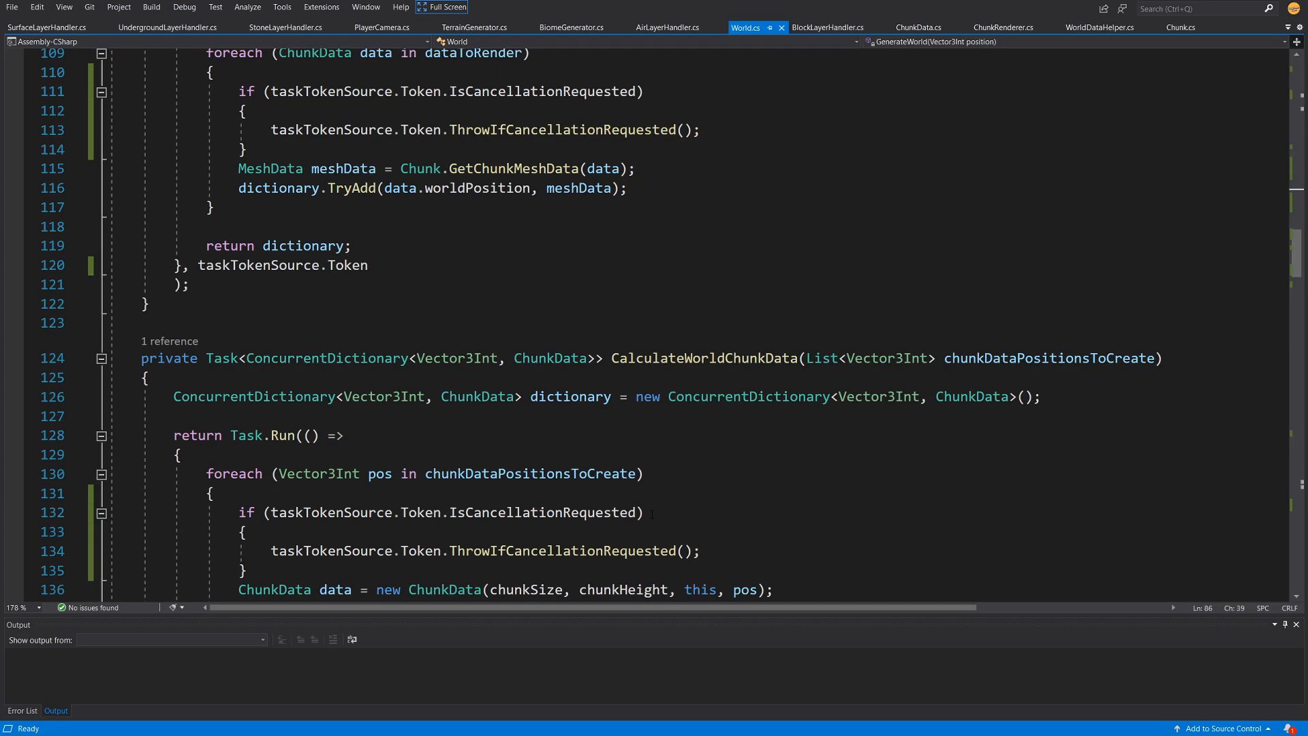
Step: Let the voxel terrain finish generating, then select the World script in the Project panel
{"action": "scroll", "scroll_direction": "down", "scroll_amount": 3}
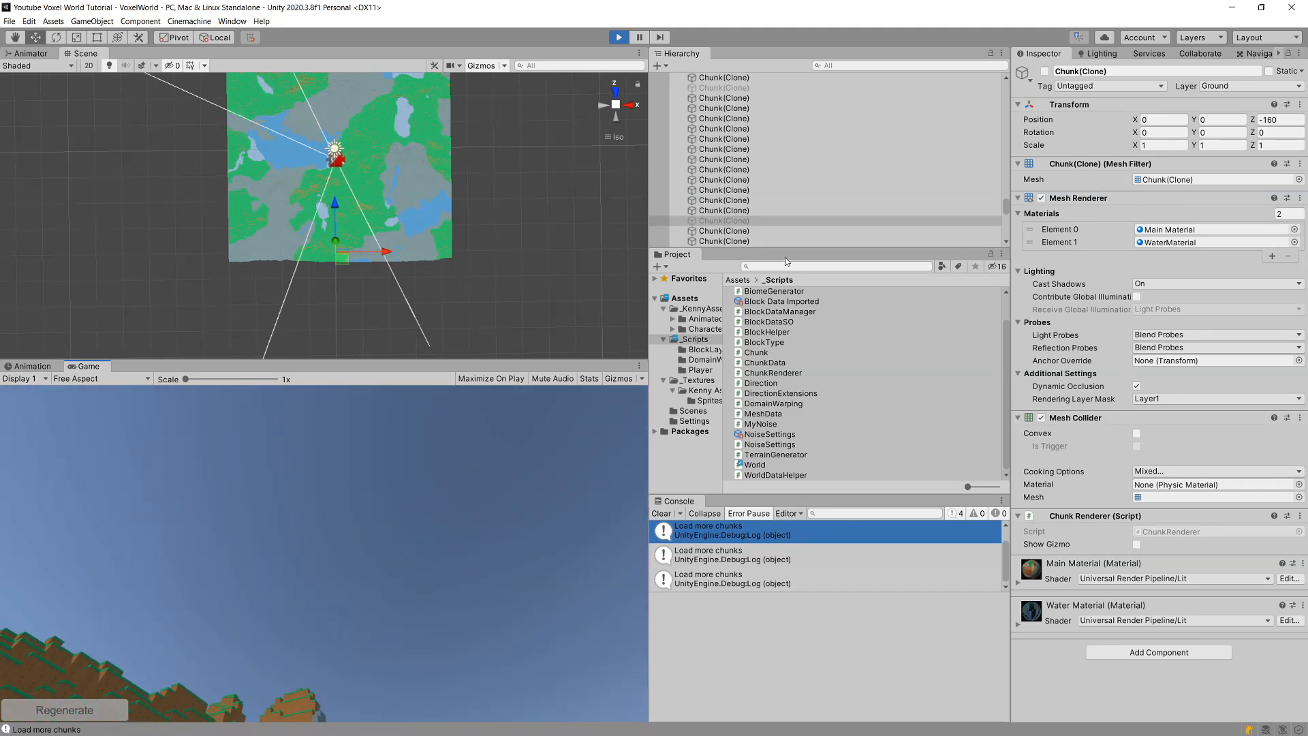
{"action": "left_click", "coordinate": [753, 463]}
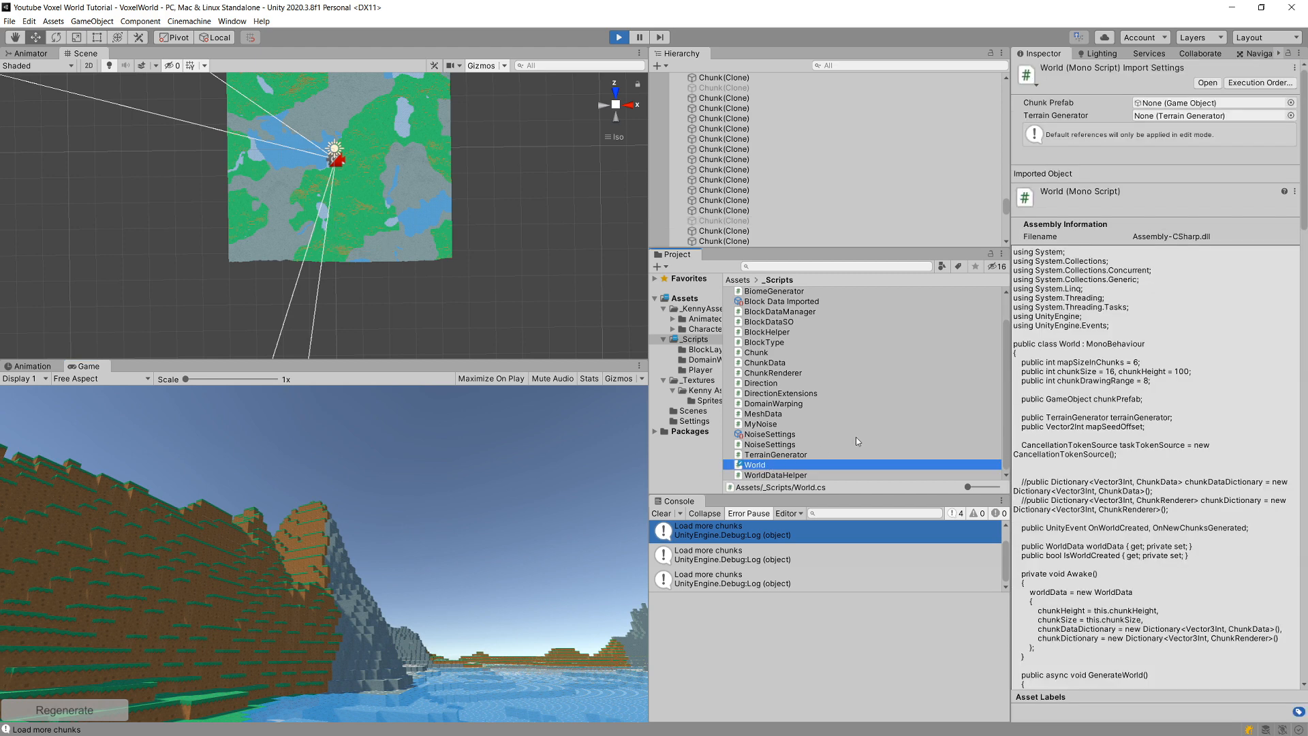